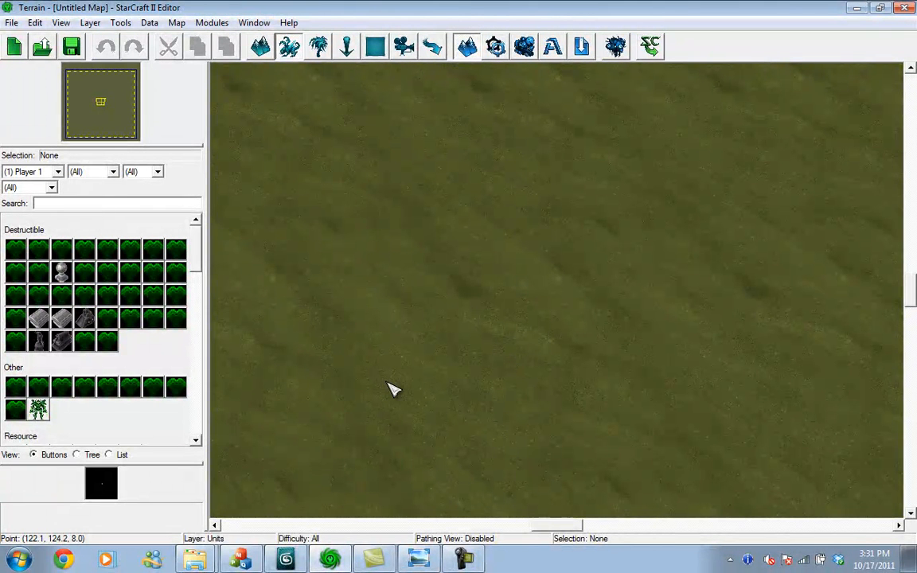
pyautogui.moveTo(336, 389)
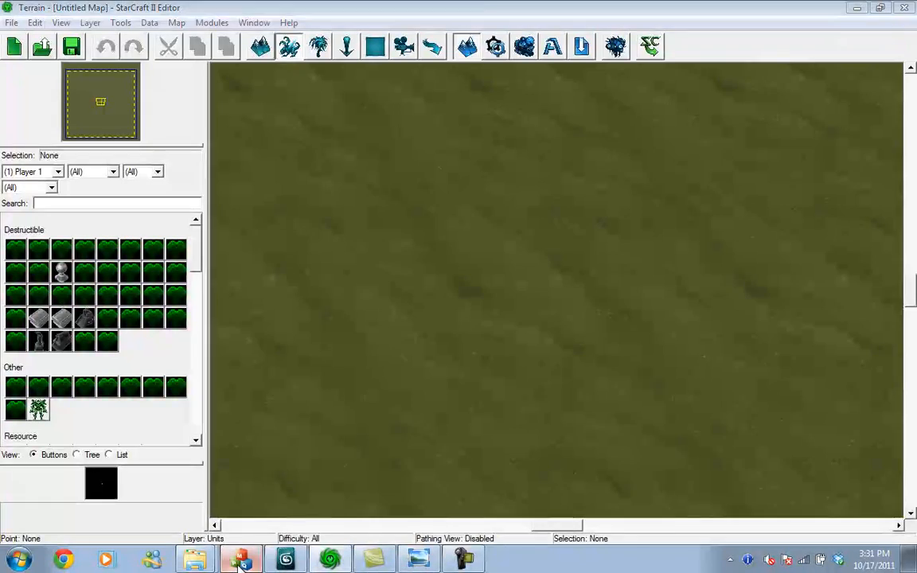
# - Switch from the StarCraft II Editor to Ladik's MPQ Editor via the taskbar
pyautogui.click(242, 558)
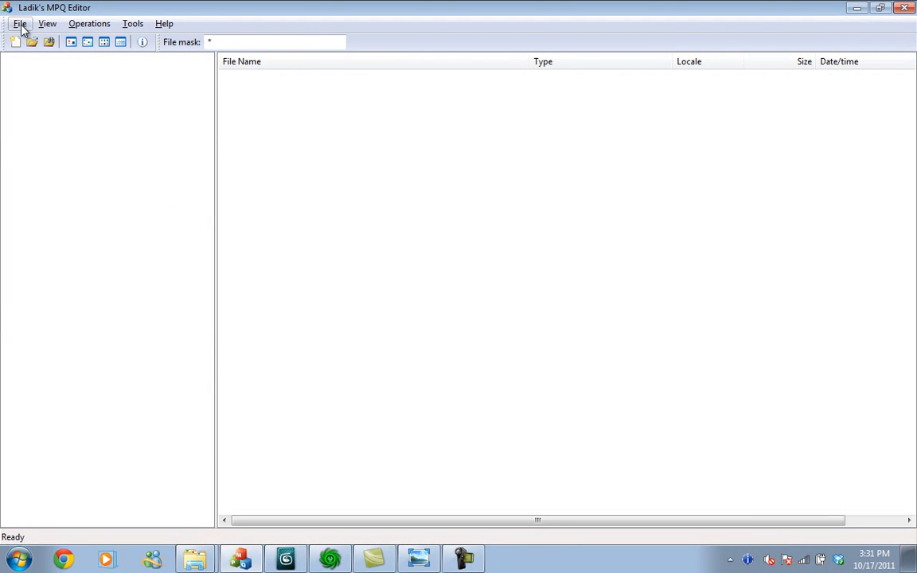
pyautogui.moveTo(200, 551)
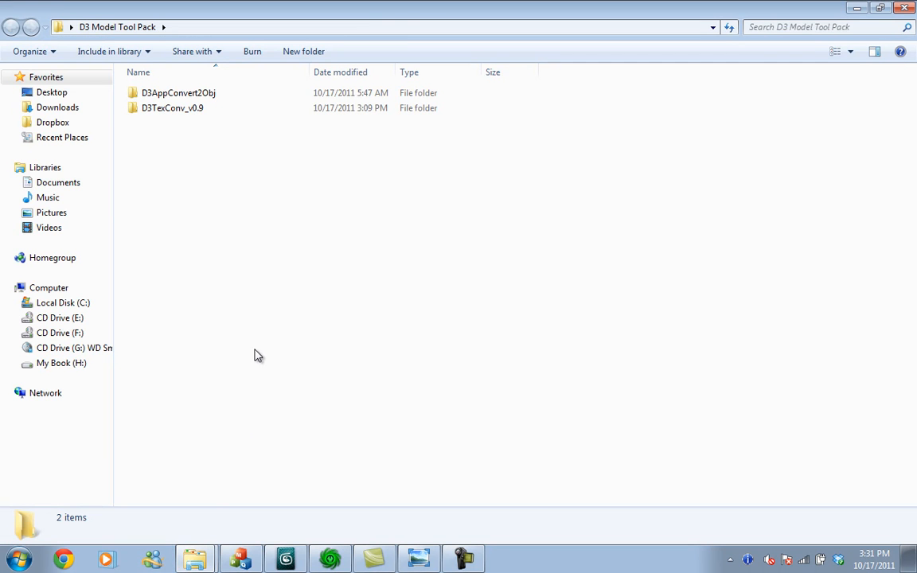
pyautogui.moveTo(213, 163)
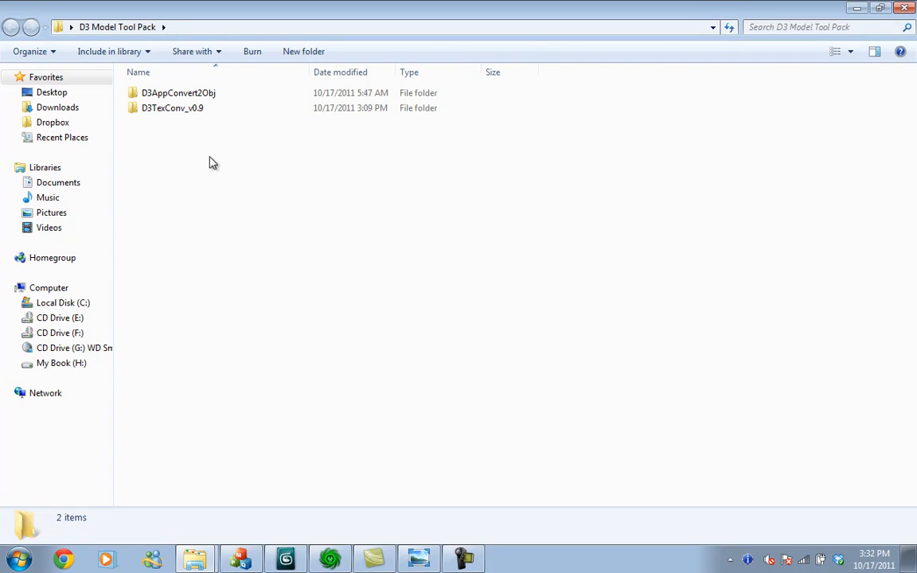
pyautogui.moveTo(280, 223)
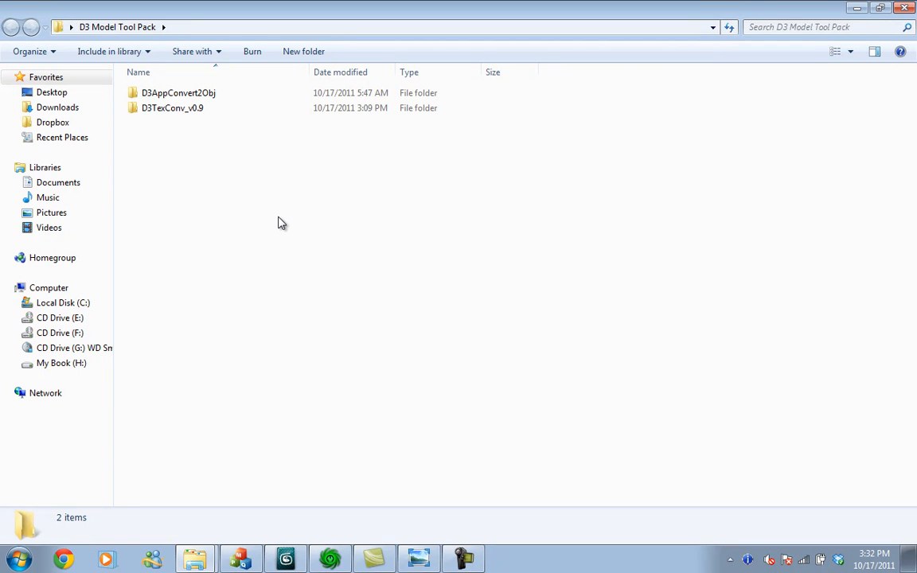
pyautogui.moveTo(328, 318)
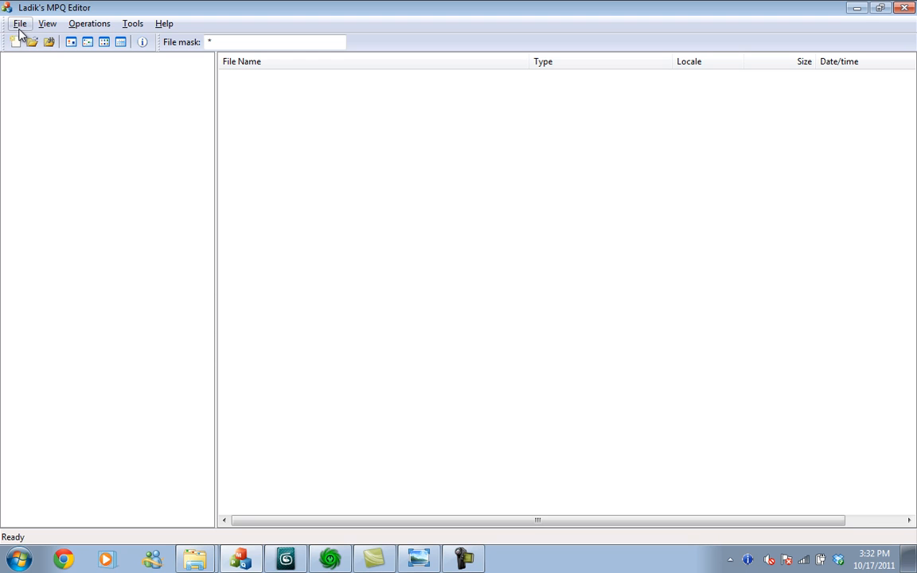
pyautogui.moveTo(23, 35)
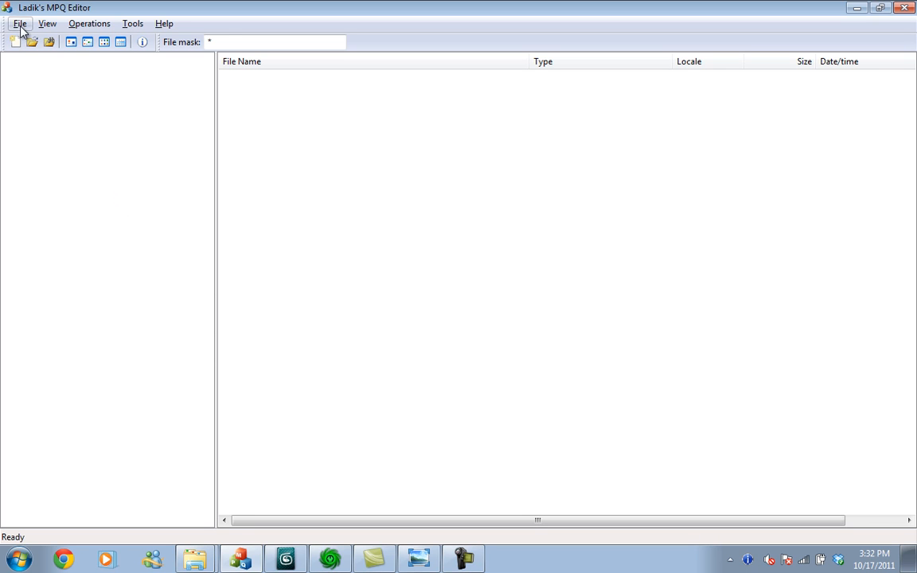
# - Browse the Open MPQ dialog to C:\Program Files\Diablo III Beta\Data_D3\PC\MPQs
pyautogui.click(19, 24)
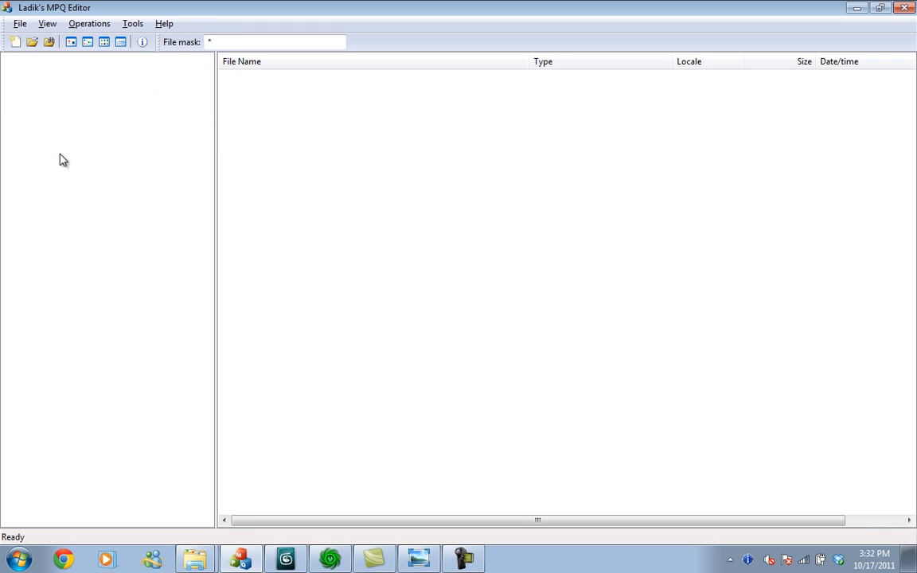
pyautogui.moveTo(50, 146)
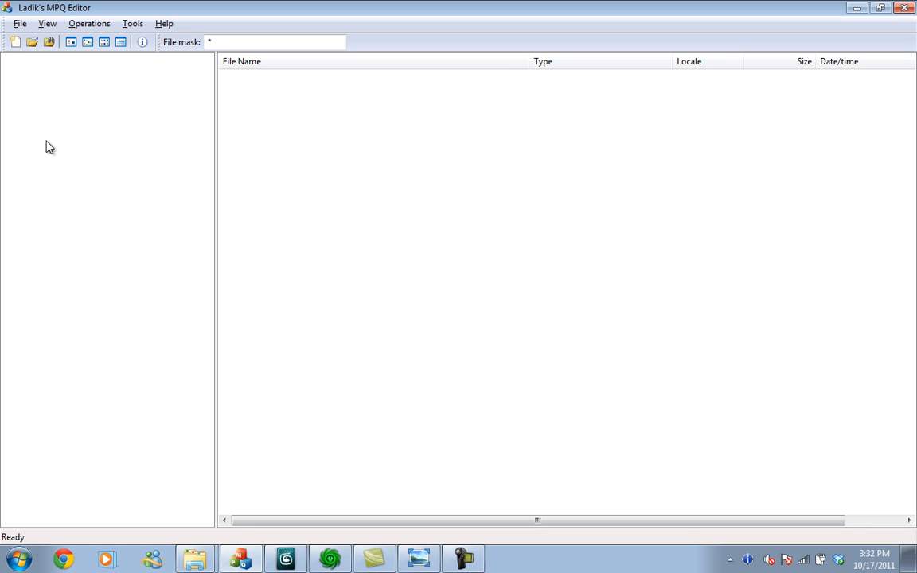
pyautogui.click(19, 24)
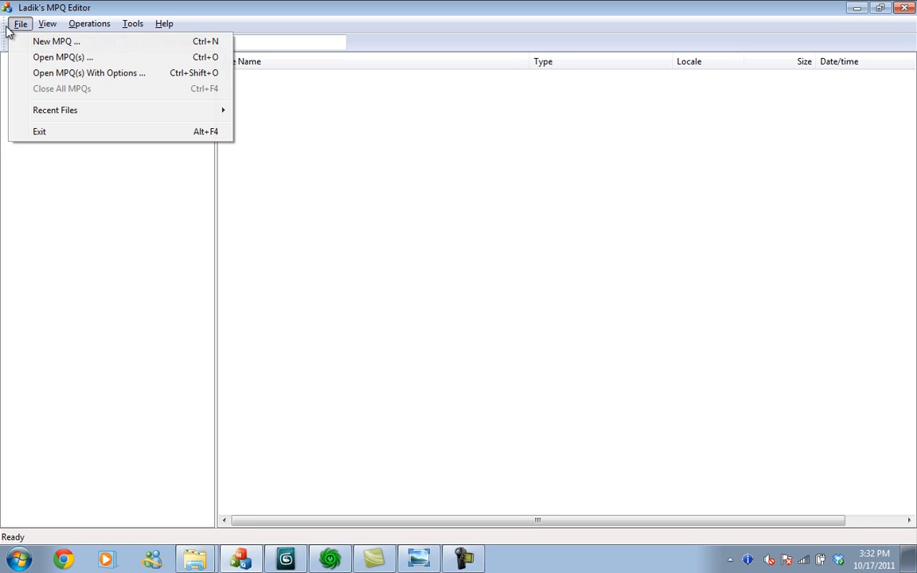
pyautogui.click(63, 57)
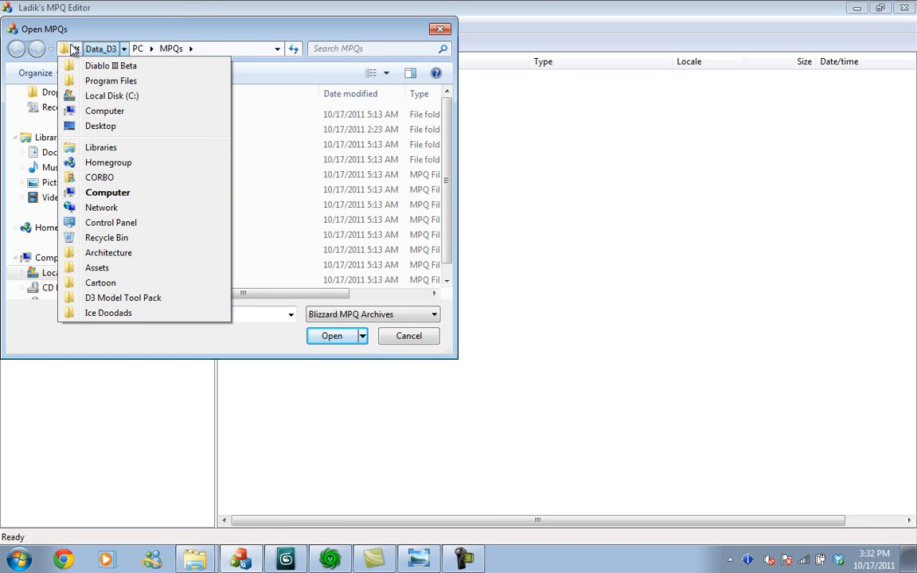
pyautogui.click(112, 95)
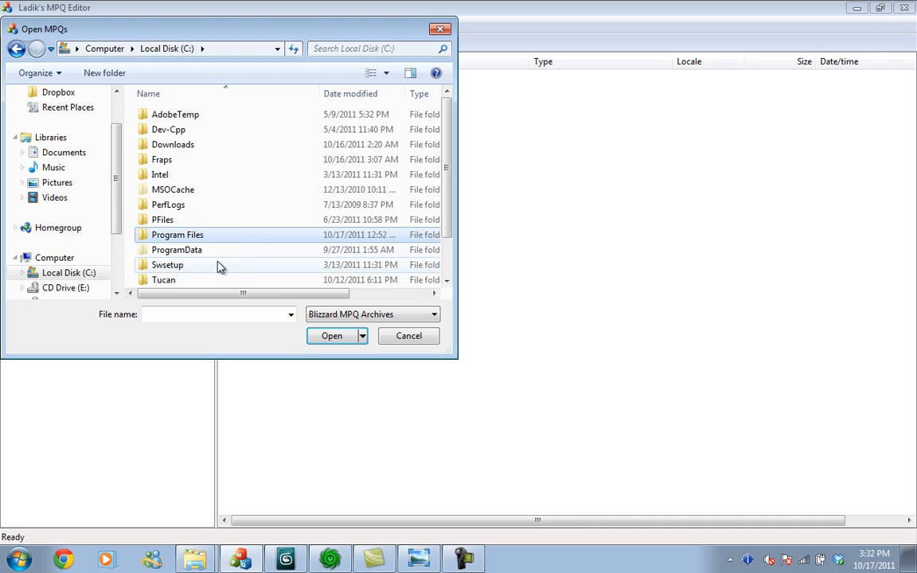
pyautogui.doubleClick(177, 234)
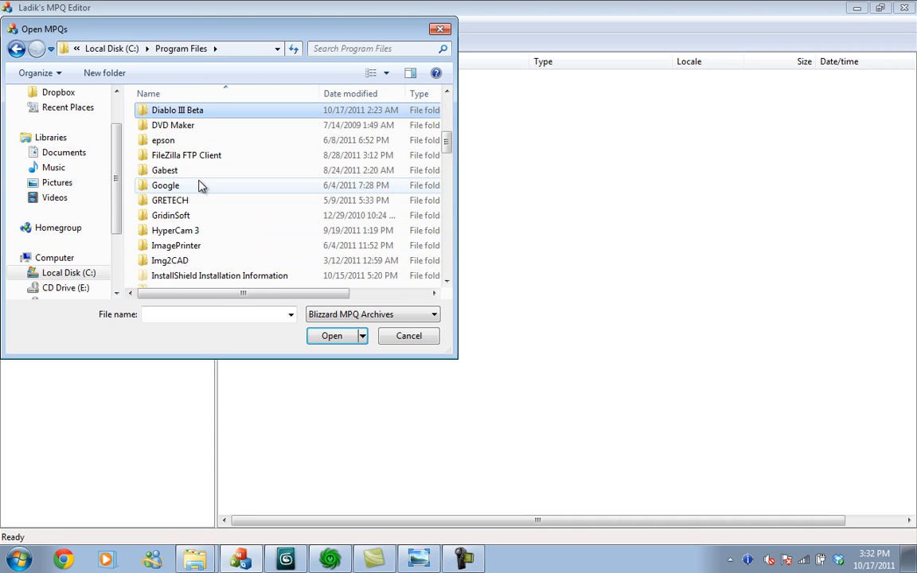
pyautogui.doubleClick(177, 109)
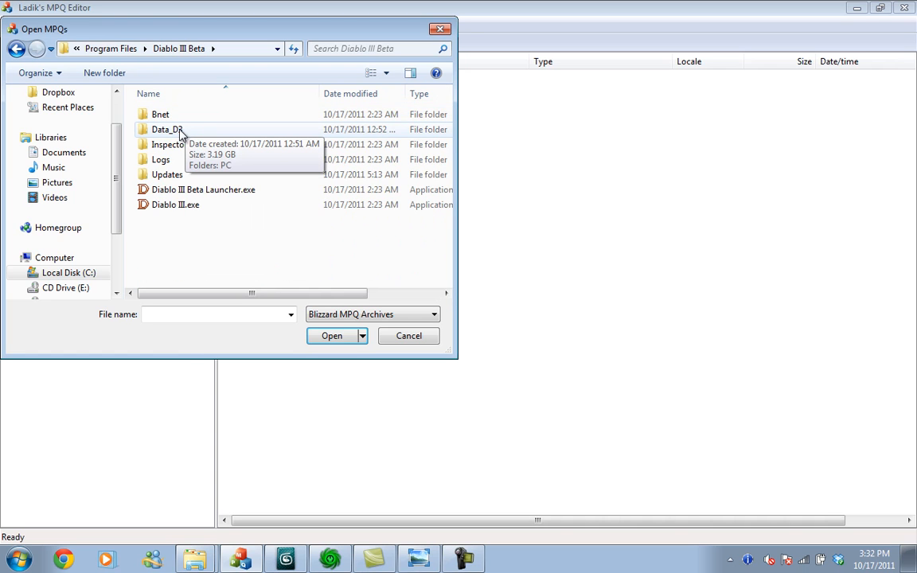
pyautogui.doubleClick(167, 129)
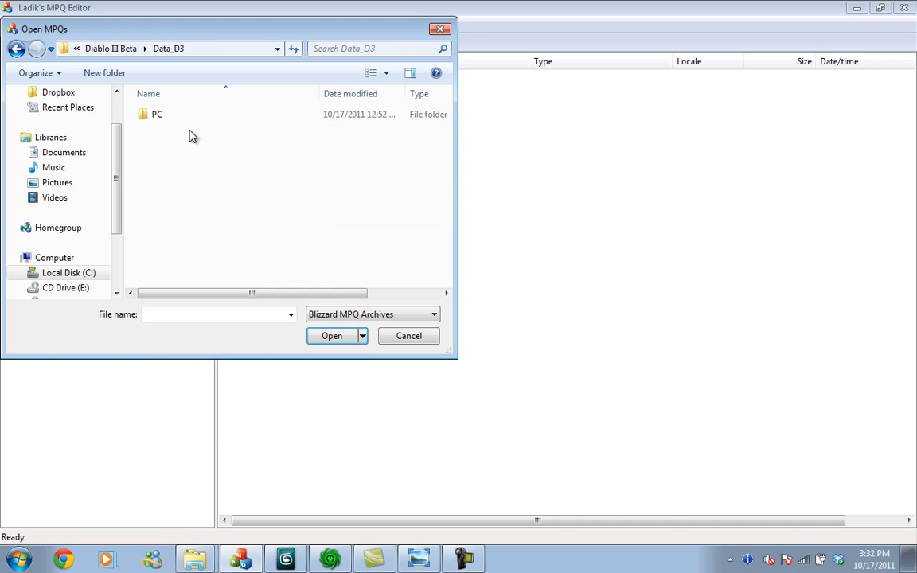
pyautogui.doubleClick(156, 115)
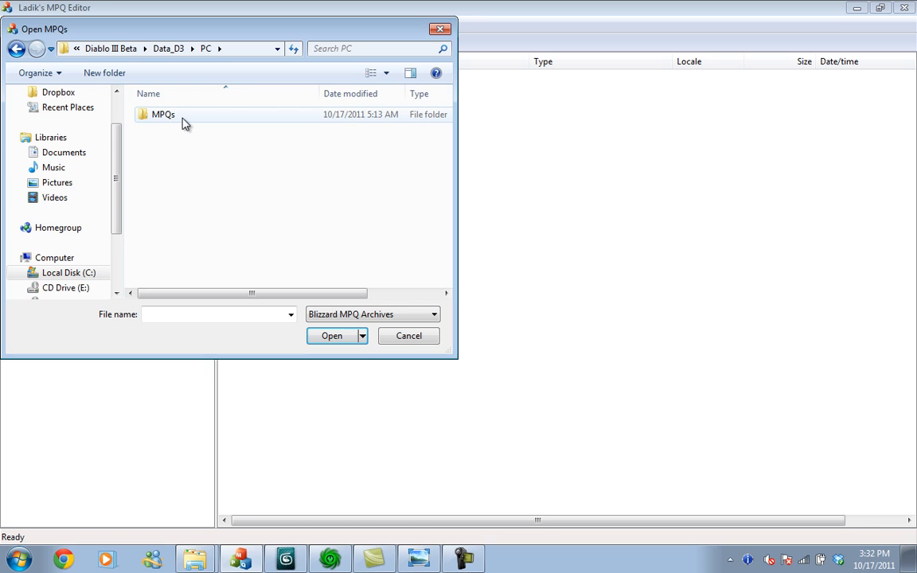
pyautogui.click(162, 114)
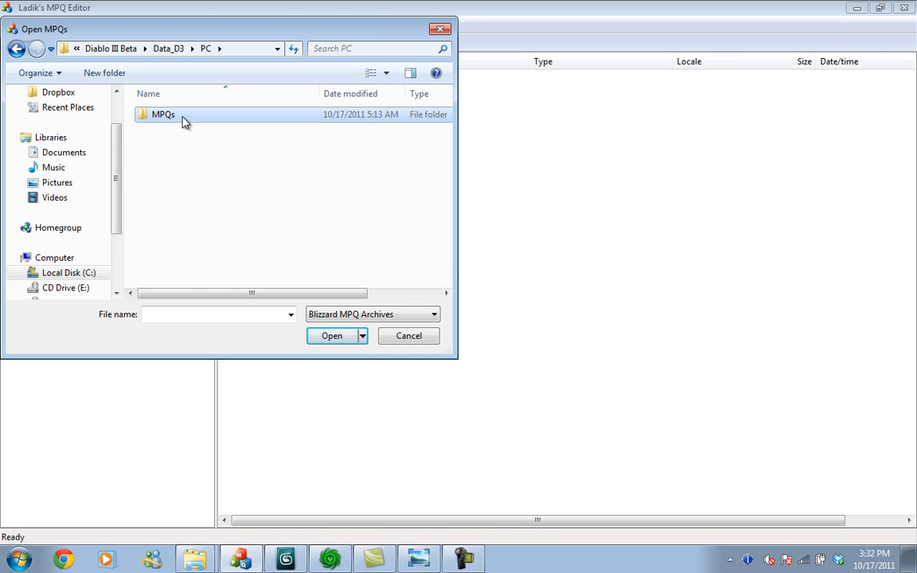
pyautogui.doubleClick(162, 115)
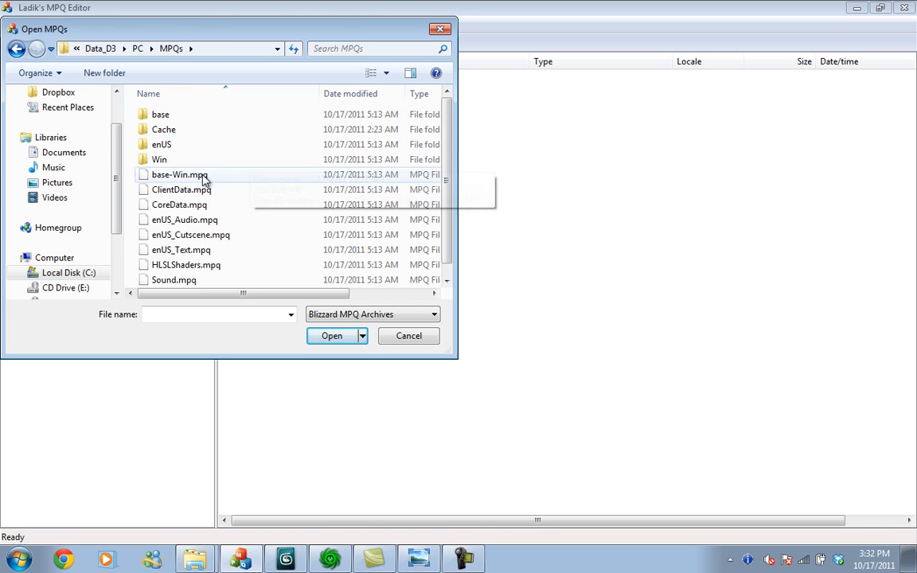
# - Look over base-Win.mpq, ClientData.mpq and Texture.mpq, then load ClientData.mpq
pyautogui.click(178, 159)
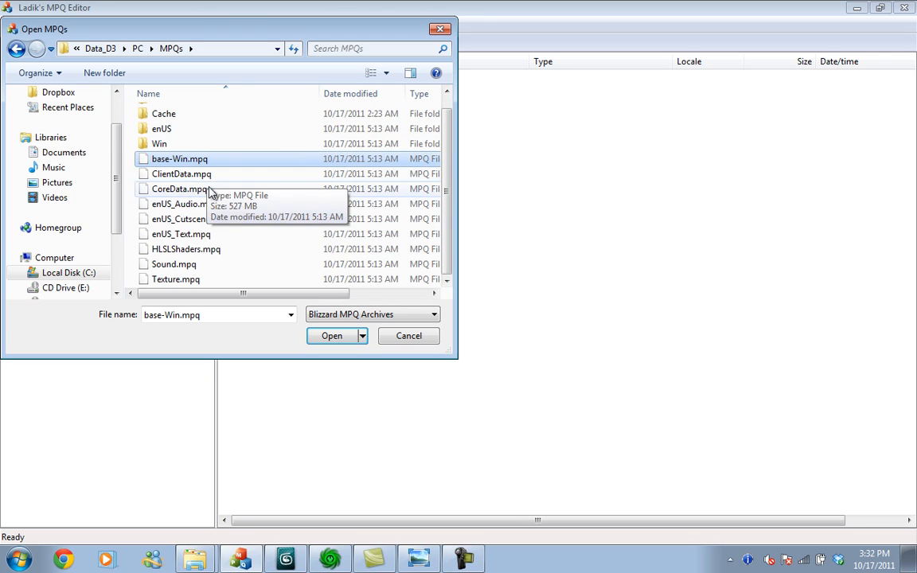
pyautogui.moveTo(215, 247)
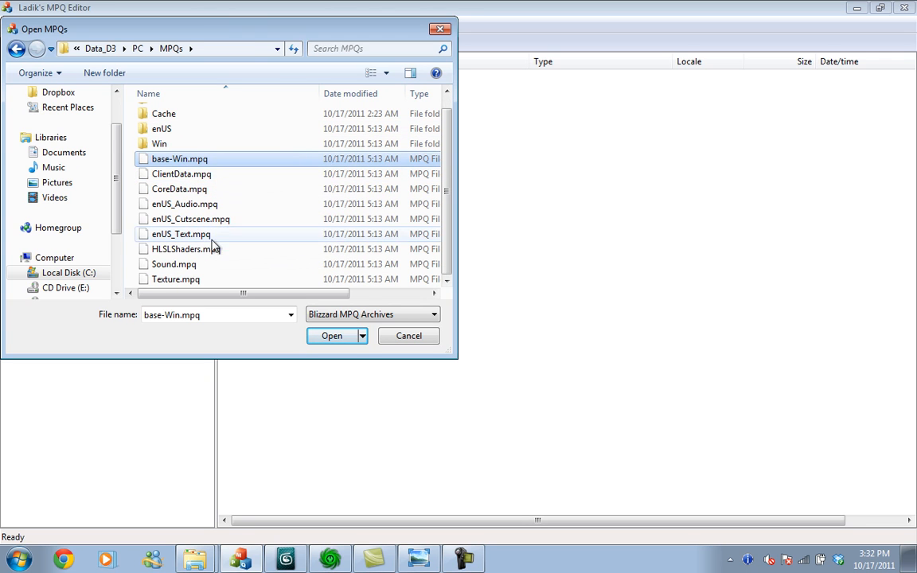
pyautogui.click(182, 174)
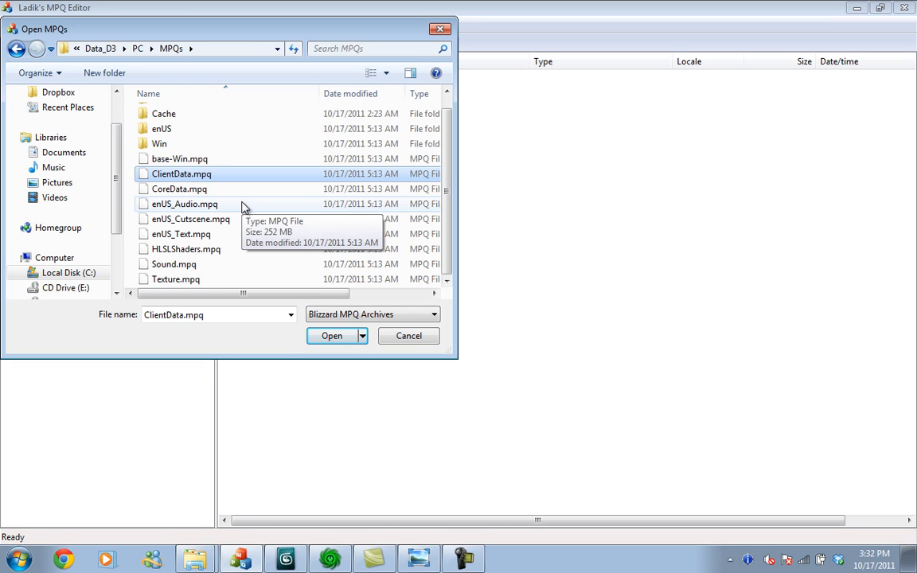
pyautogui.moveTo(188, 293)
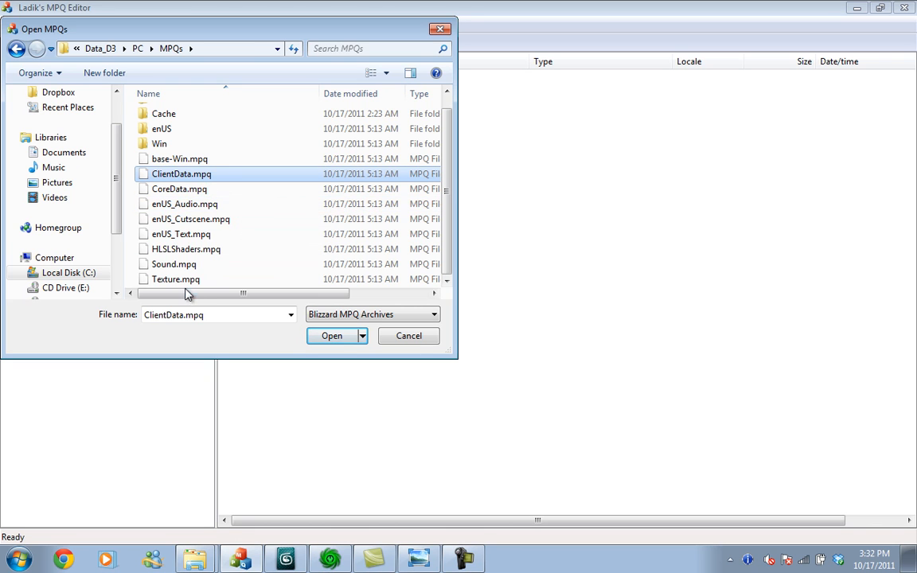
pyautogui.click(175, 280)
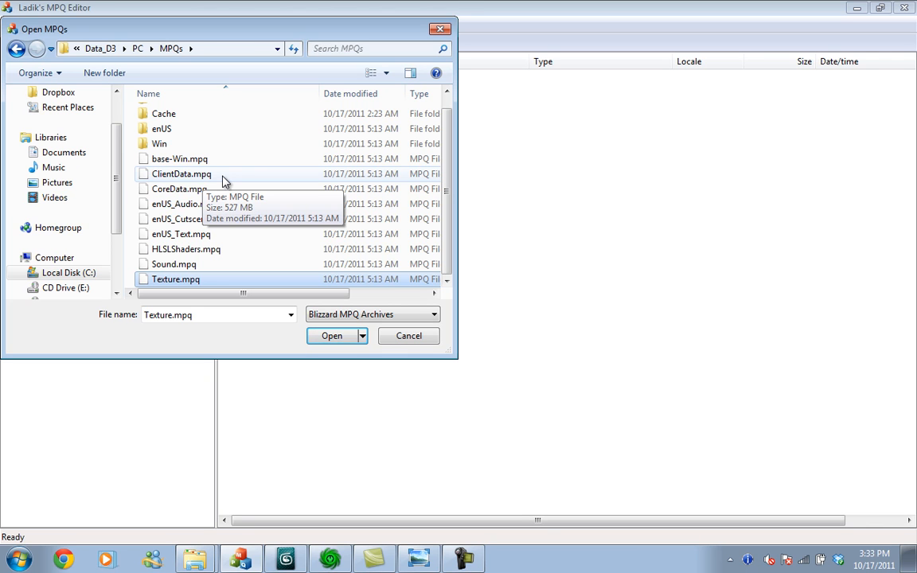
pyautogui.doubleClick(181, 174)
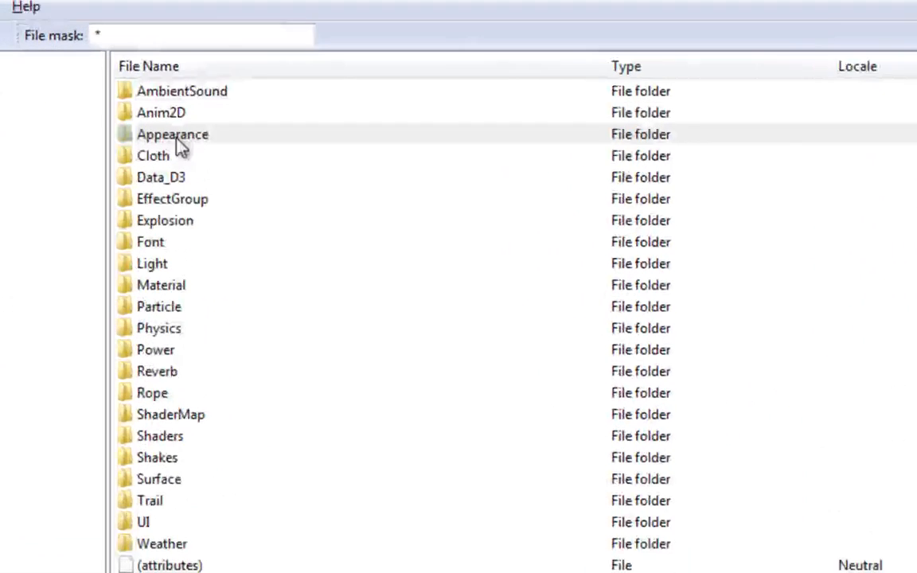
# - Browse the Appearance folder and select the a1dun_Leor_Chest_Rare.app chest model
pyautogui.click(172, 133)
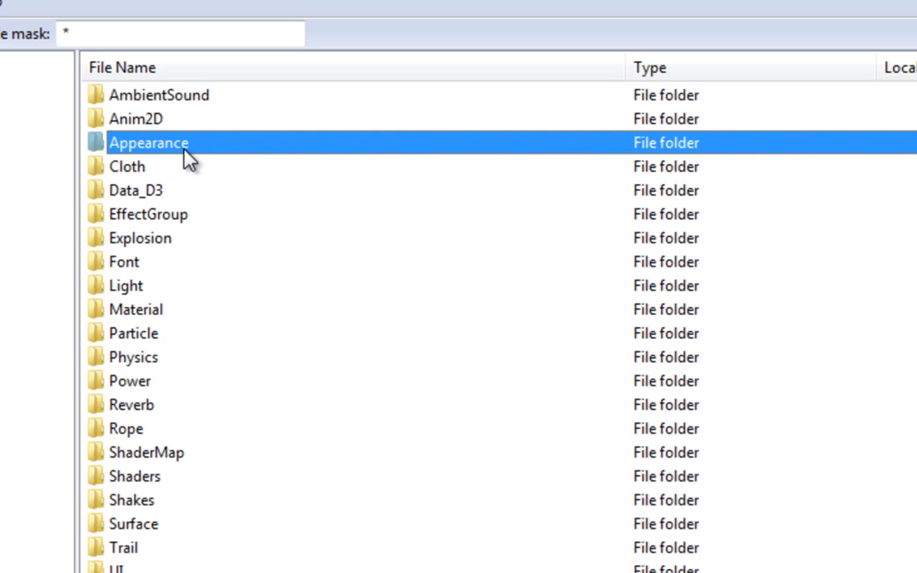
pyautogui.doubleClick(148, 143)
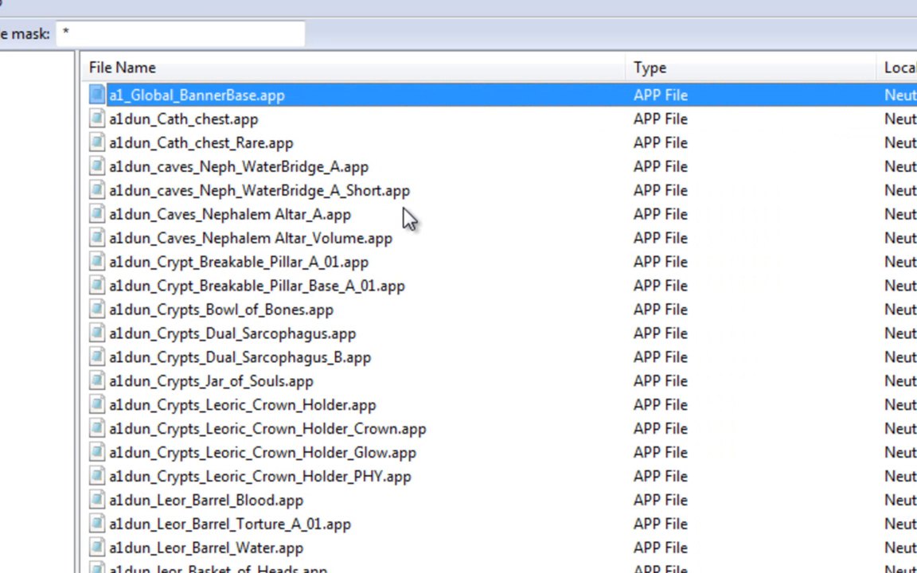
pyautogui.moveTo(271, 263)
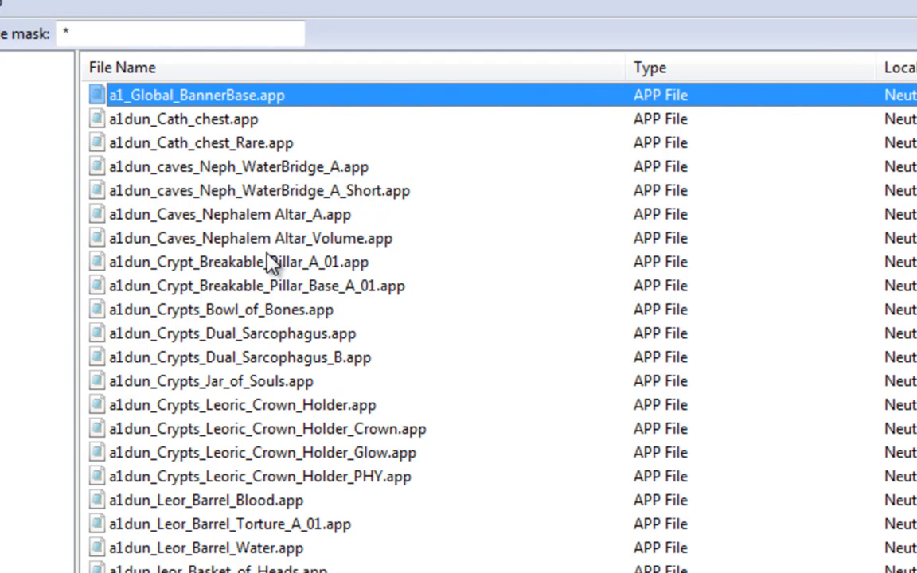
pyautogui.moveTo(284, 485)
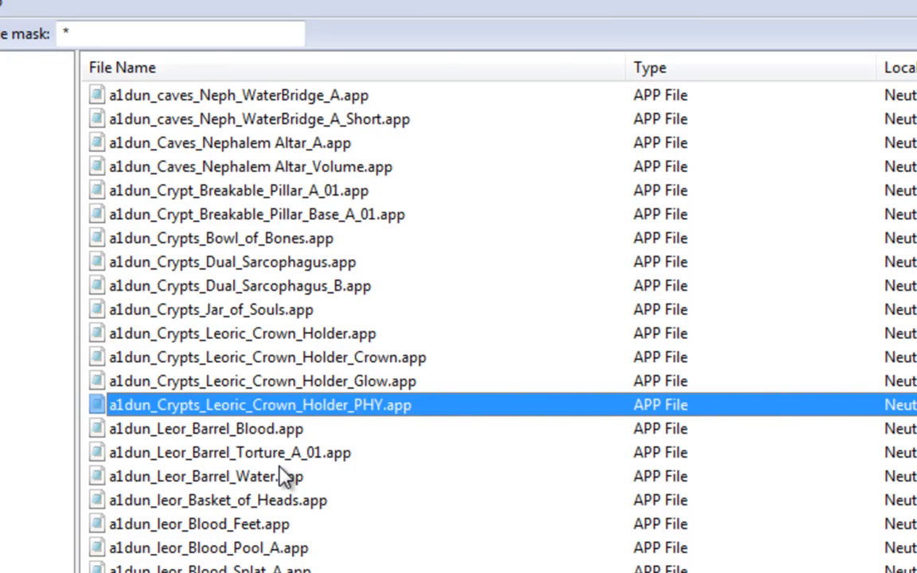
pyautogui.scroll(-3)
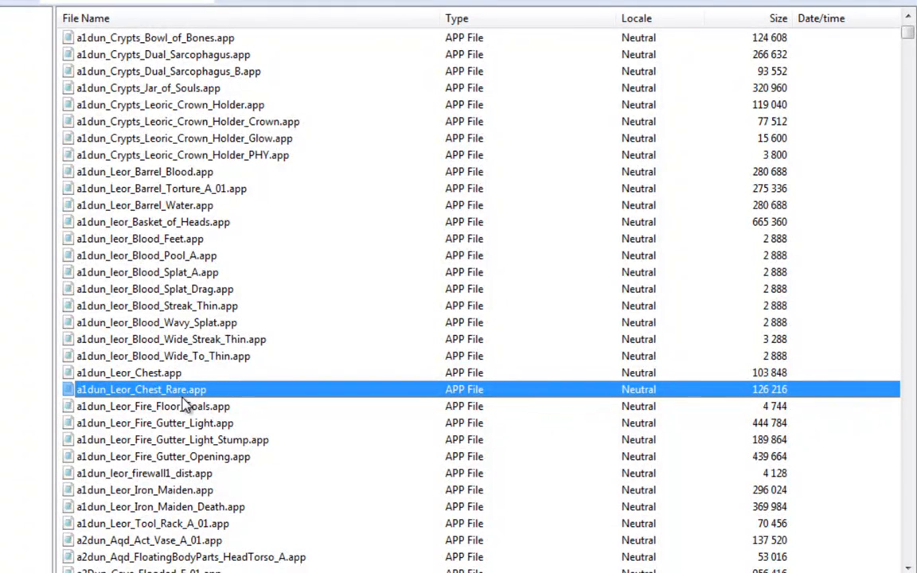
pyautogui.moveTo(156, 390)
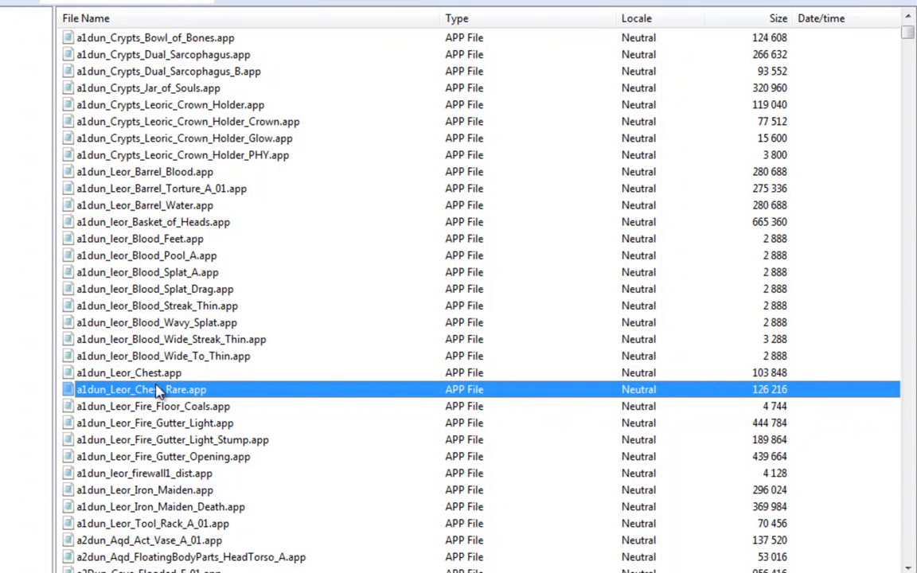
pyautogui.click(129, 372)
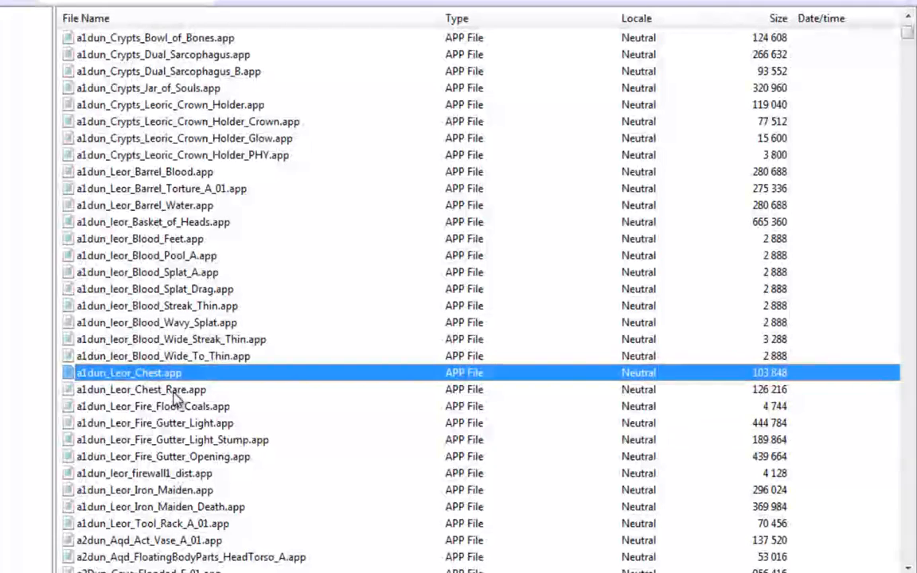
pyautogui.click(140, 389)
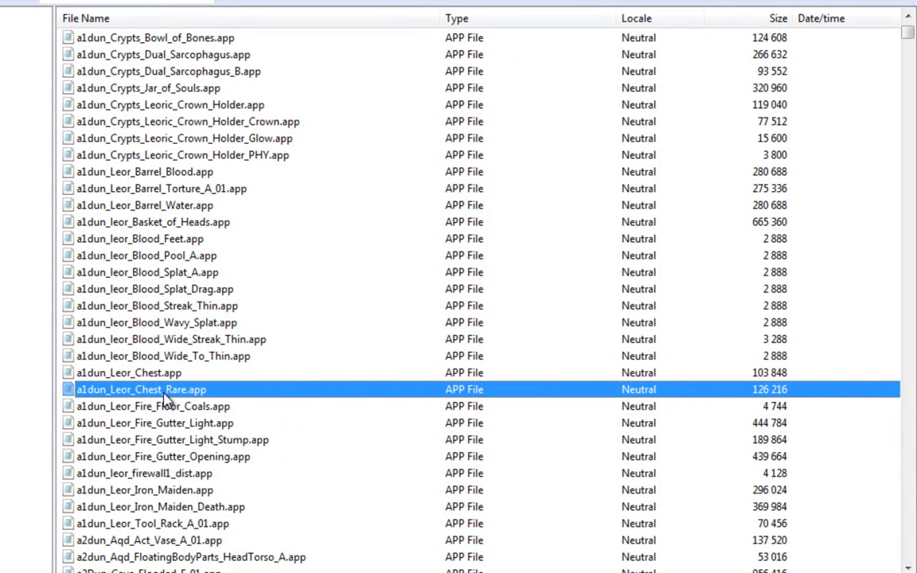
# - Extract a1dun_Leor_Chest_Rare.app from ClientData.mpq to the Desktop
pyautogui.rightClick(142, 388)
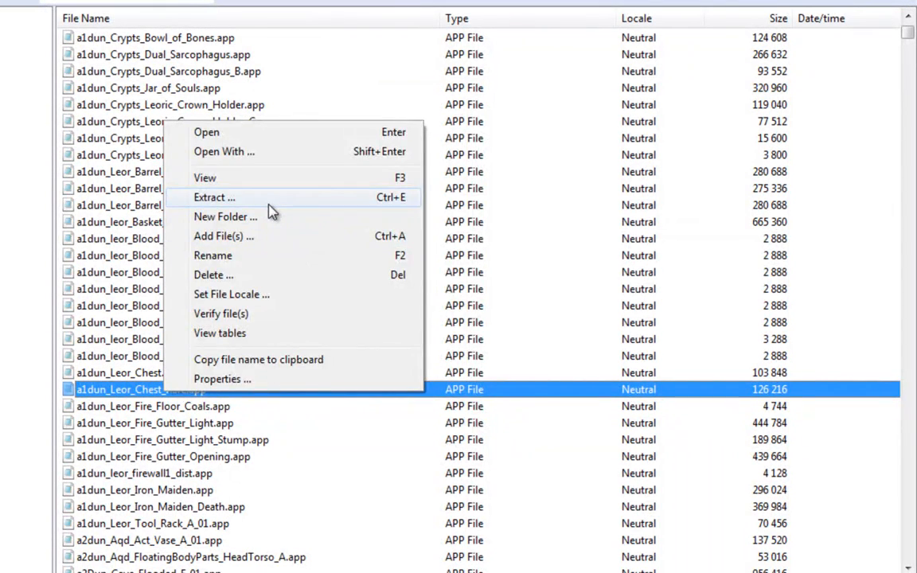
pyautogui.click(213, 197)
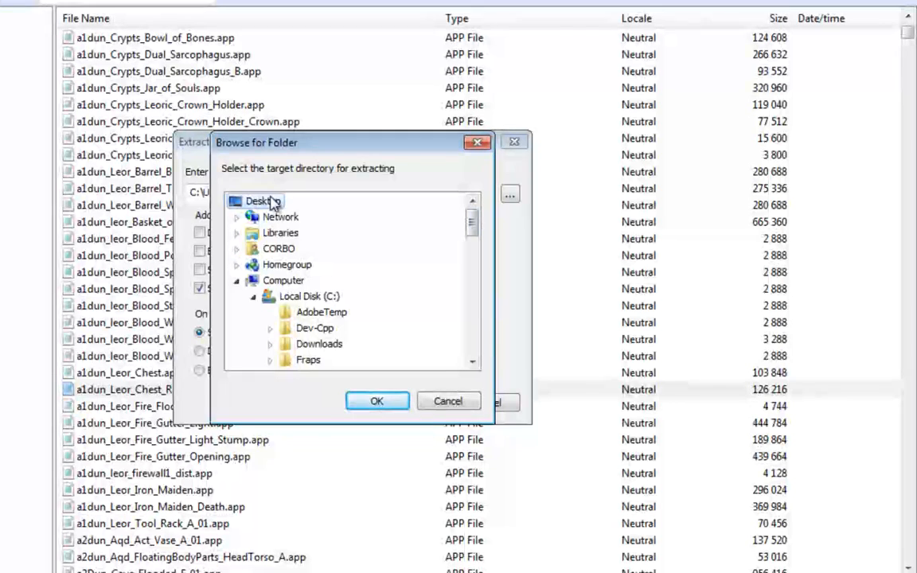
pyautogui.click(376, 401)
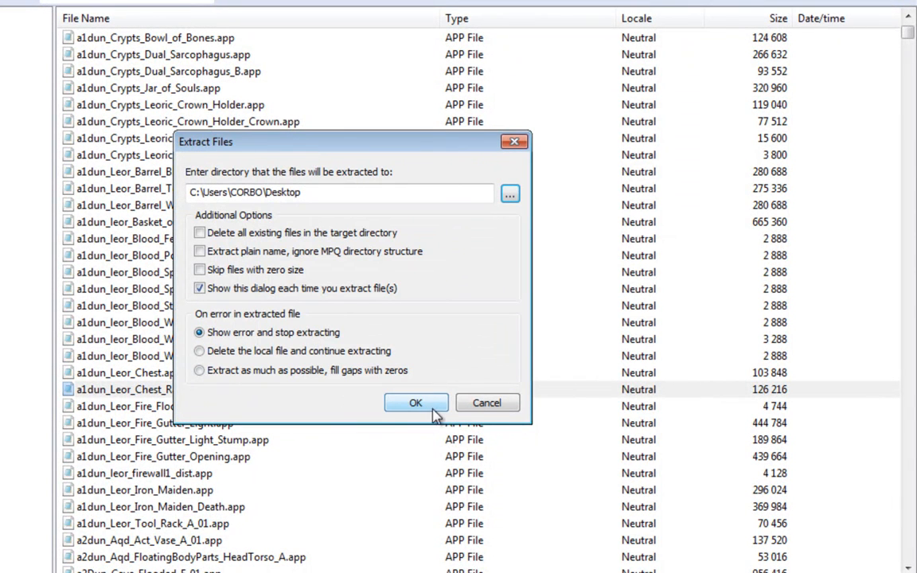
pyautogui.click(415, 401)
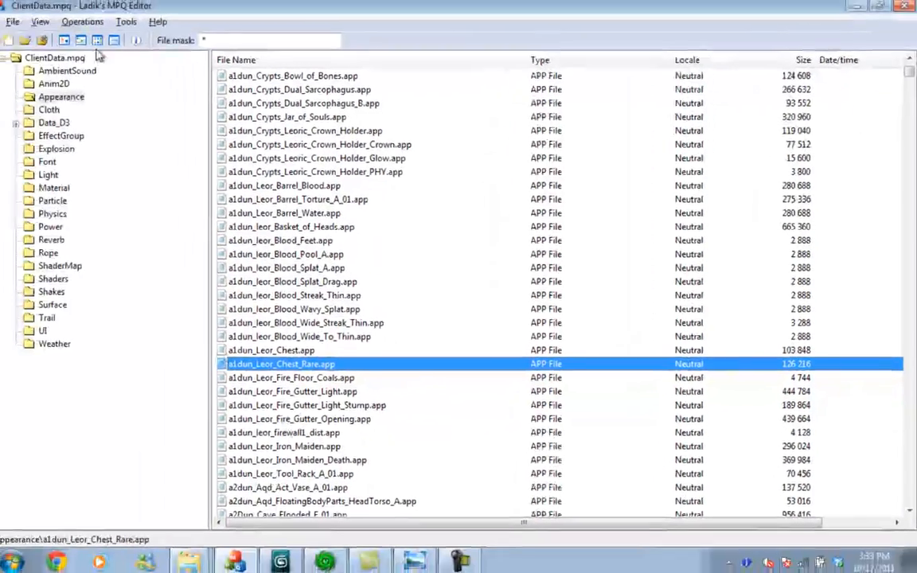
# - Load Texture.mpq and select a1dun_Leor_Chest_rare.tex in its Textures folder
pyautogui.click(40, 22)
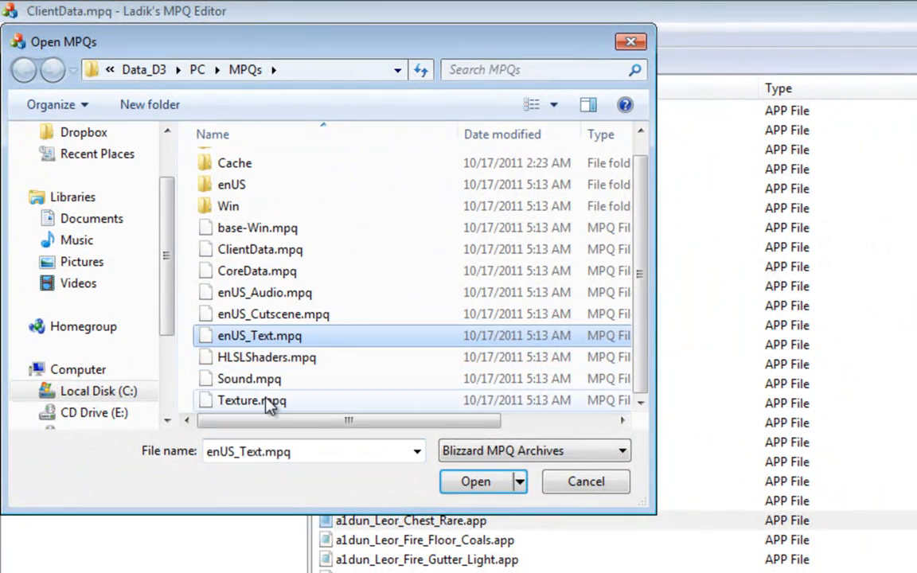
pyautogui.click(475, 481)
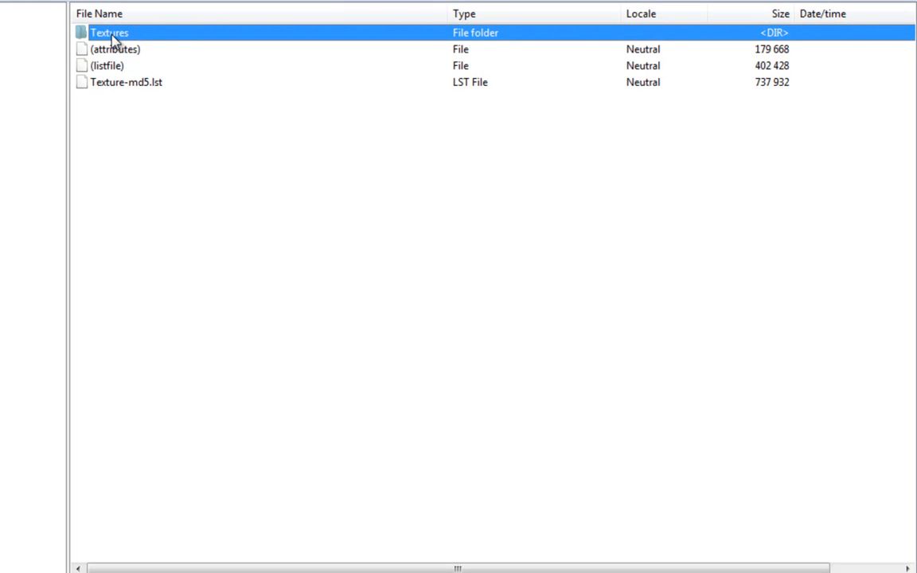
pyautogui.doubleClick(108, 32)
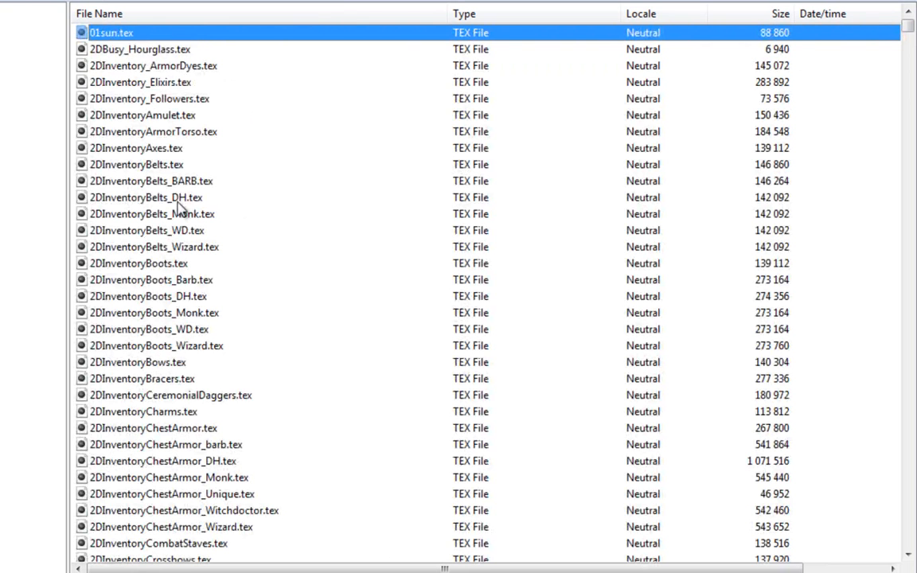
pyautogui.click(147, 198)
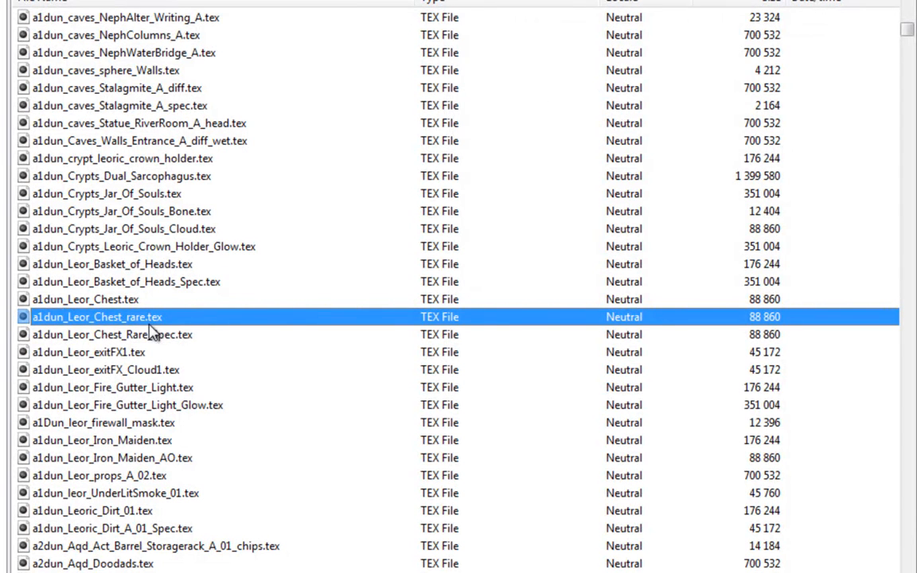
pyautogui.moveTo(156, 329)
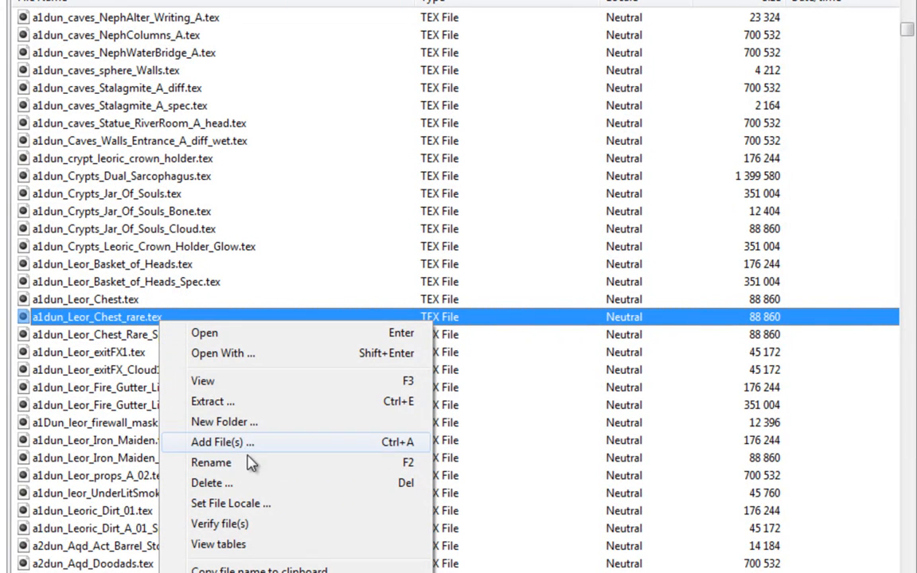
pyautogui.moveTo(265, 544)
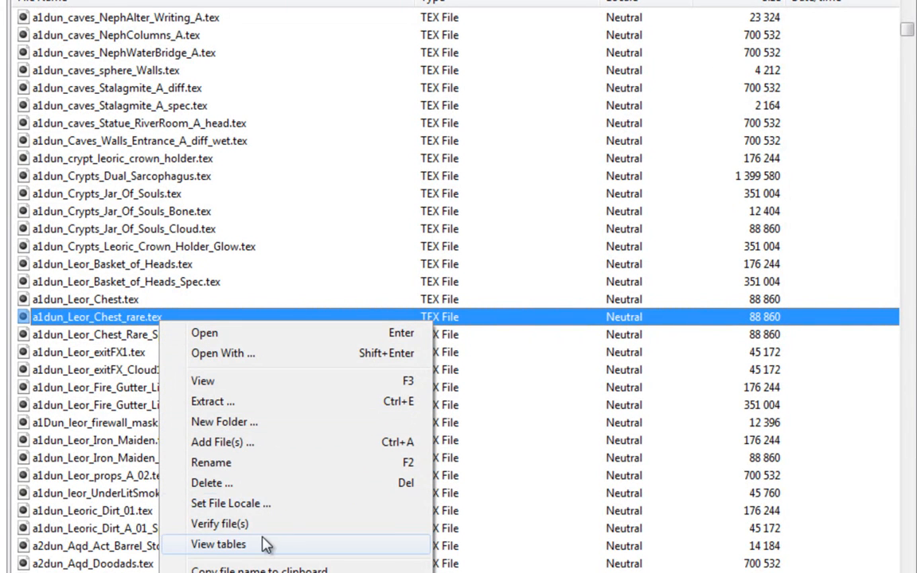
# - Extract a1dun_Leor_Chest_rare.tex from Texture.mpq to the Desktop
pyautogui.click(214, 401)
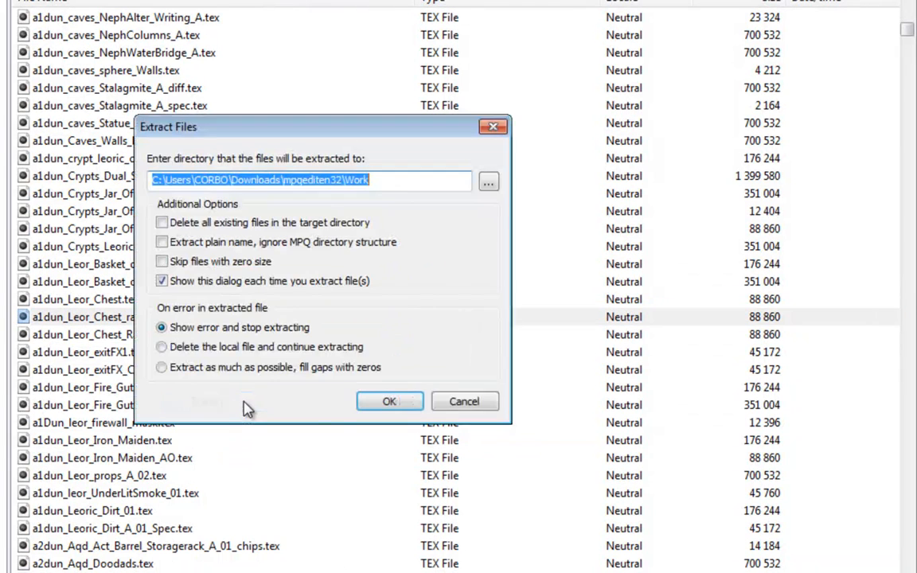
pyautogui.click(487, 182)
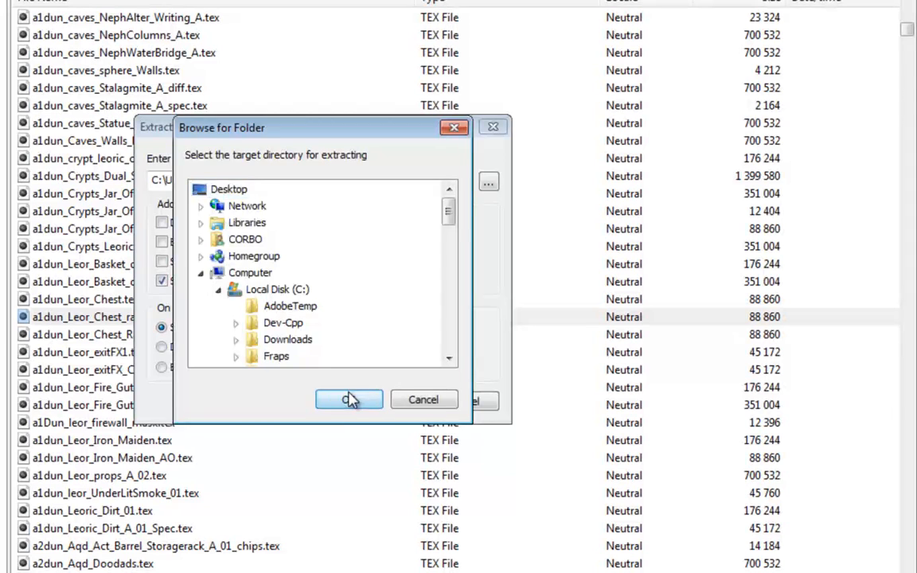
pyautogui.click(348, 399)
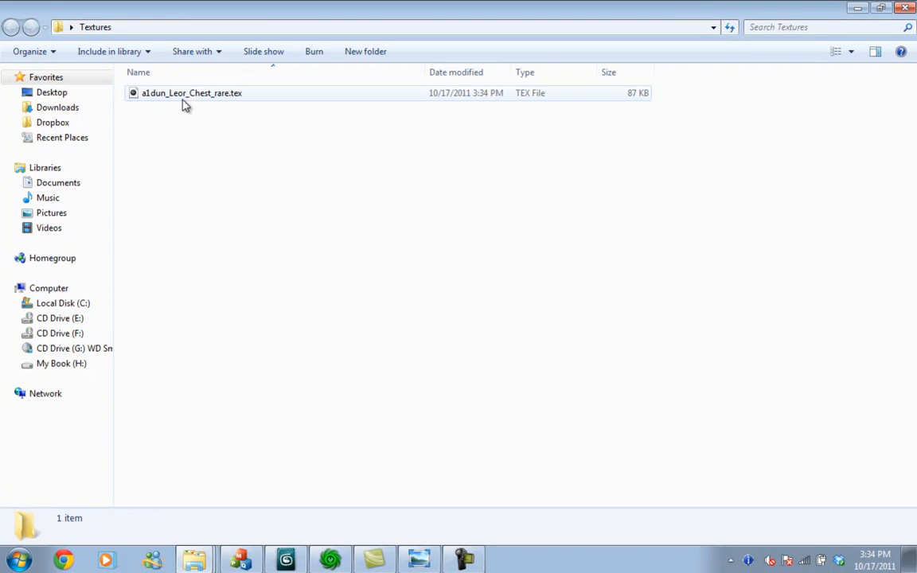
# - Select the extracted .tex file and show the other open Explorer windows
pyautogui.click(332, 175)
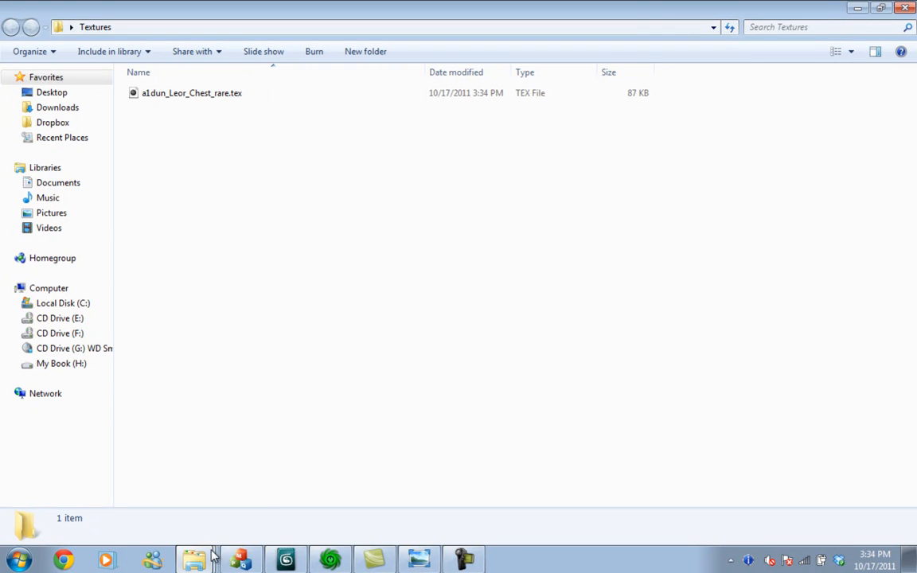
pyautogui.click(194, 559)
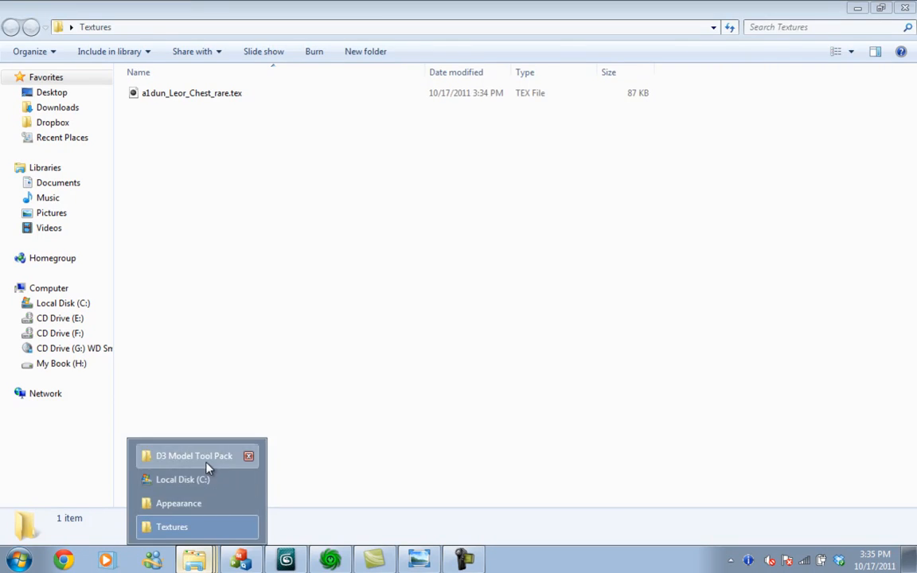
# - In the D3 Model Tool Pack window, enter D3AppConvert2Obj and select D3AppConvert2Obj.exe
pyautogui.click(194, 455)
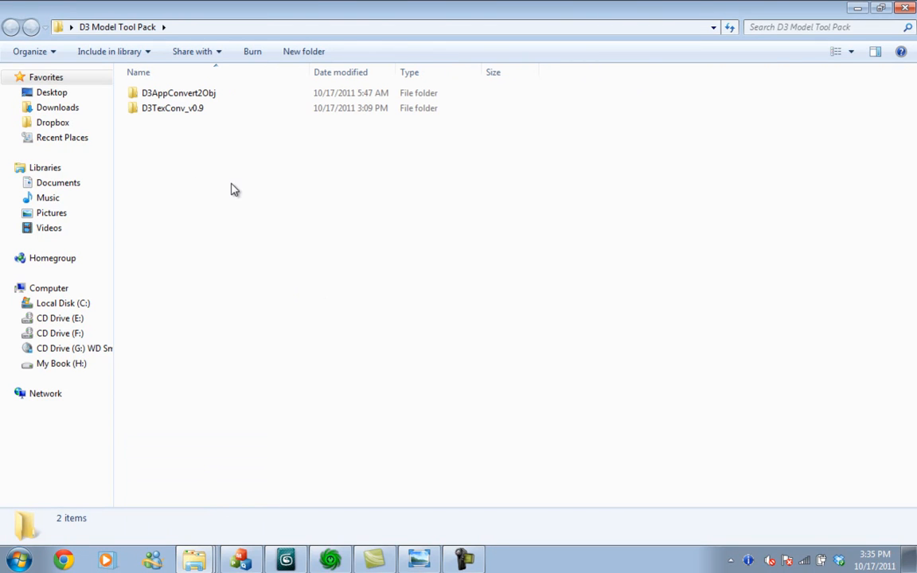
pyautogui.click(179, 92)
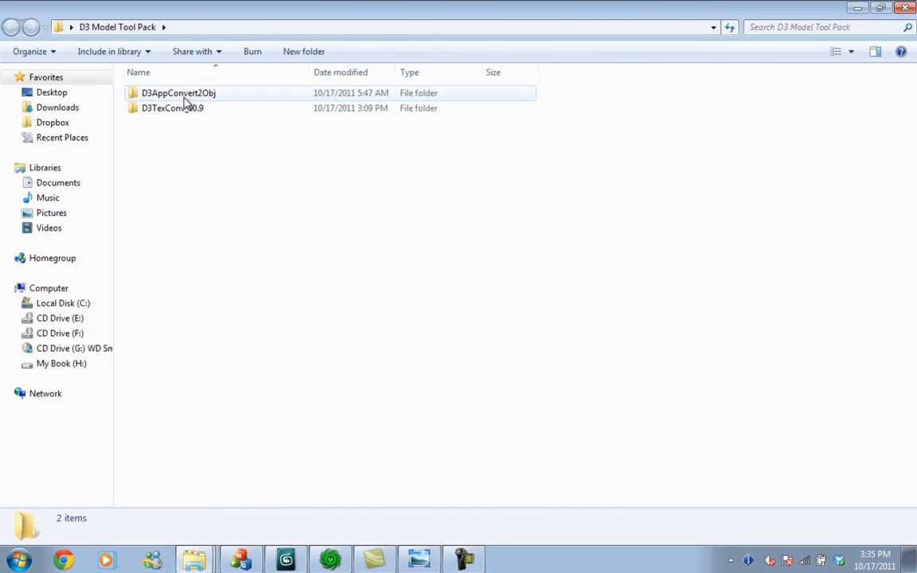
pyautogui.moveTo(216, 109)
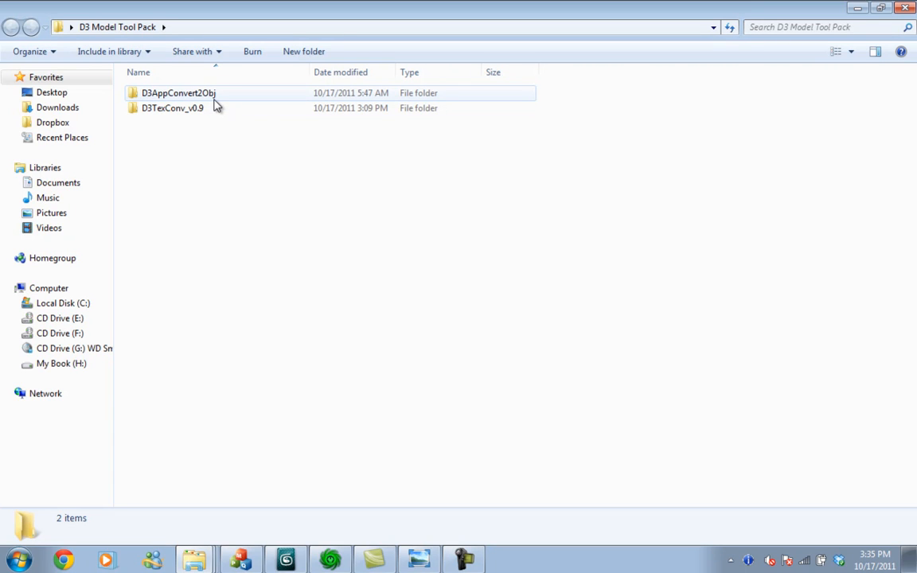
pyautogui.moveTo(184, 154)
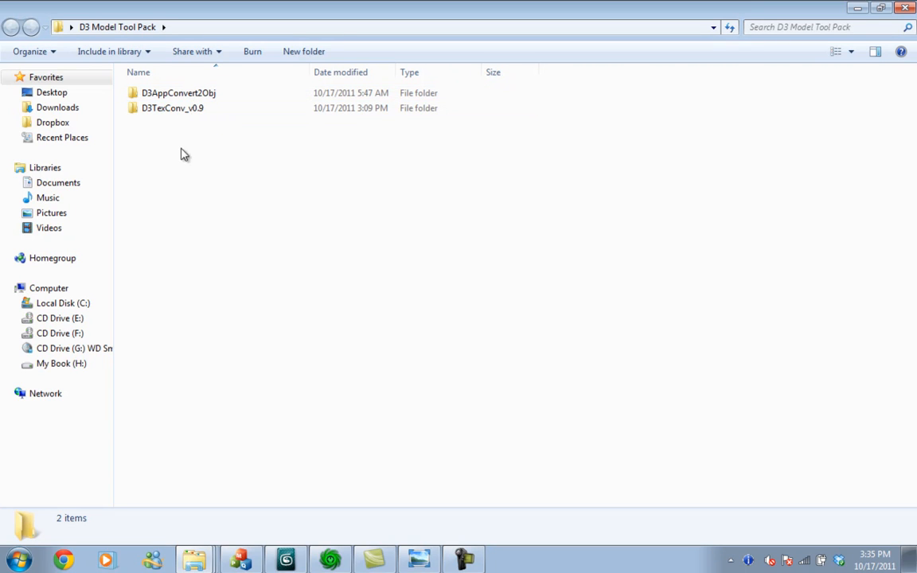
pyautogui.click(179, 92)
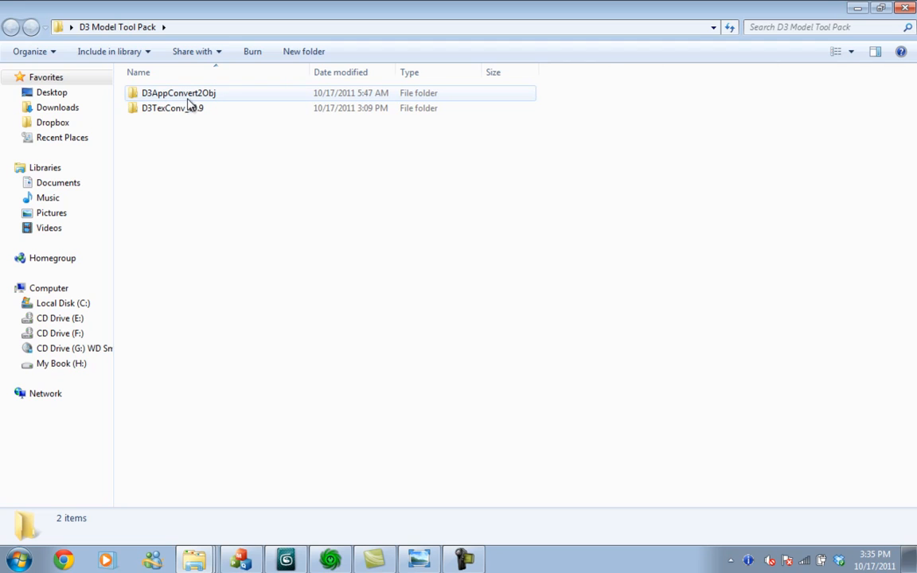
pyautogui.doubleClick(178, 92)
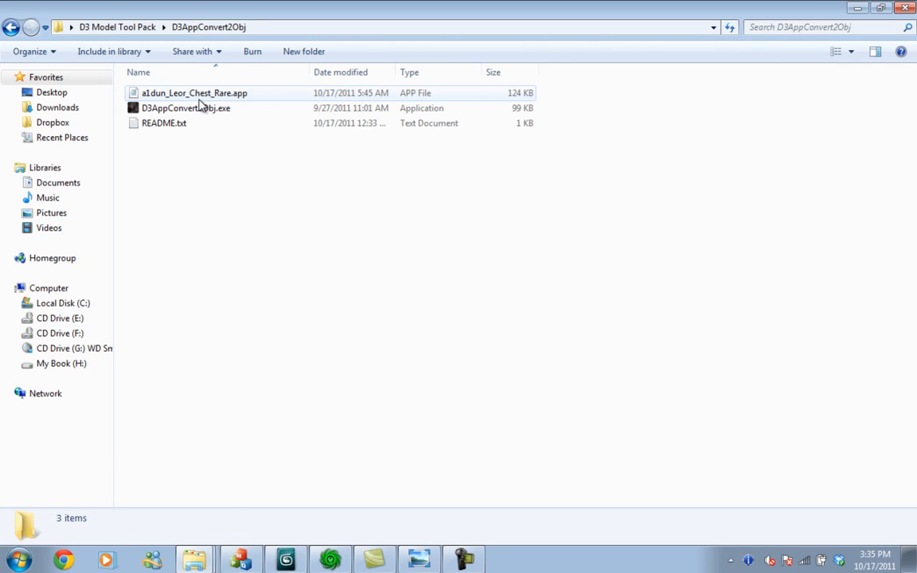
pyautogui.click(185, 108)
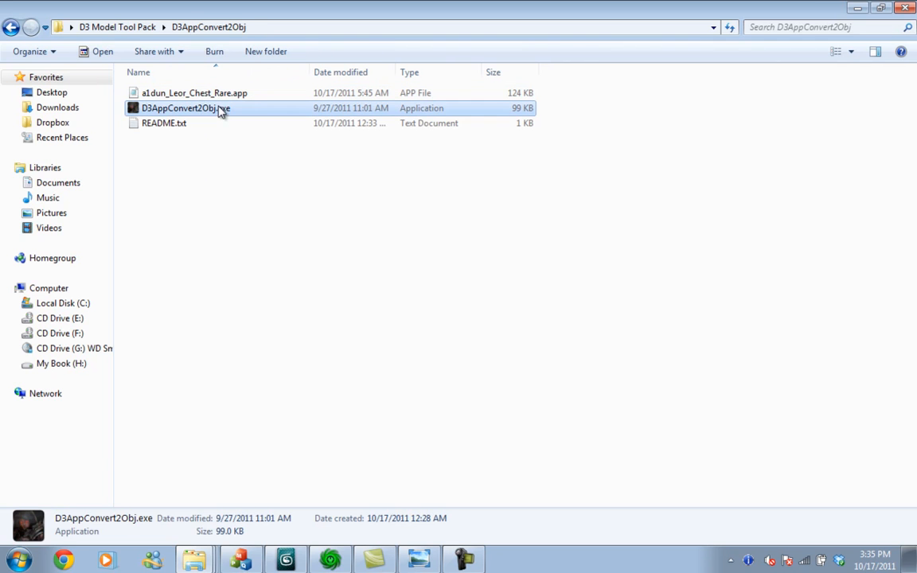
pyautogui.moveTo(239, 229)
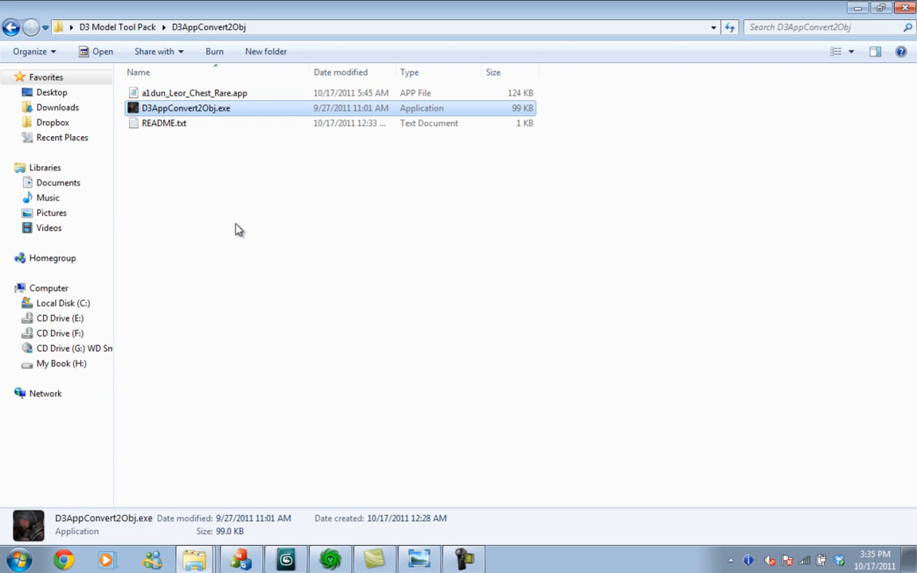
pyautogui.moveTo(235, 306)
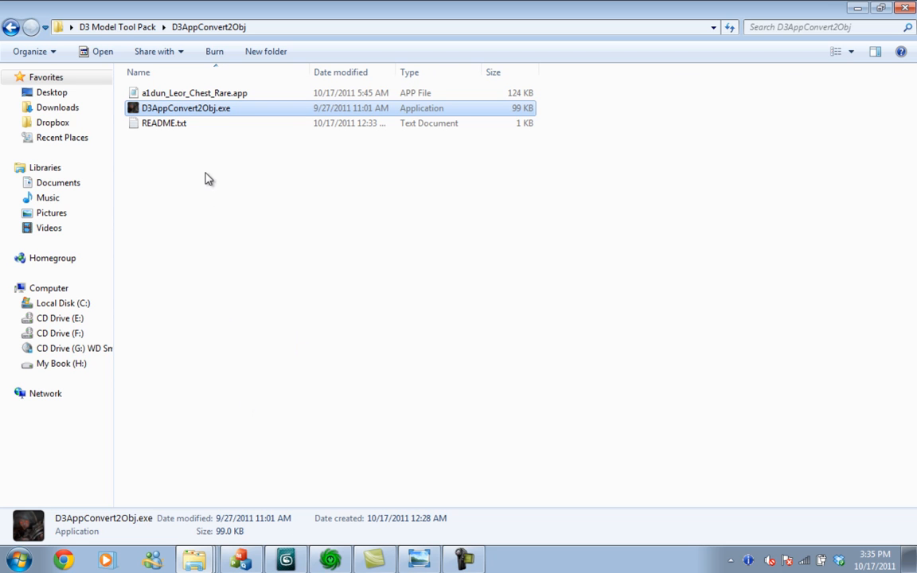
pyautogui.click(14, 561)
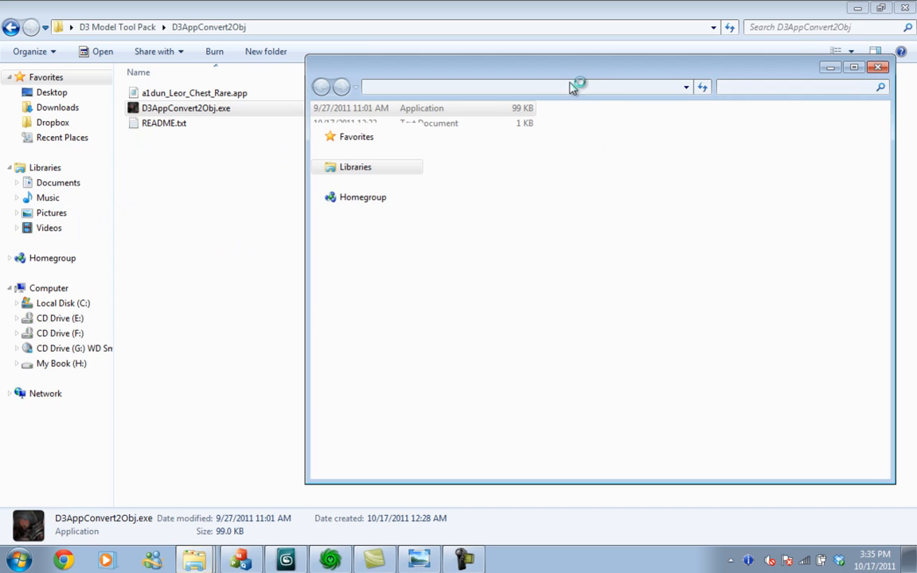
# - From Start > Computer, open an Explorer window on Local Disk (C:)
pyautogui.click(13, 560)
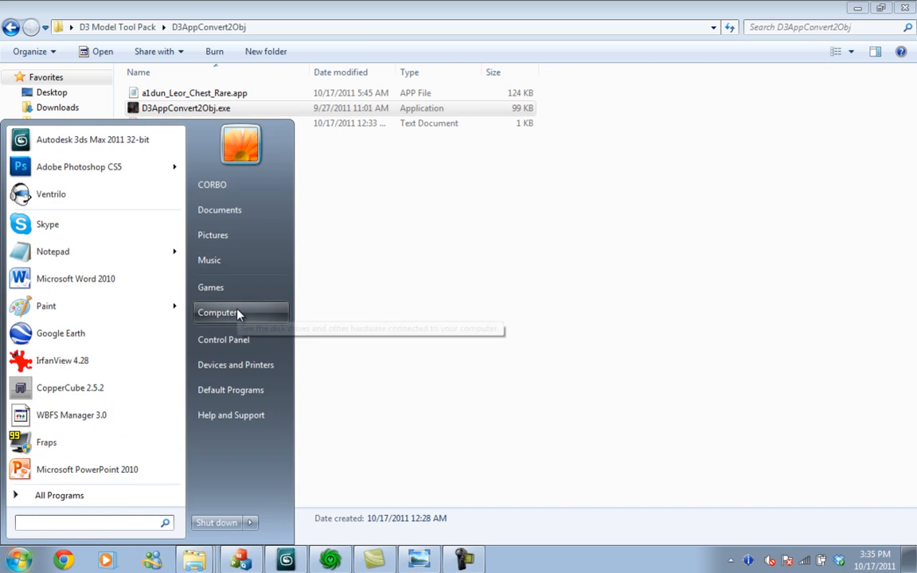
pyautogui.click(217, 310)
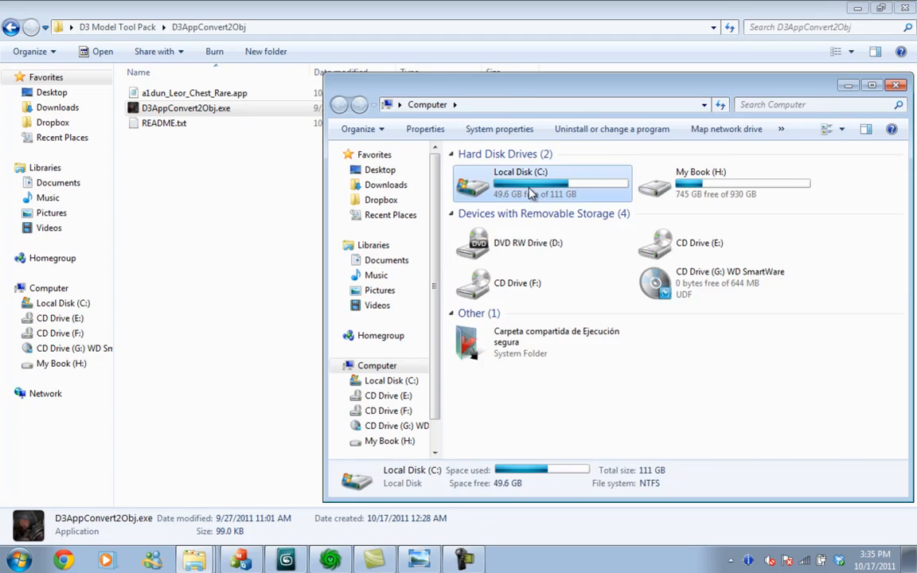
pyautogui.doubleClick(520, 183)
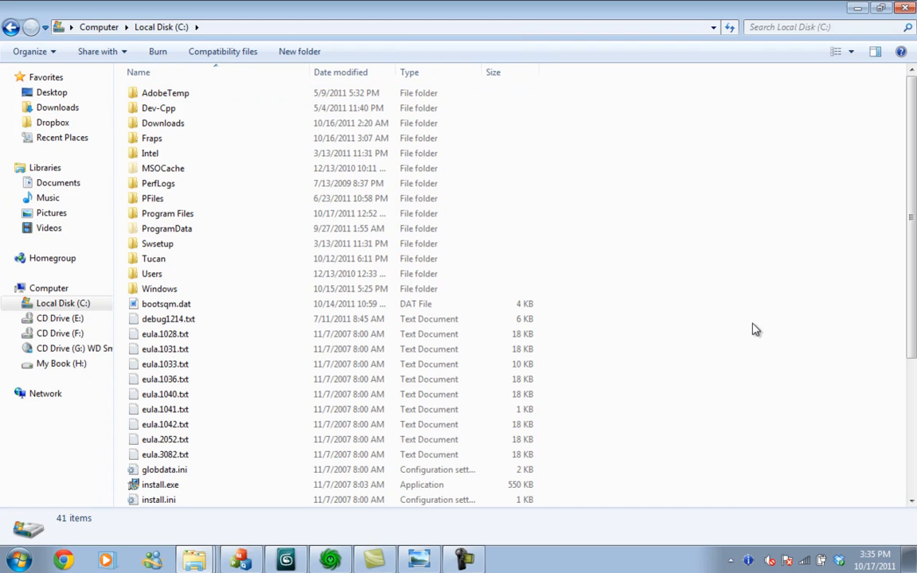
pyautogui.moveTo(736, 439)
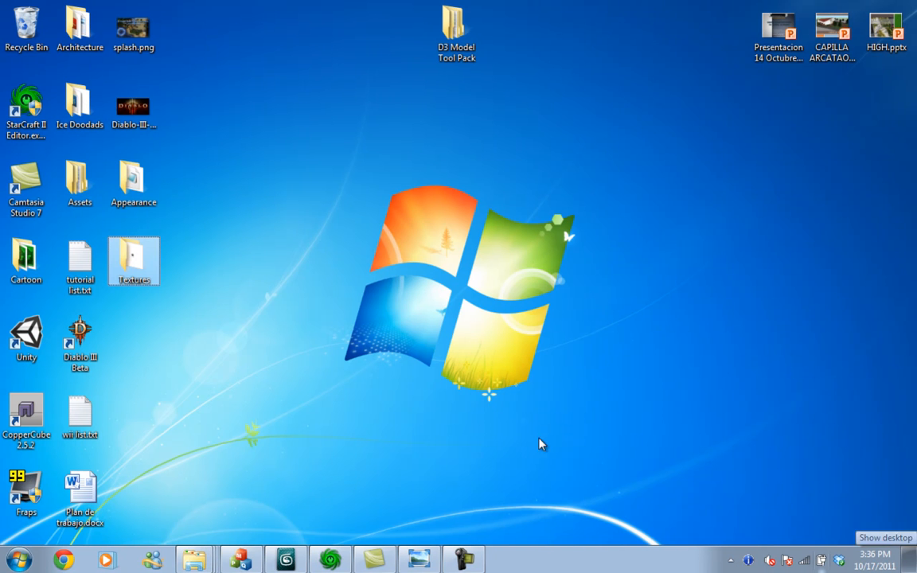
# - Copy a1dun_Leor_Chest_Rare.app next to D3AppConvert2Obj.exe in the root of drive C, granting admin permission
pyautogui.doubleClick(134, 183)
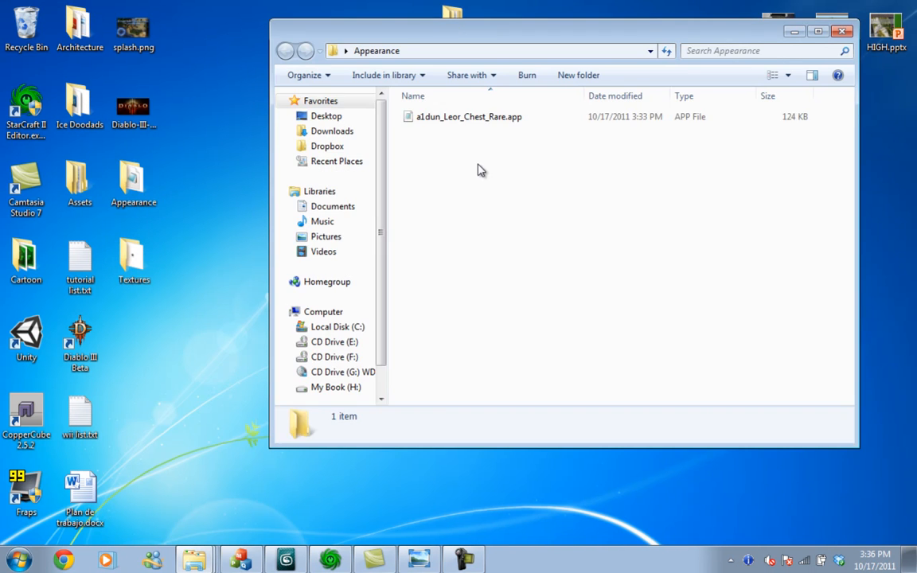
pyautogui.click(468, 116)
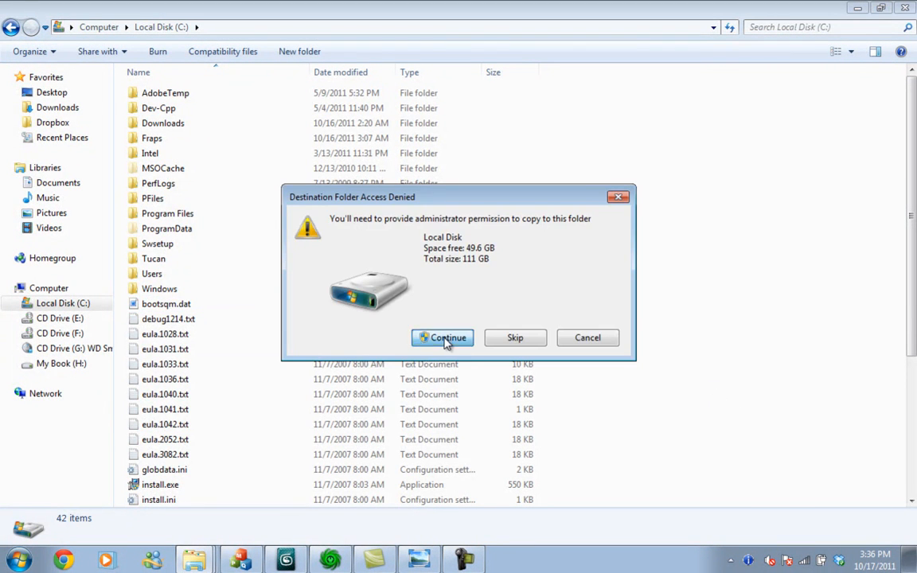
pyautogui.click(443, 338)
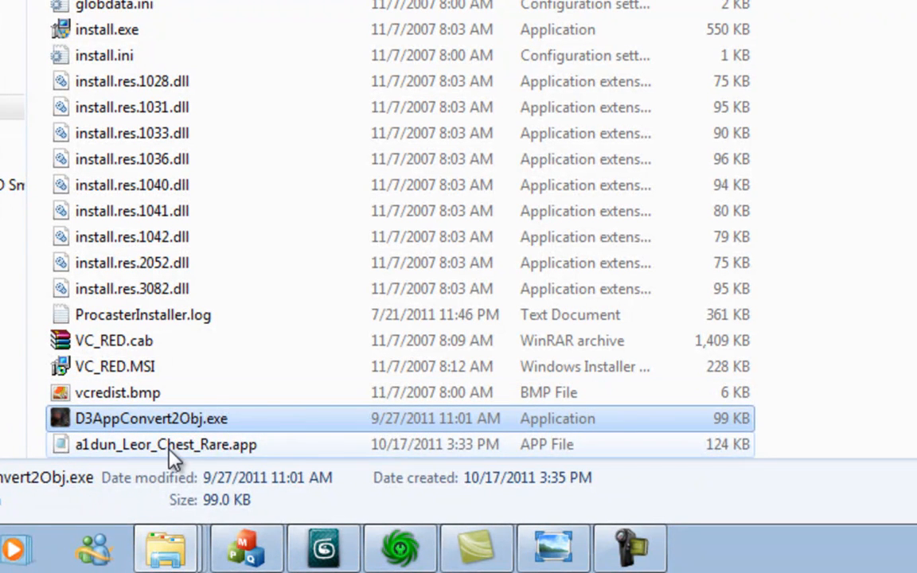
pyautogui.click(166, 444)
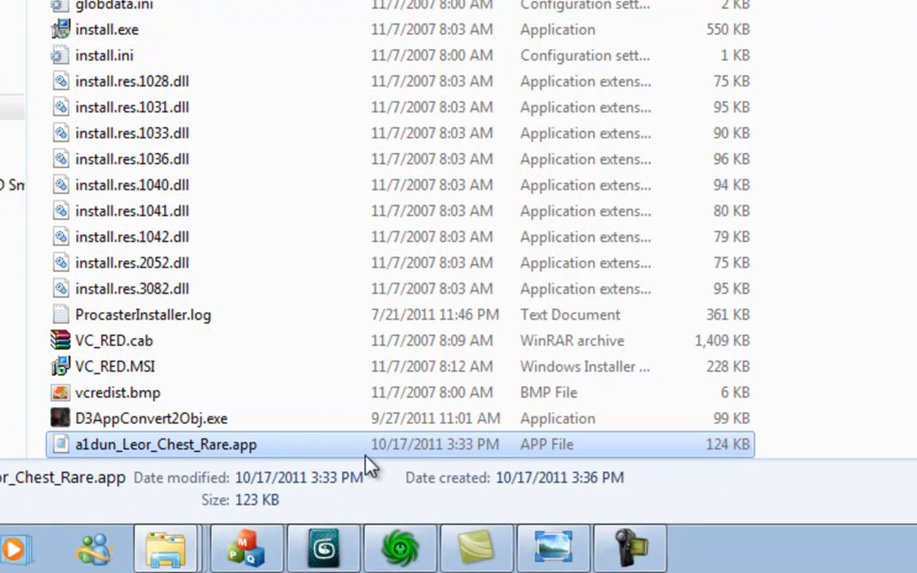
pyautogui.moveTo(223, 468)
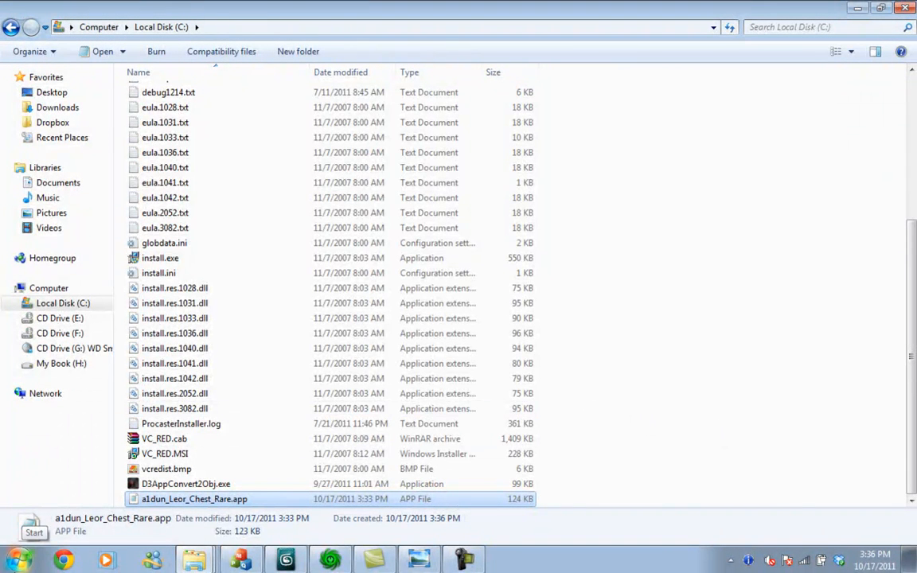
pyautogui.click(14, 554)
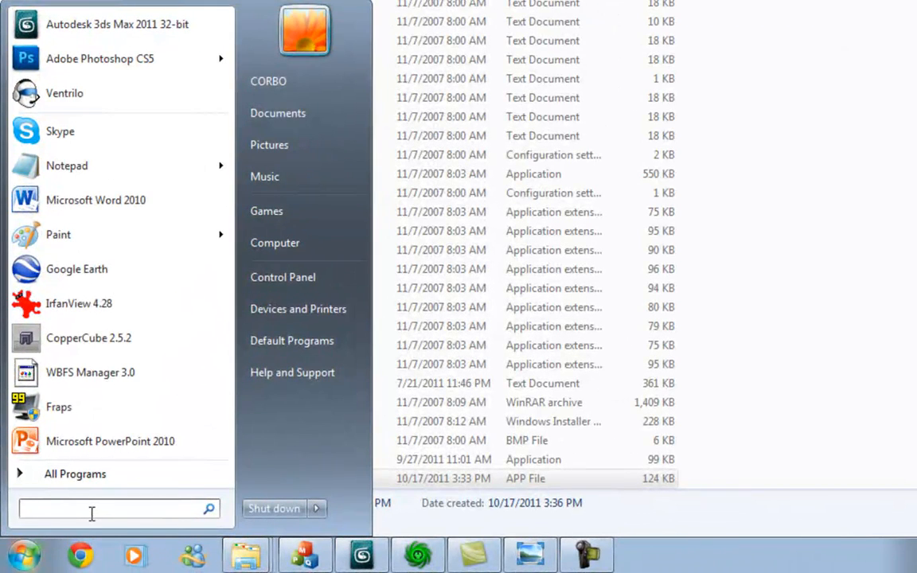
# - Search 'cmd' in Start and launch cmd.exe with Run as administrator
pyautogui.write('cmd')
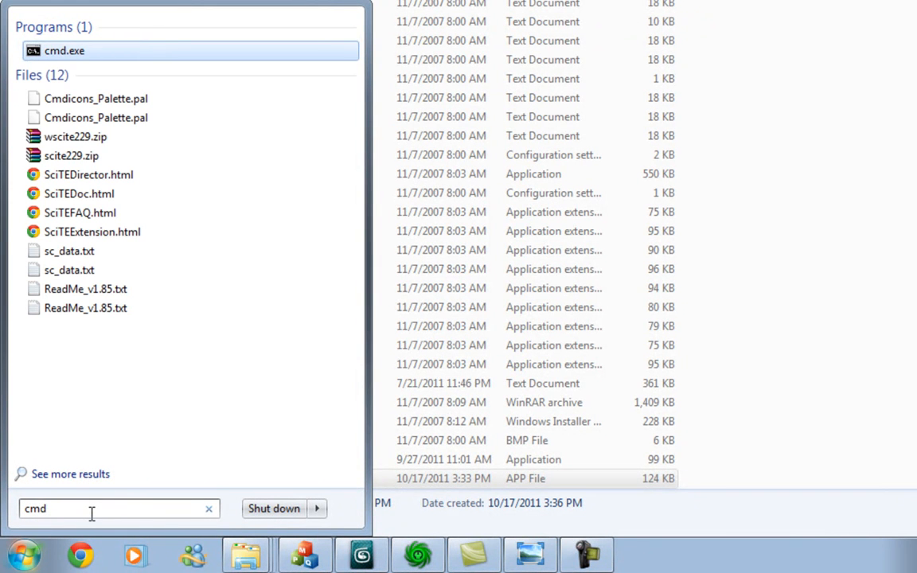
pyautogui.moveTo(64, 50)
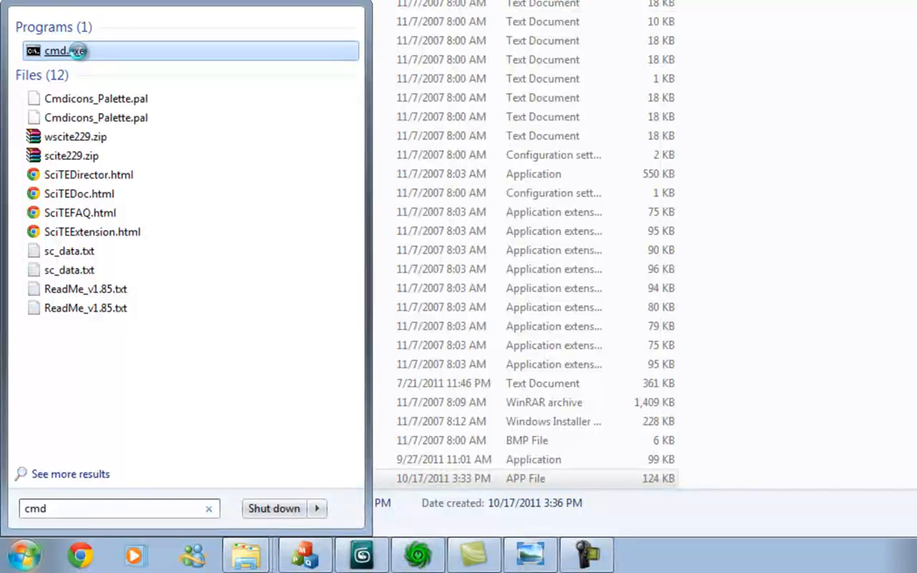
pyautogui.rightClick(55, 49)
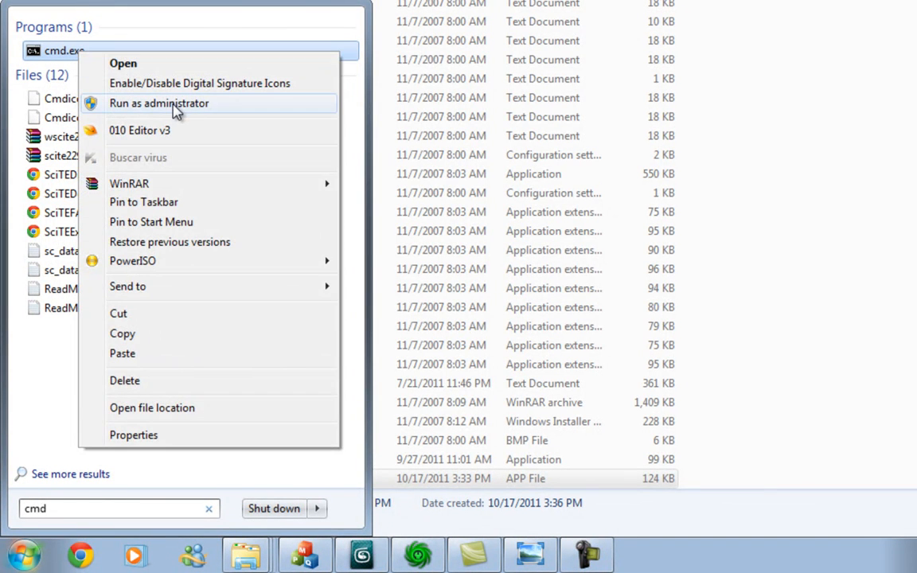
pyautogui.click(175, 112)
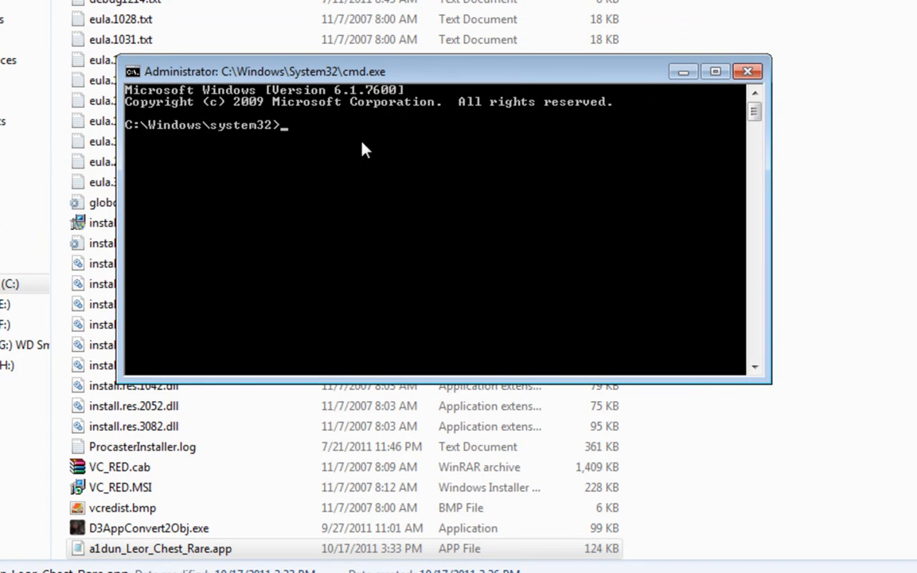
pyautogui.moveTo(301, 198)
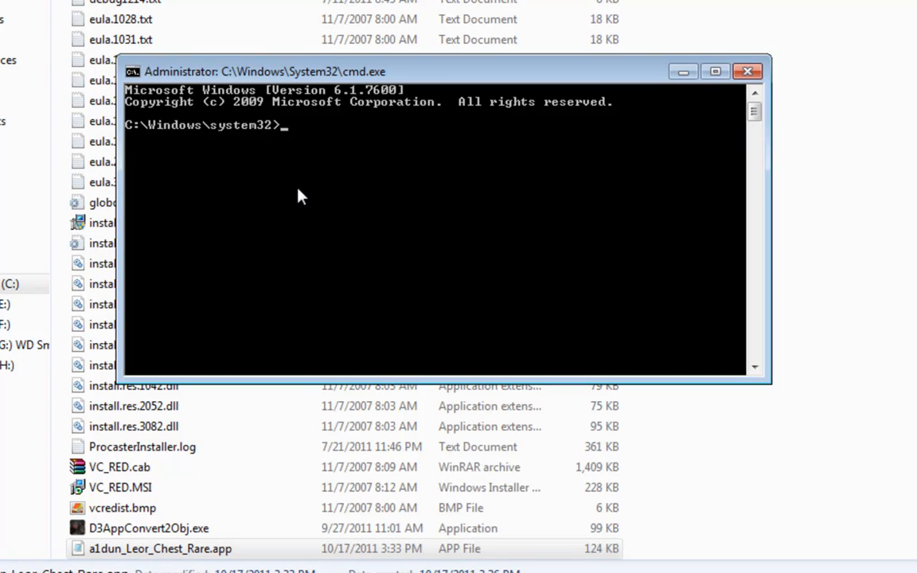
pyautogui.moveTo(156, 134)
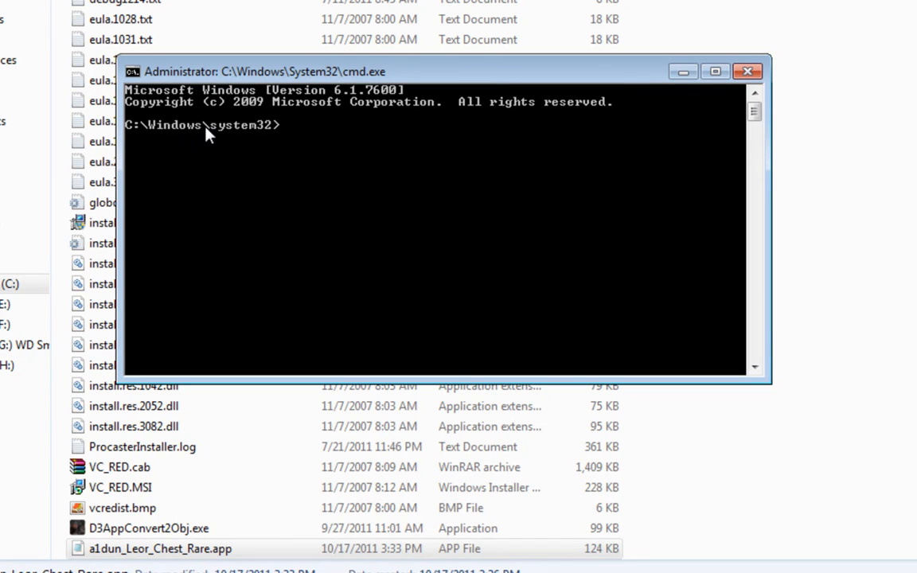
pyautogui.moveTo(293, 164)
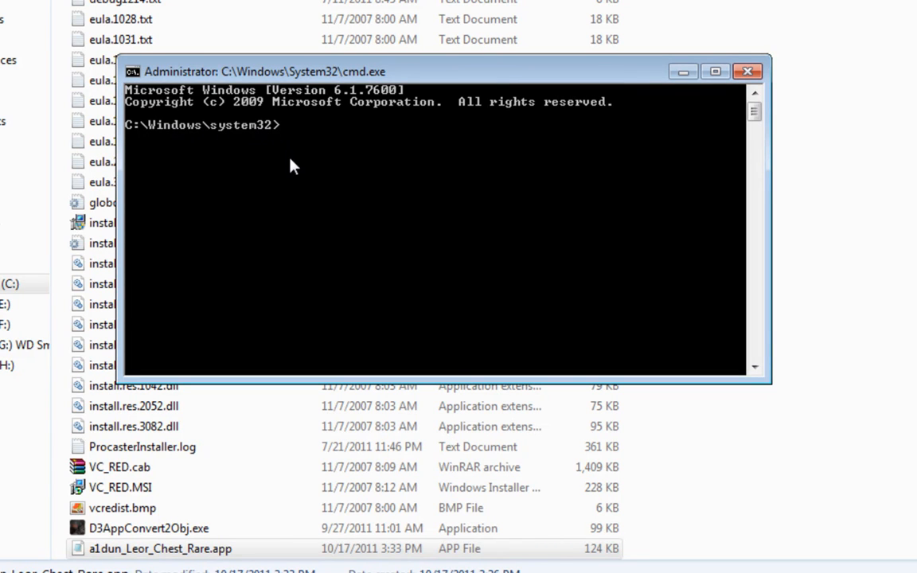
# - Use cd.. to reach C:\ and begin typing the D3 converter command
pyautogui.write('cd..')
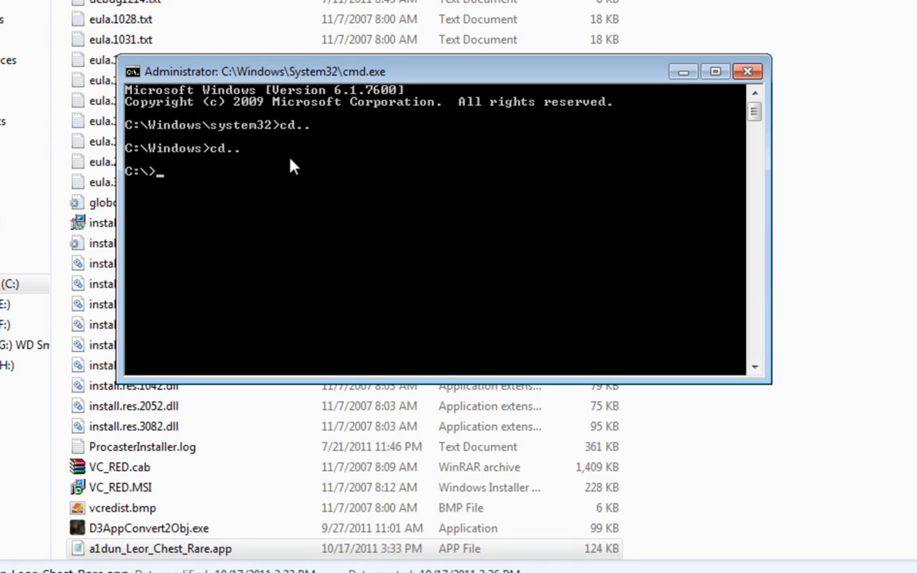
pyautogui.moveTo(142, 188)
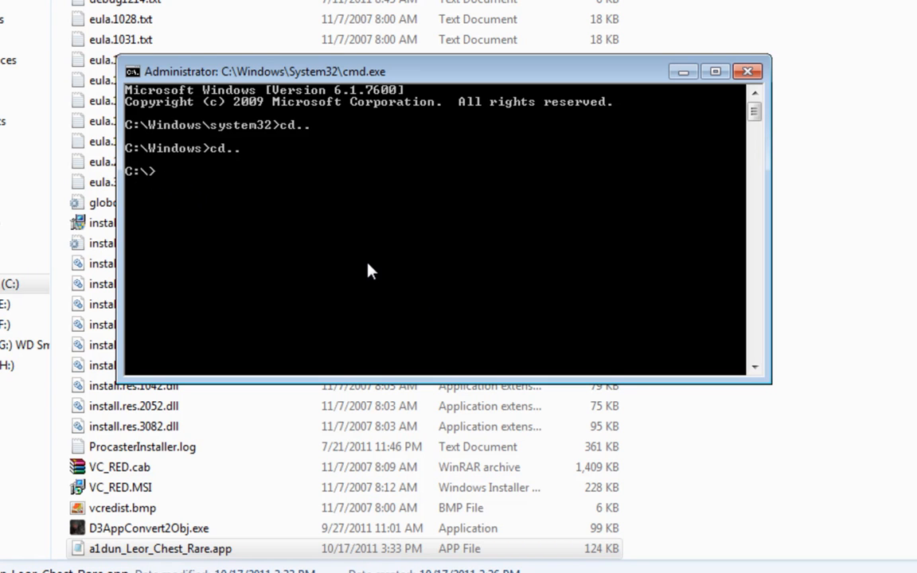
pyautogui.write('D3')
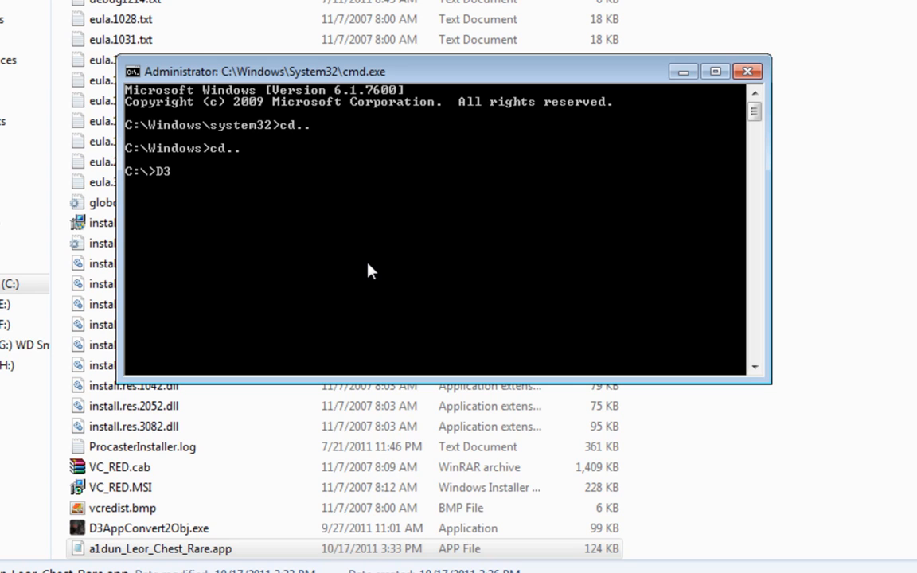
# - Enter D3AppConvert2Obj.exe -f a1dun_Leor_Chest_Rare.app at the C:\ prompt
pyautogui.write('AppConv')
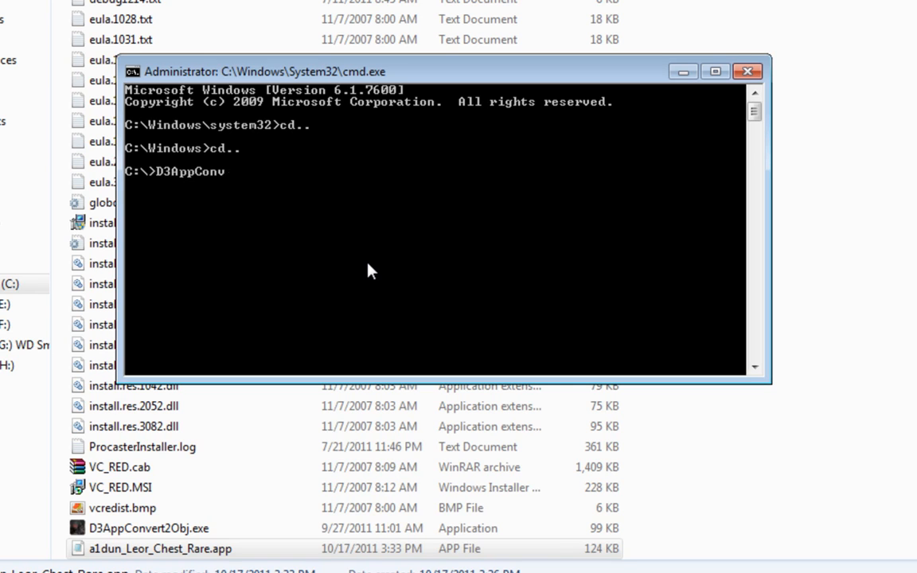
pyautogui.write('ert2Obj')
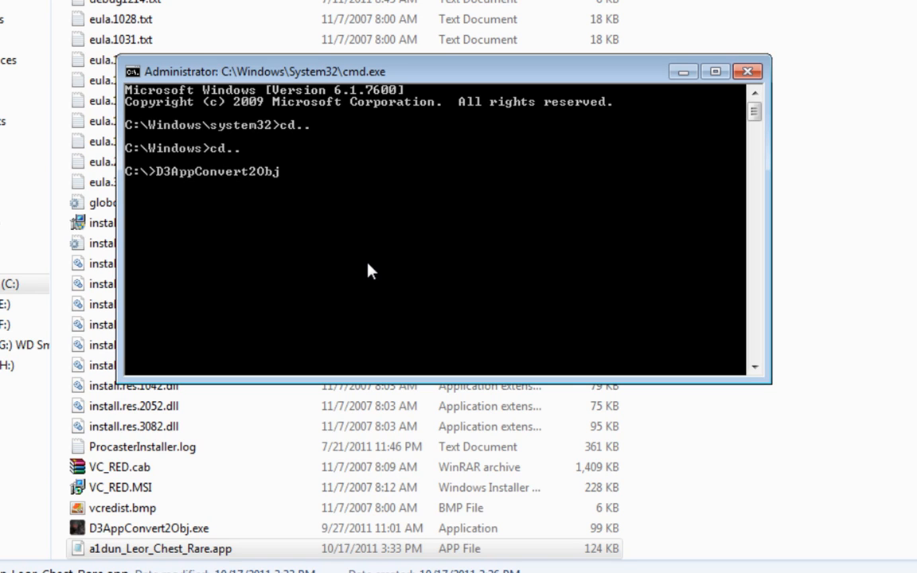
pyautogui.write('.exe')
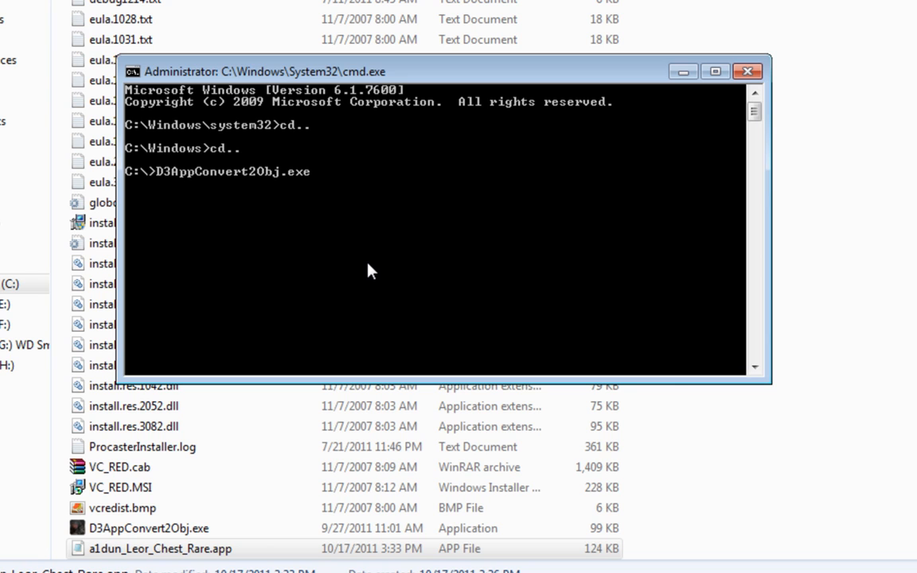
pyautogui.moveTo(269, 192)
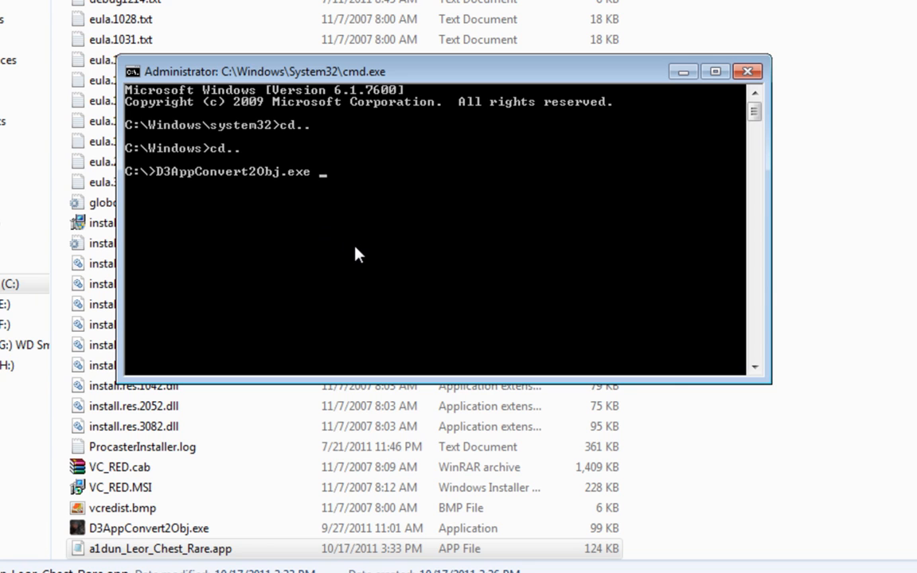
pyautogui.write('-')
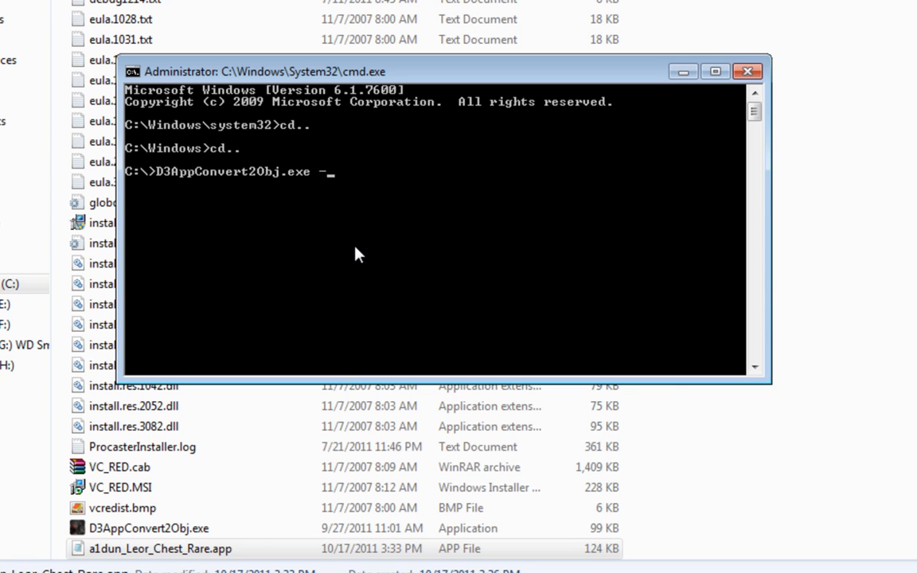
pyautogui.write('f')
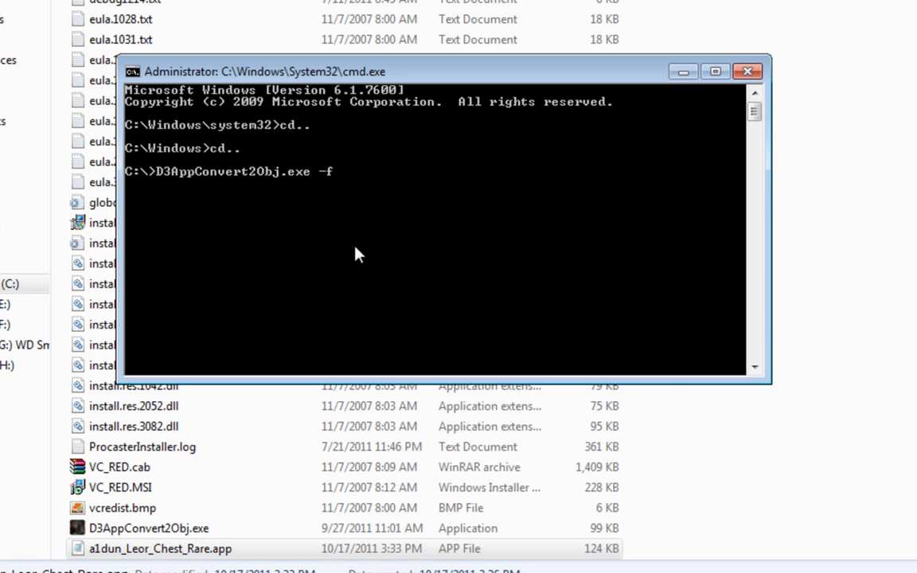
pyautogui.write('a1dun')
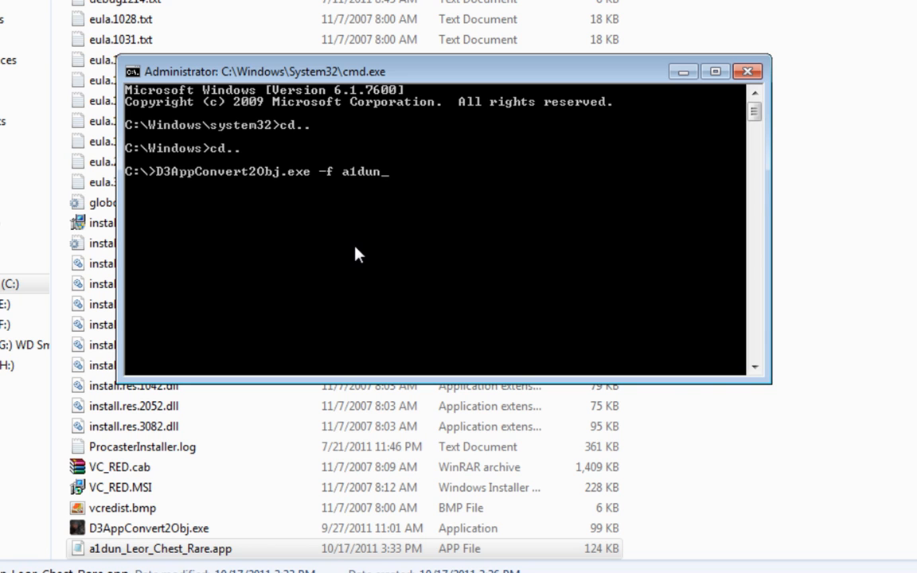
pyautogui.write('Leor_c')
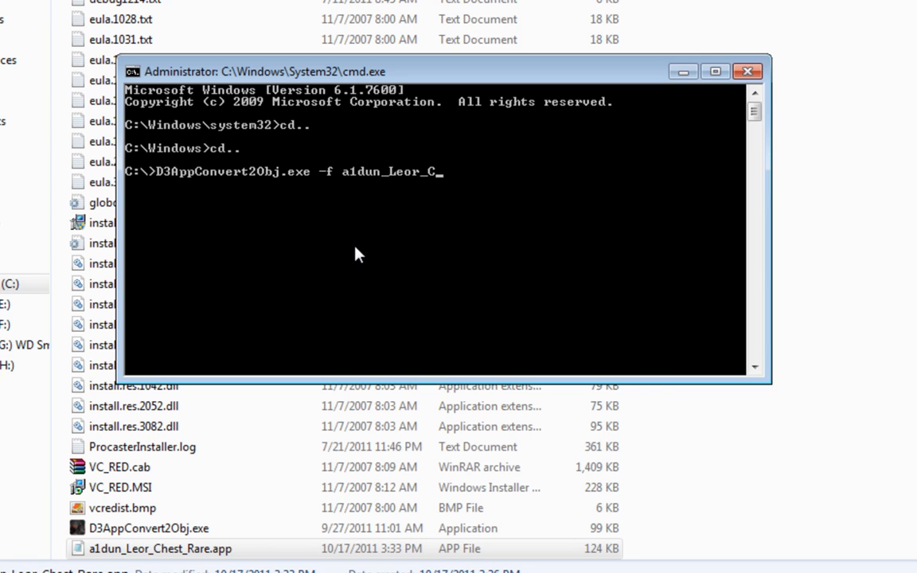
pyautogui.write('hest_')
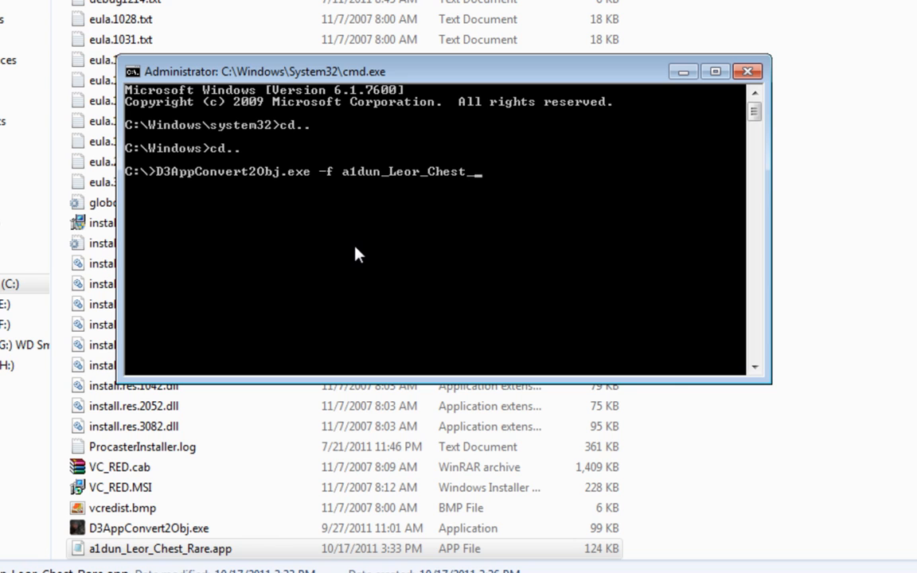
pyautogui.write('Rare')
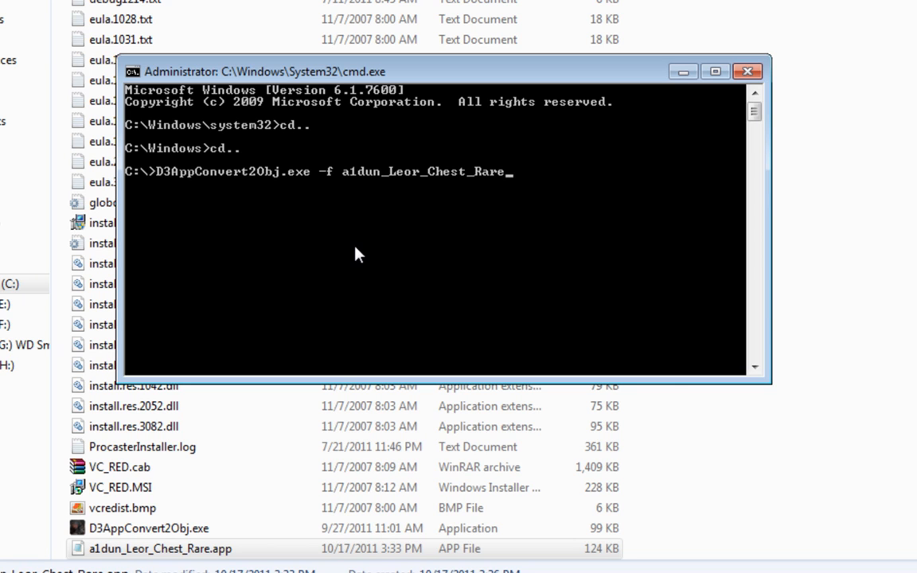
pyautogui.write('.app')
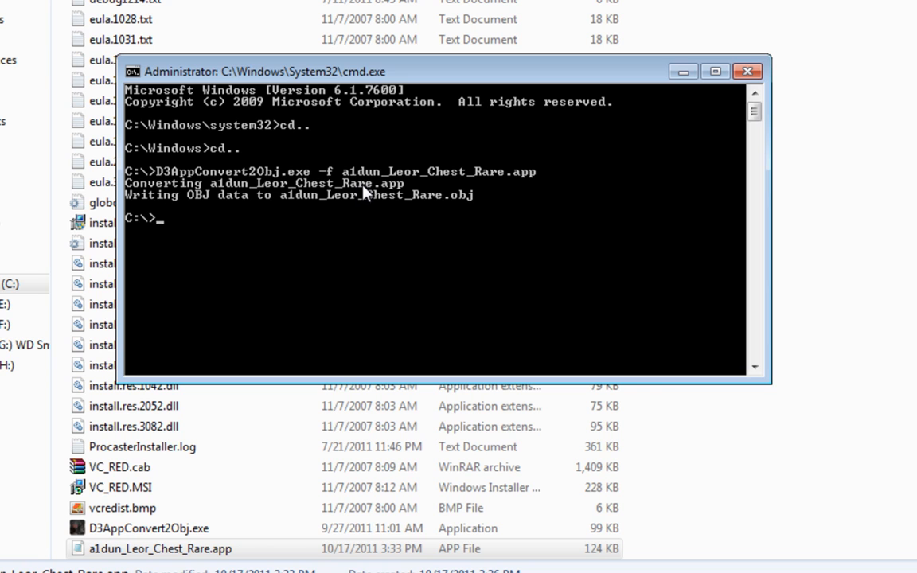
pyautogui.moveTo(270, 200)
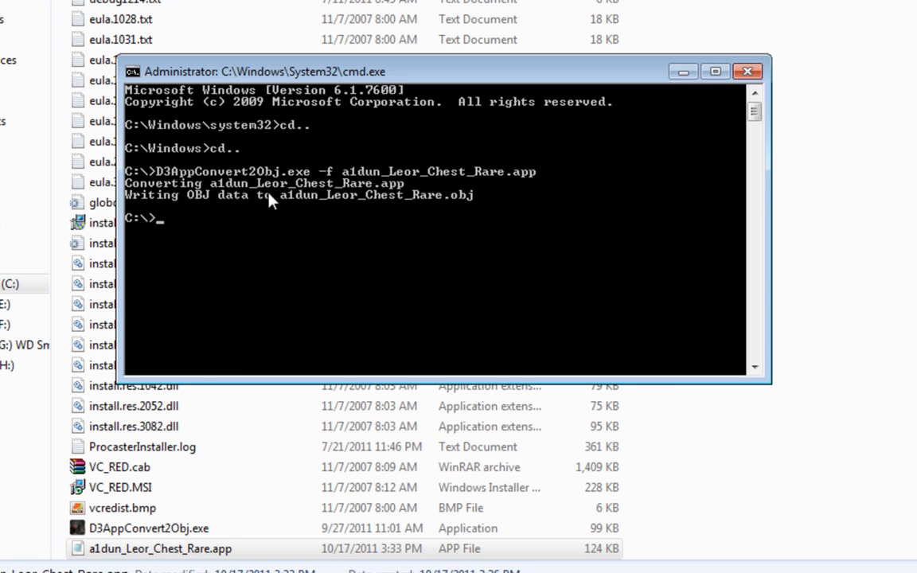
pyautogui.moveTo(476, 278)
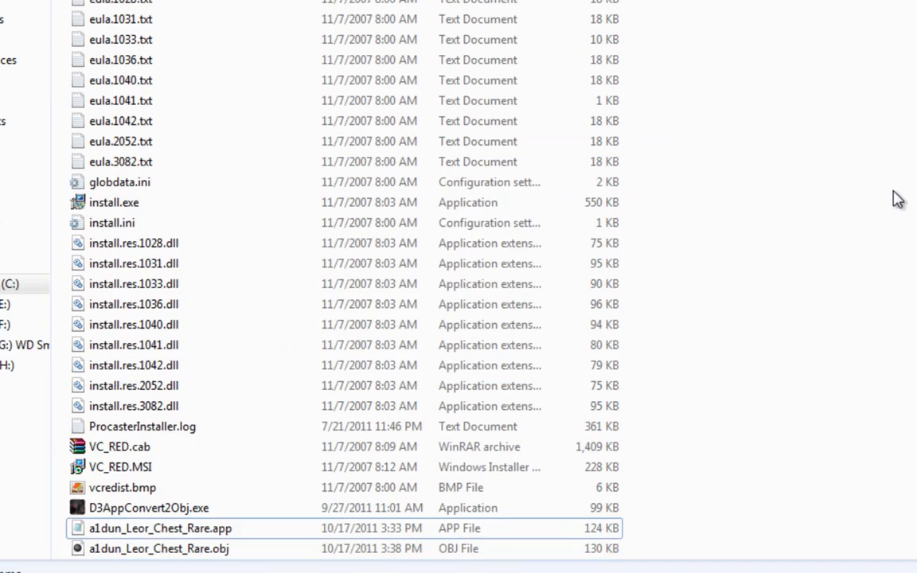
# - Check a1dun_Leor_Chest_Rare.obj in C:\, then select the .tex file in the Textures folder
pyautogui.scroll(-3)
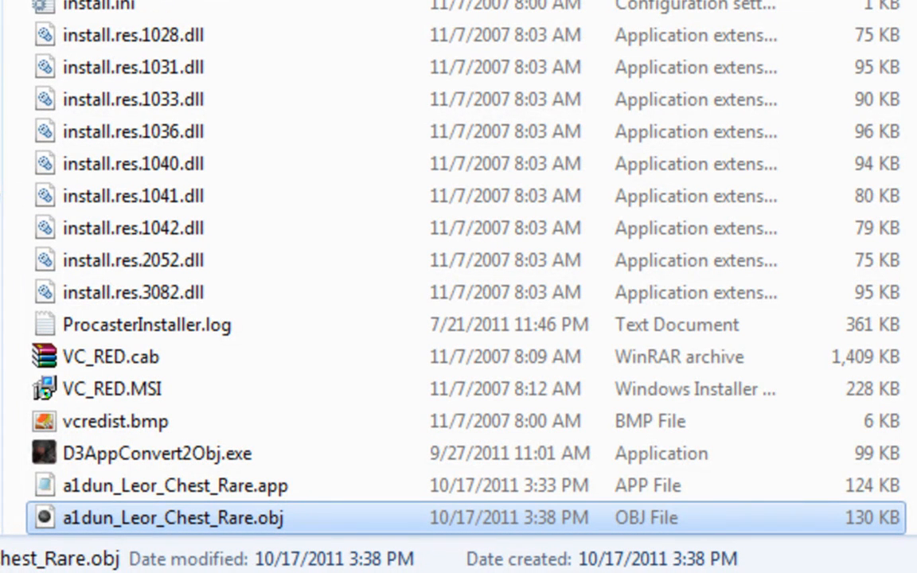
pyautogui.moveTo(890, 395)
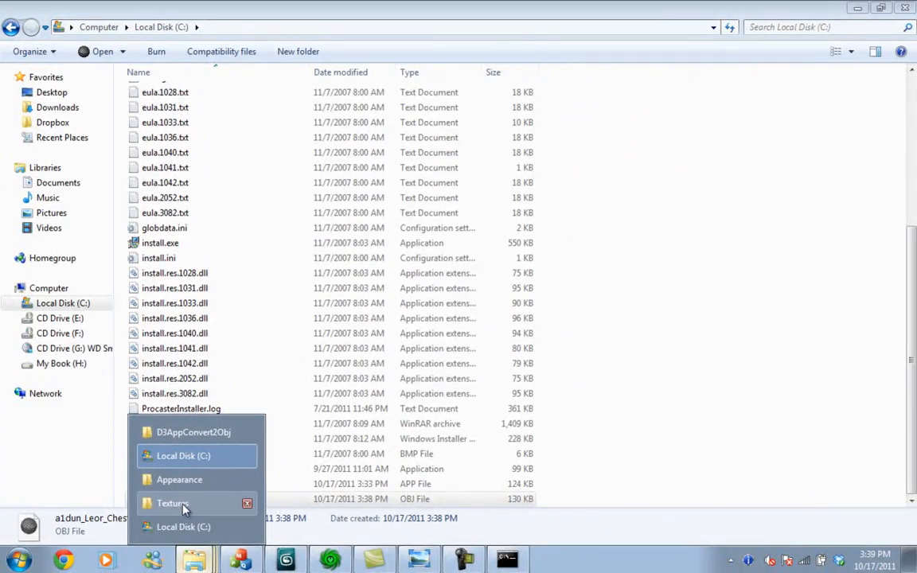
pyautogui.click(172, 503)
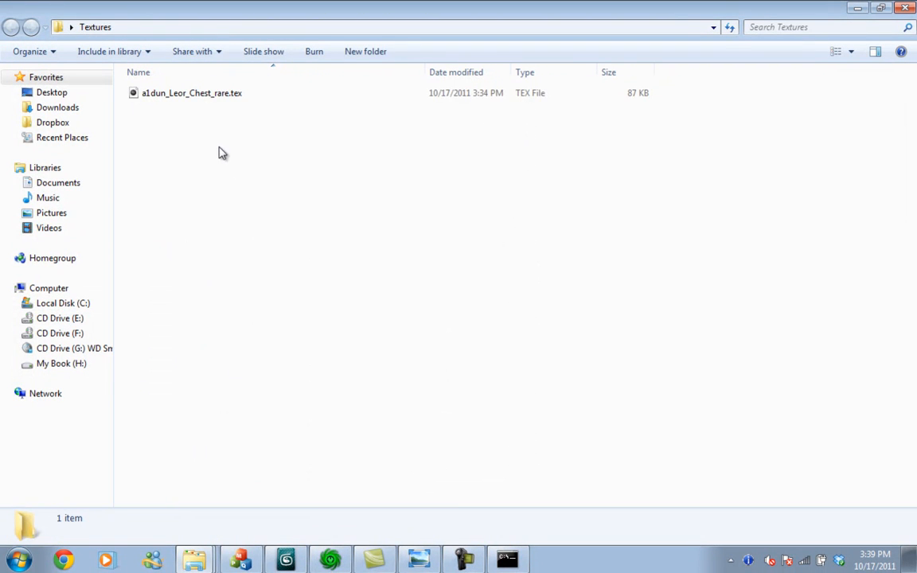
pyautogui.click(191, 93)
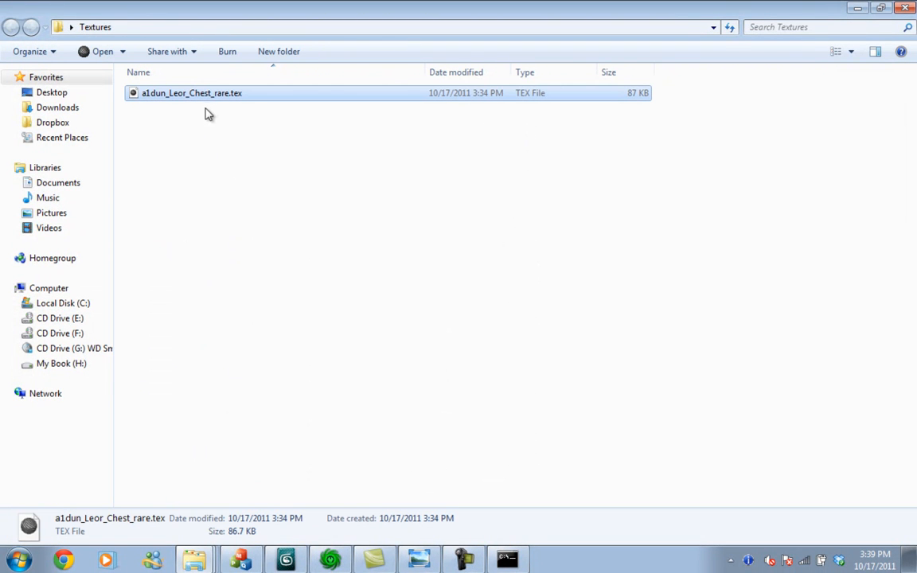
pyautogui.moveTo(219, 137)
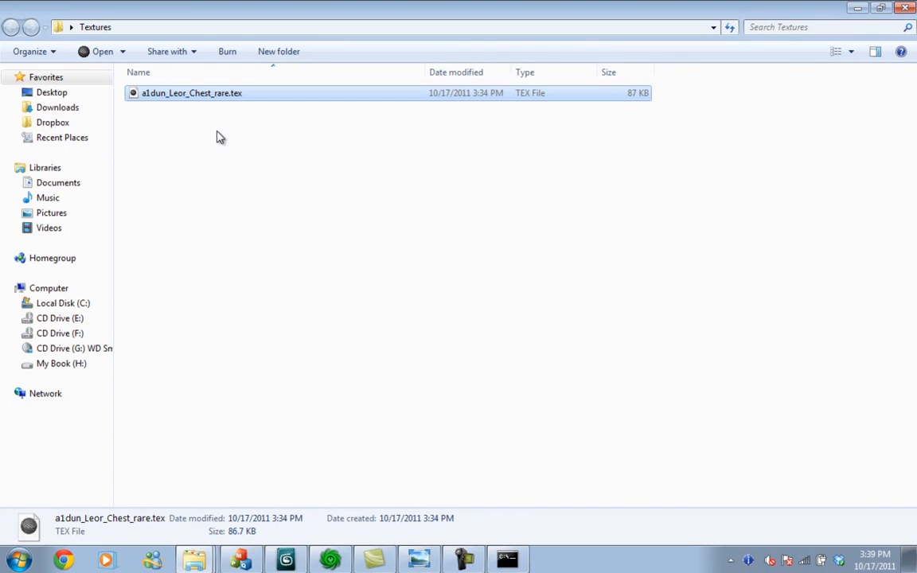
pyautogui.moveTo(280, 147)
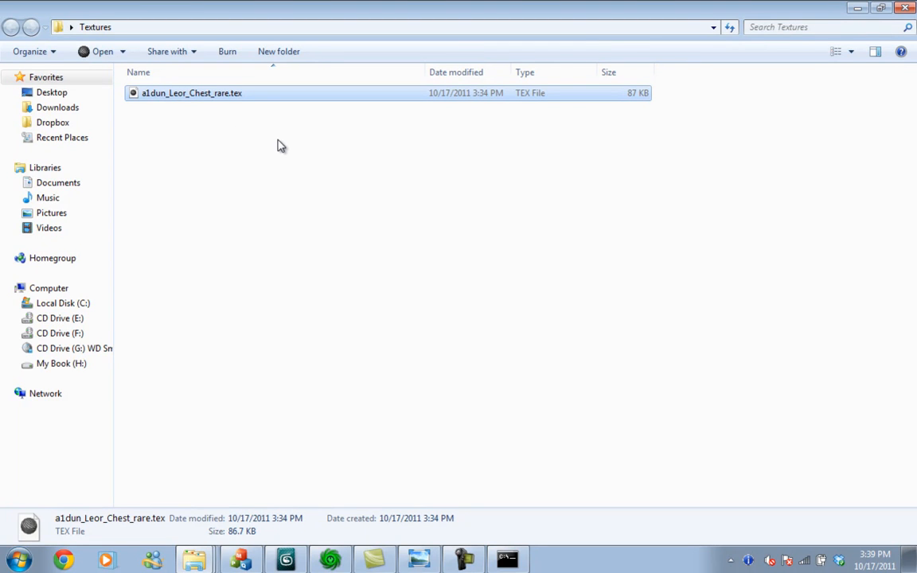
# - Copy a1dun_Leor_Chest_rare.tex and paste it into the D3TexConv_v0.9 folder
pyautogui.click(191, 93)
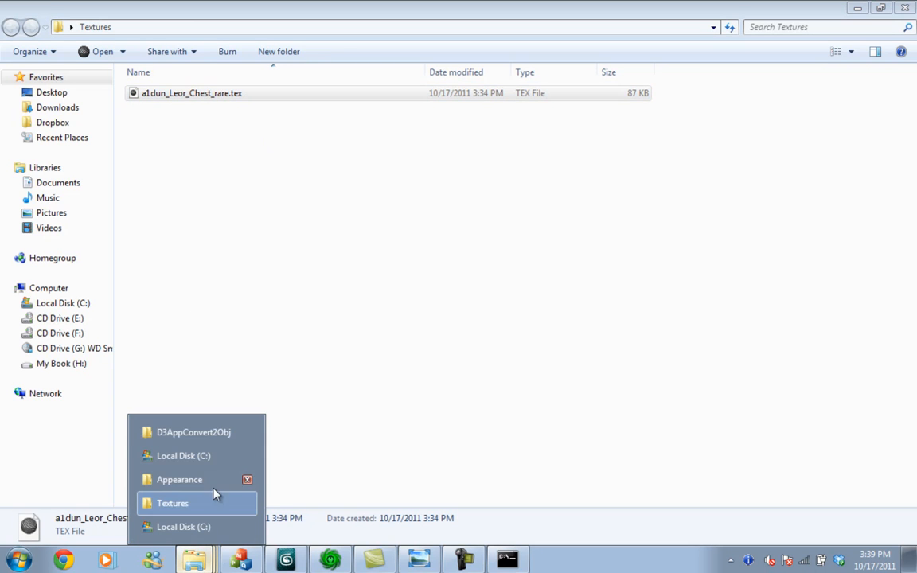
pyautogui.click(194, 433)
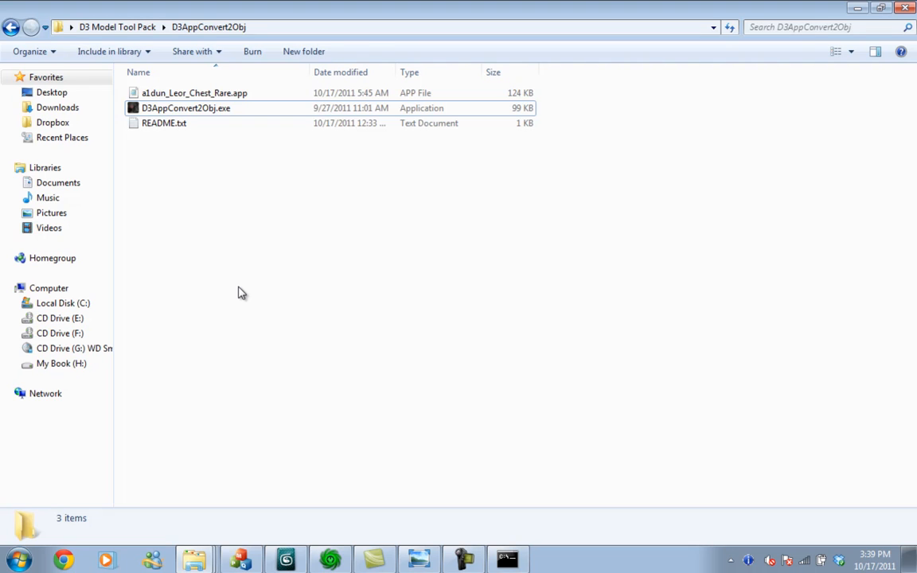
pyautogui.click(11, 25)
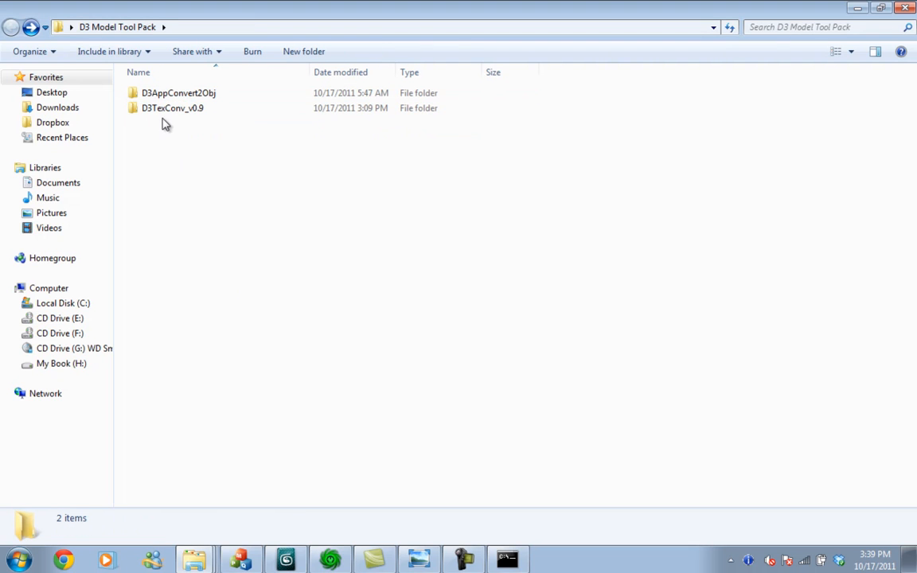
pyautogui.moveTo(201, 124)
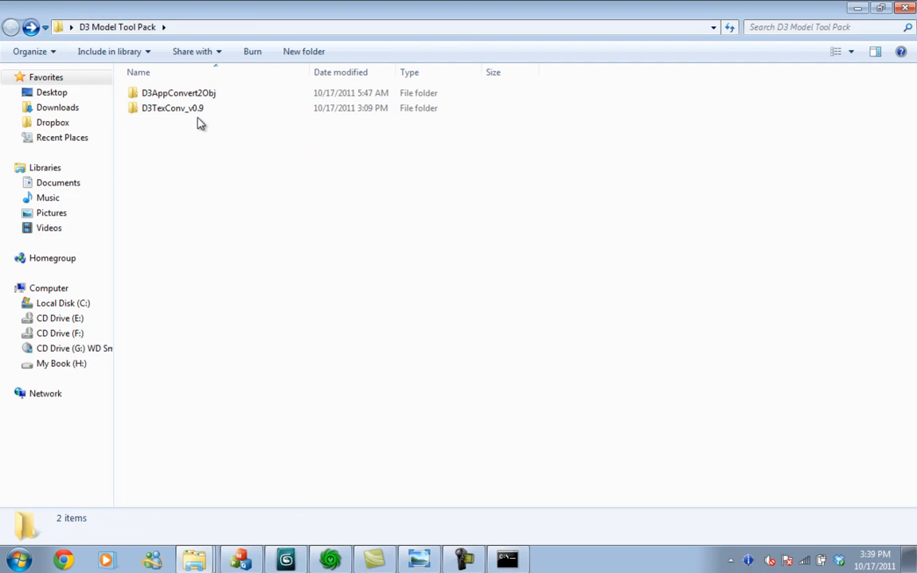
pyautogui.click(172, 109)
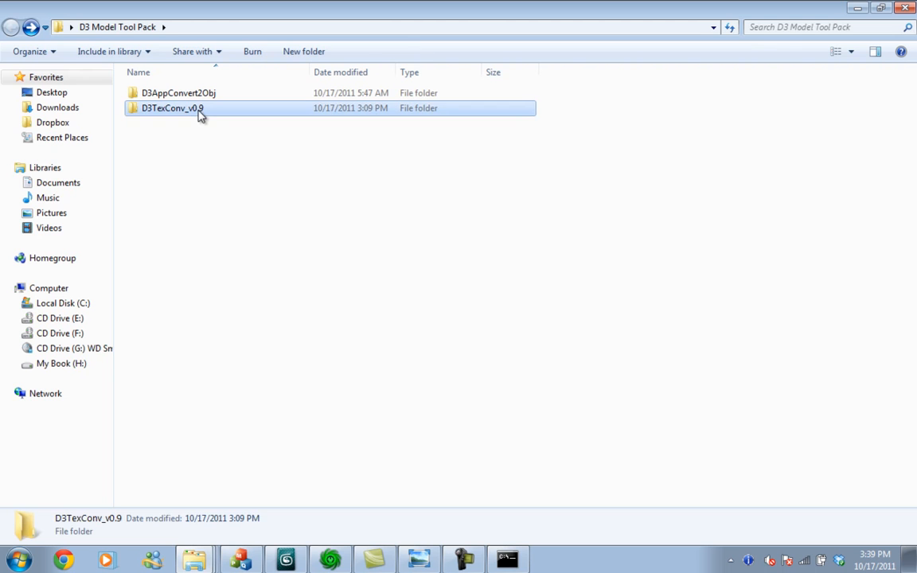
pyautogui.doubleClick(172, 108)
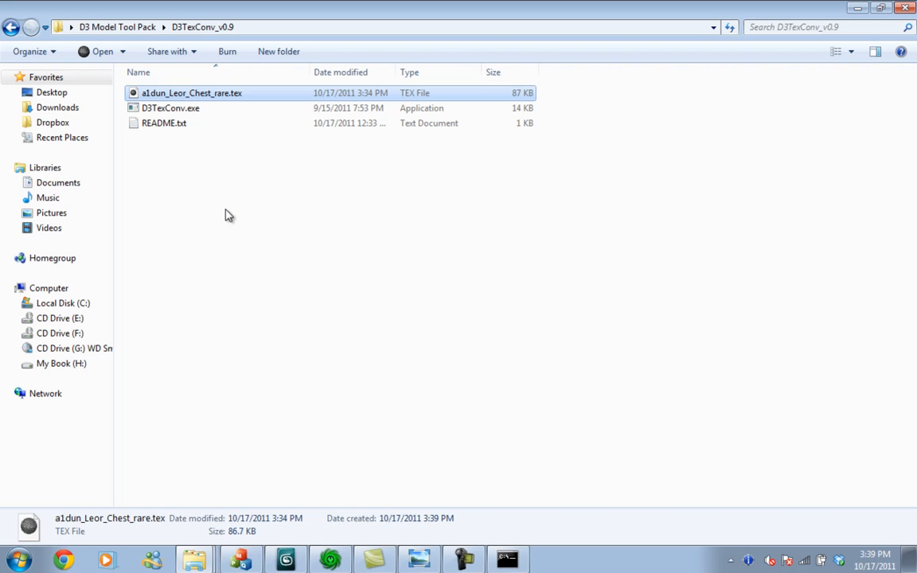
pyautogui.click(175, 194)
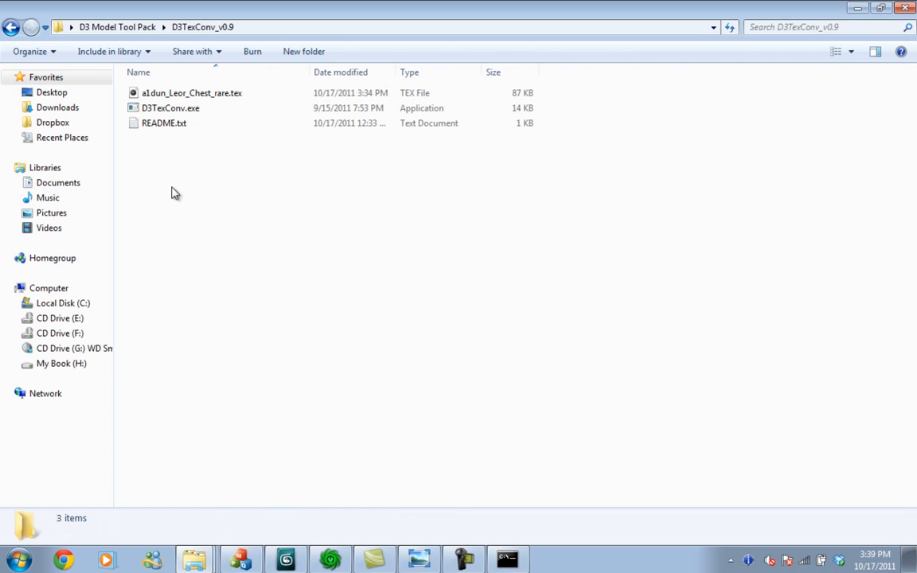
pyautogui.click(192, 92)
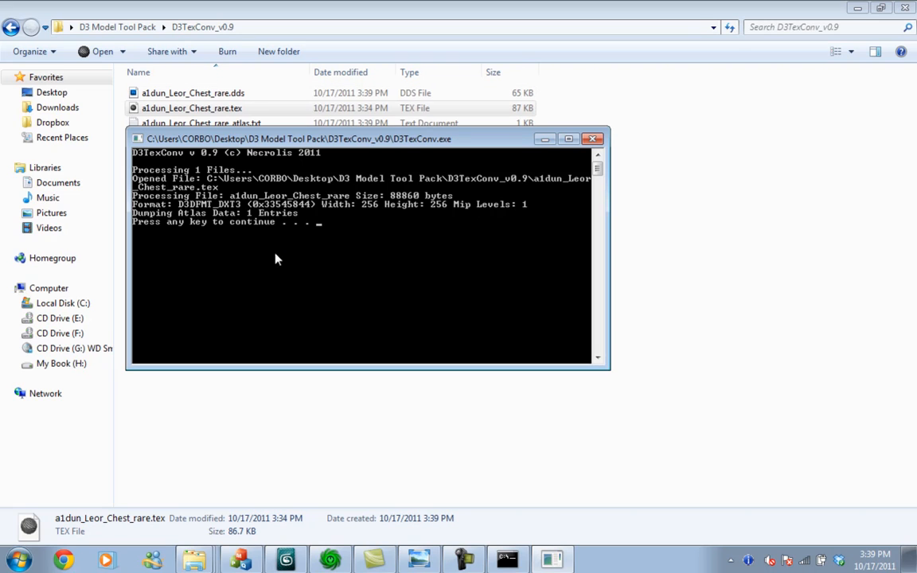
pyautogui.moveTo(253, 258)
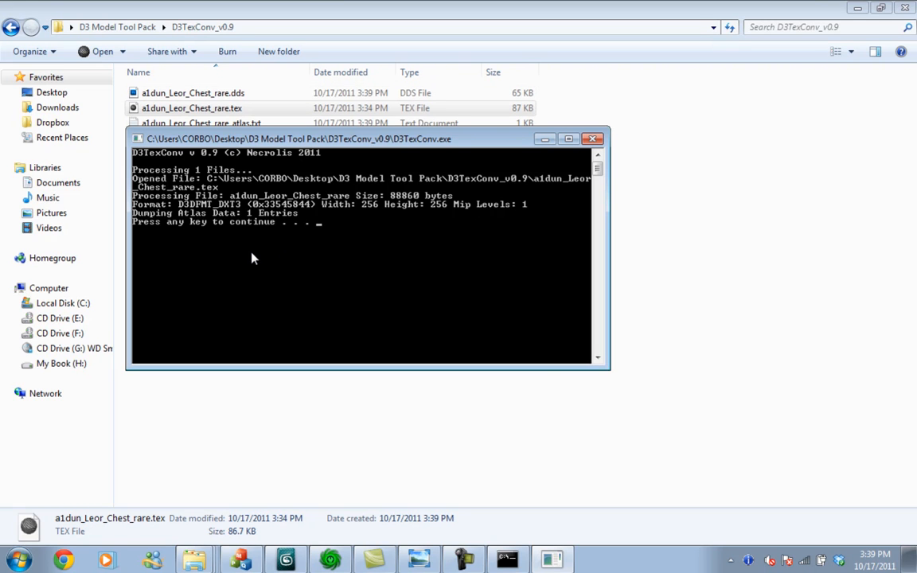
# - Close the finished D3TexConv console and switch to 3ds Max 2011's application menu
pyautogui.press('enter')
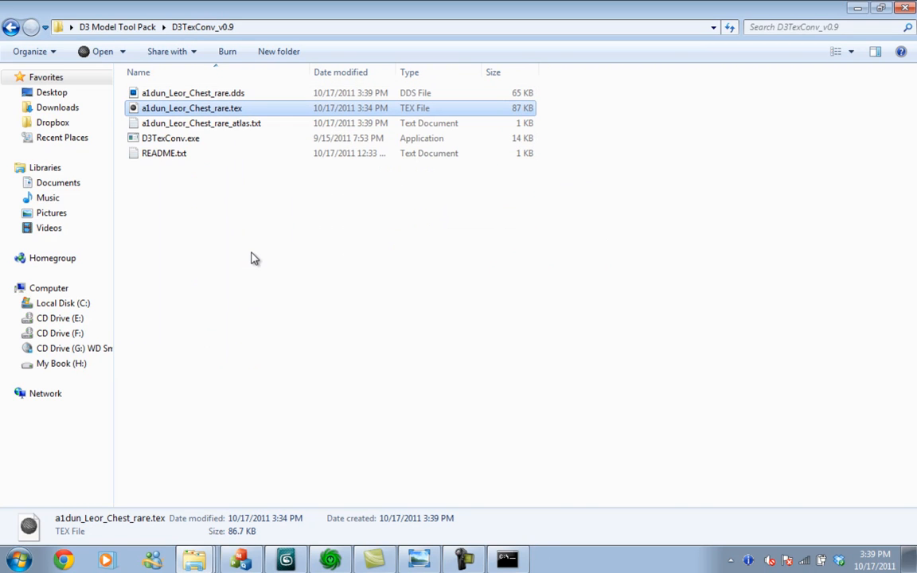
pyautogui.click(194, 92)
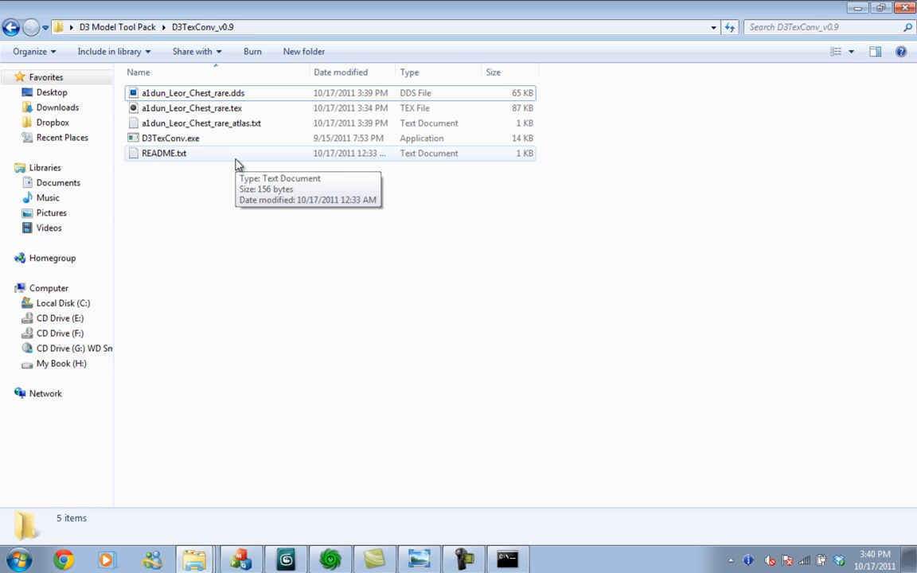
pyautogui.rightClick(241, 560)
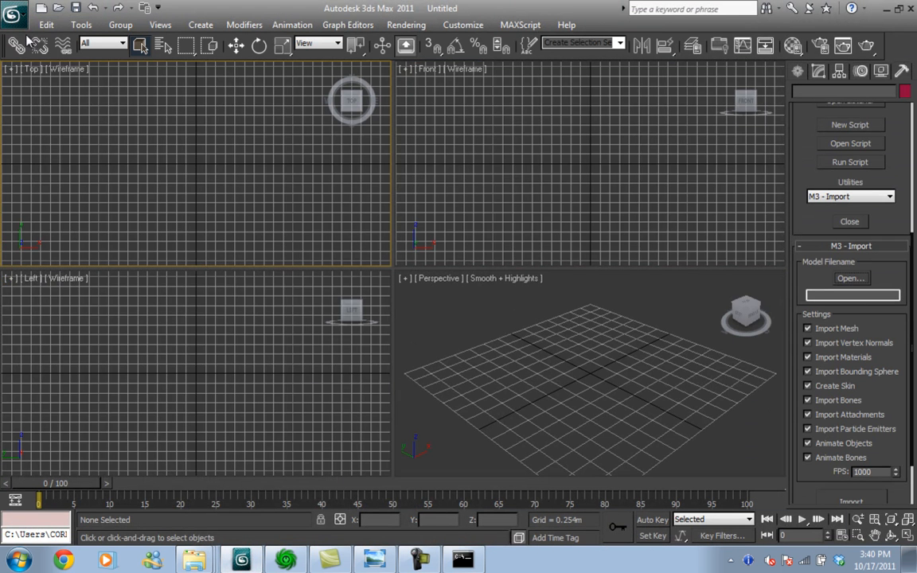
pyautogui.click(13, 14)
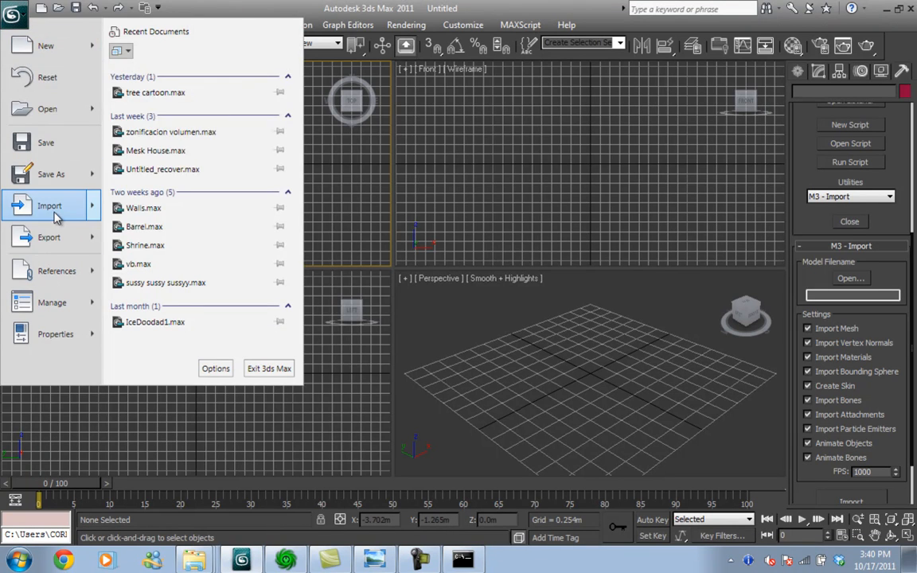
# - Import a1dun_Leor_Chest_Rare.obj from Local Disk (C:), bringing up OBJ import options
pyautogui.click(50, 205)
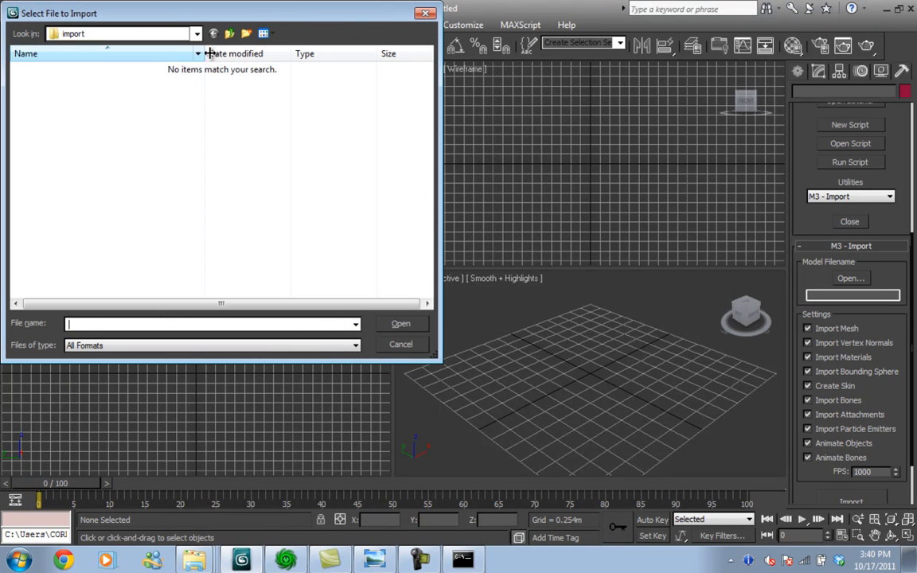
pyautogui.click(230, 34)
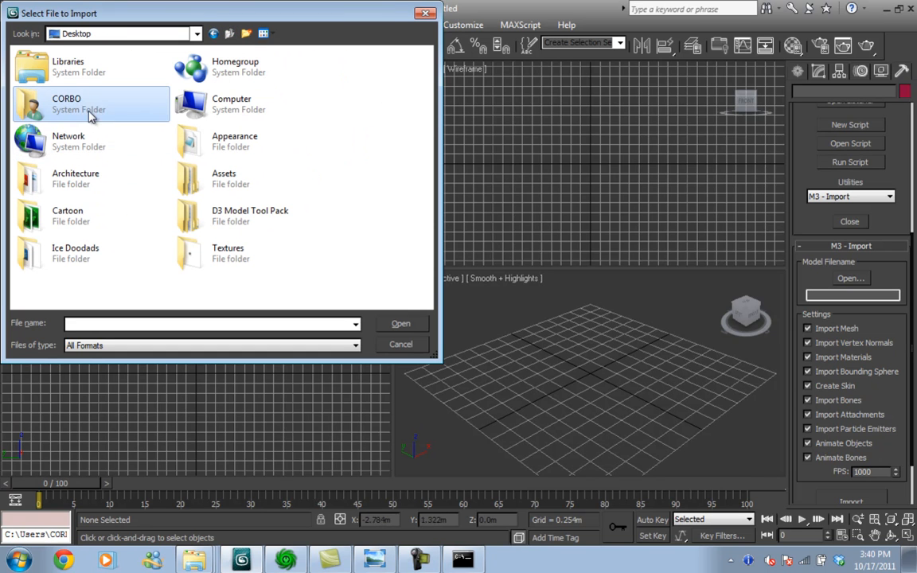
pyautogui.moveTo(242, 105)
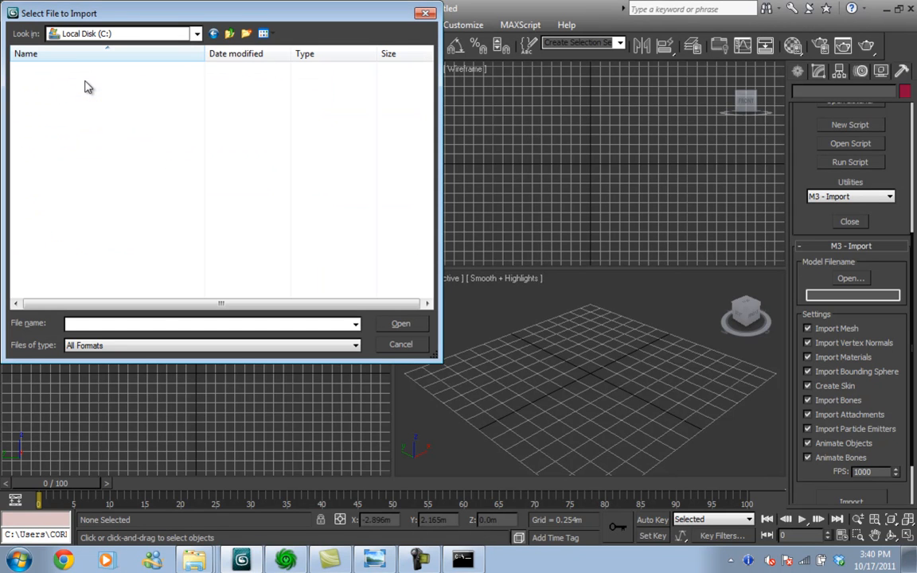
pyautogui.click(80, 261)
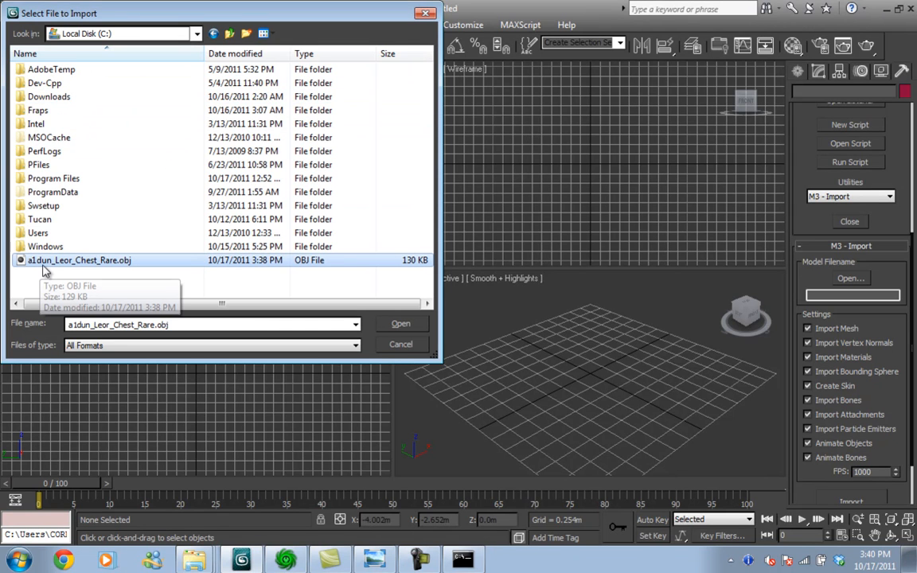
pyautogui.moveTo(134, 277)
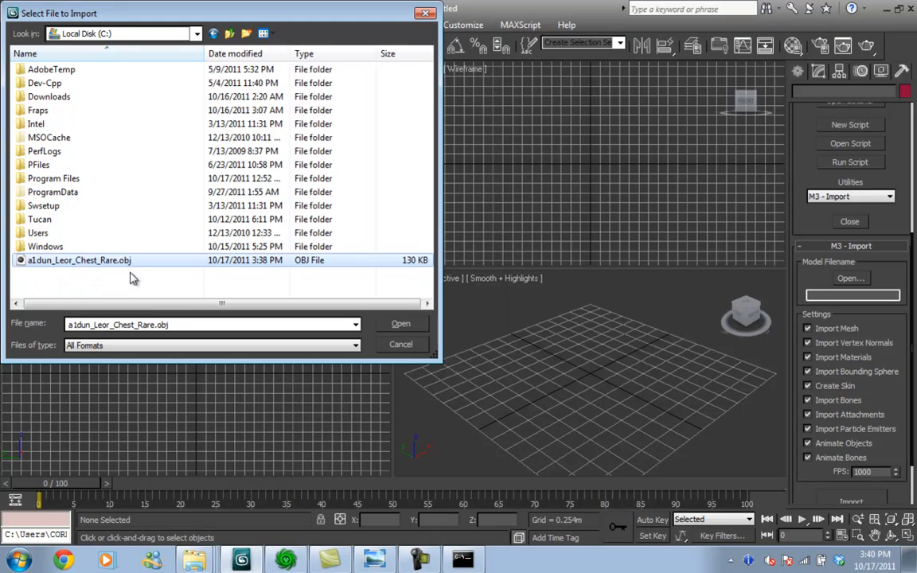
pyautogui.moveTo(398, 331)
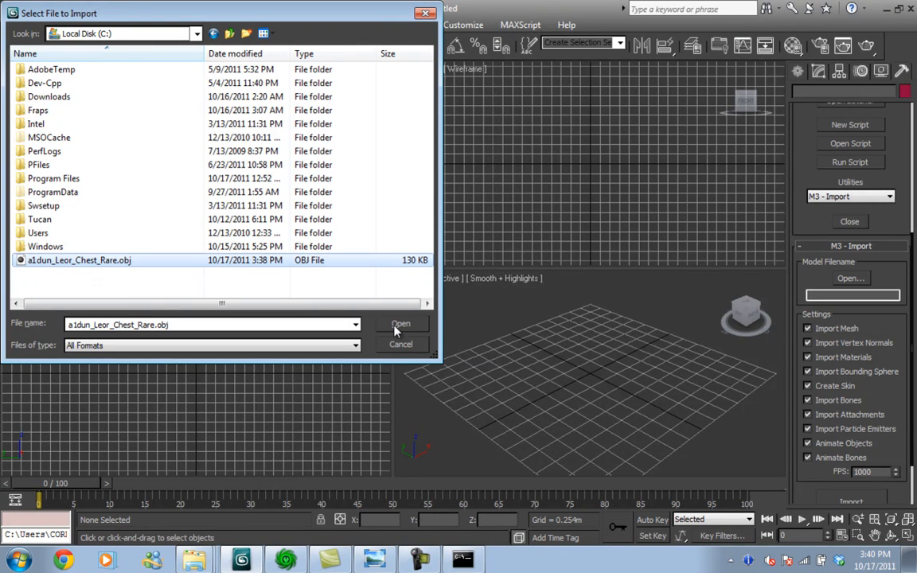
pyautogui.click(402, 325)
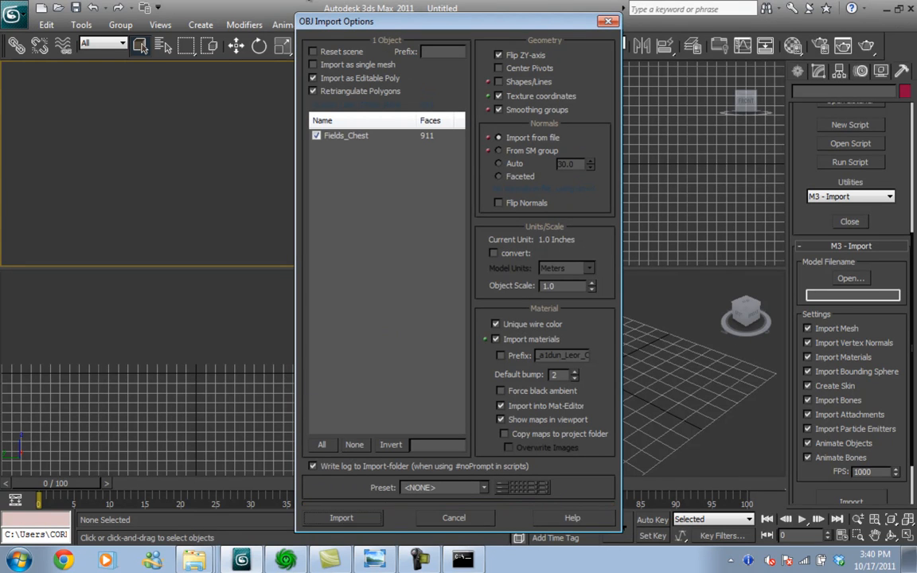
pyautogui.moveTo(682, 277)
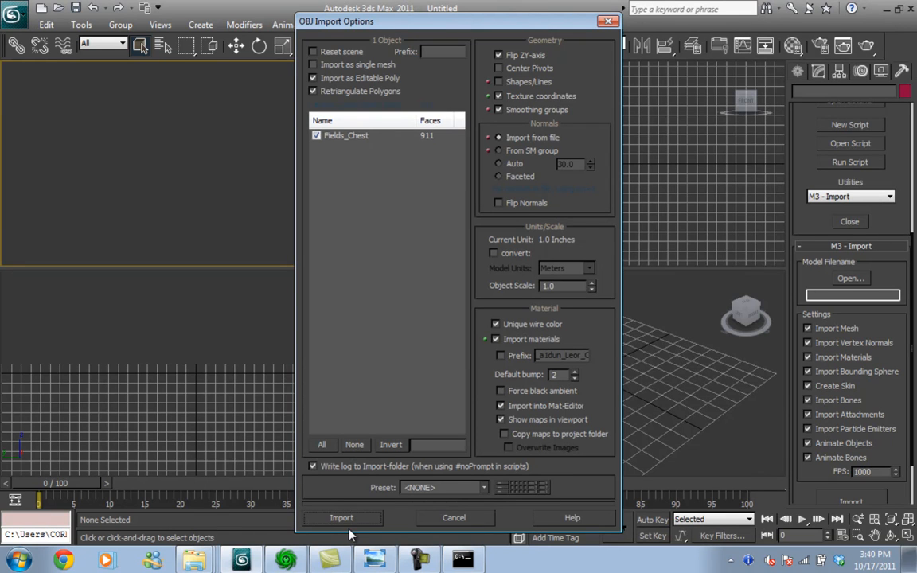
pyautogui.moveTo(354, 528)
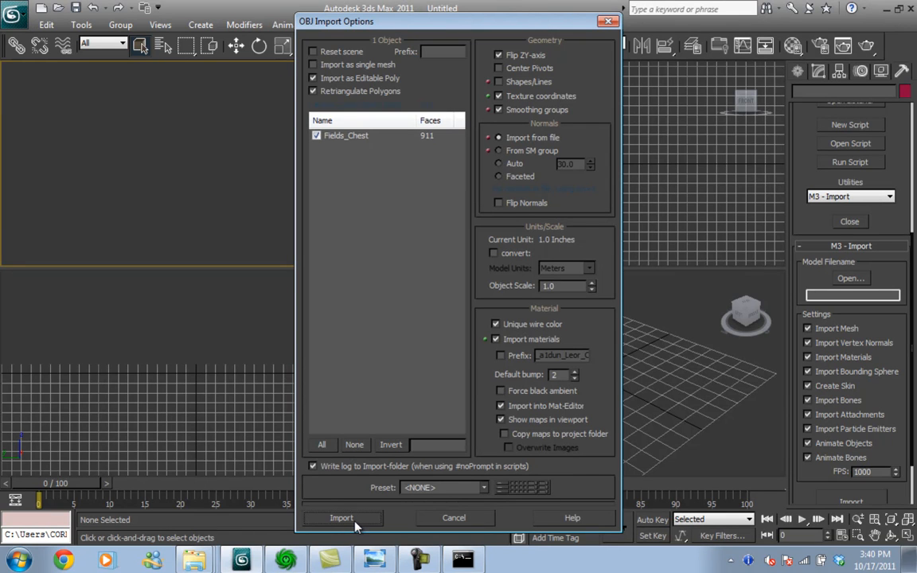
pyautogui.moveTo(379, 492)
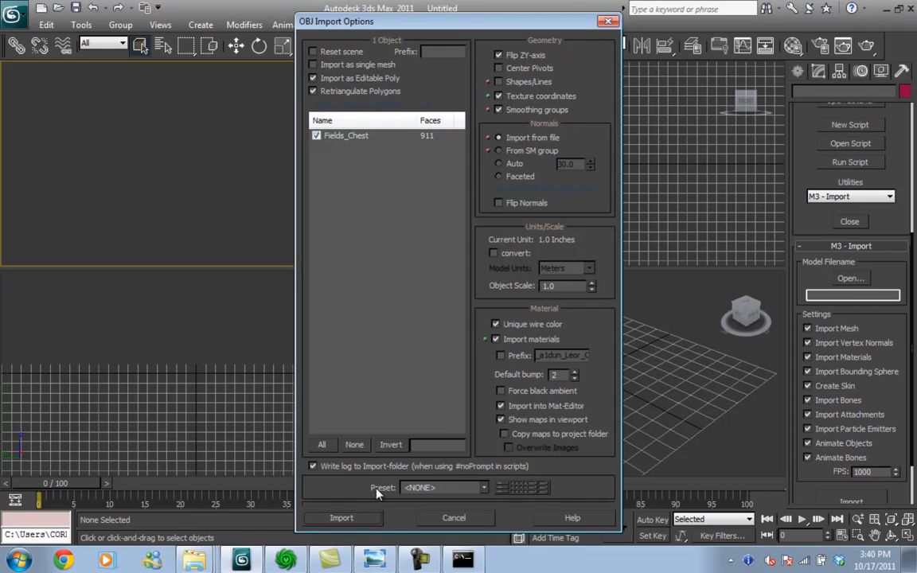
# - Run the OBJ import of Fields_Chest with default options
pyautogui.click(341, 518)
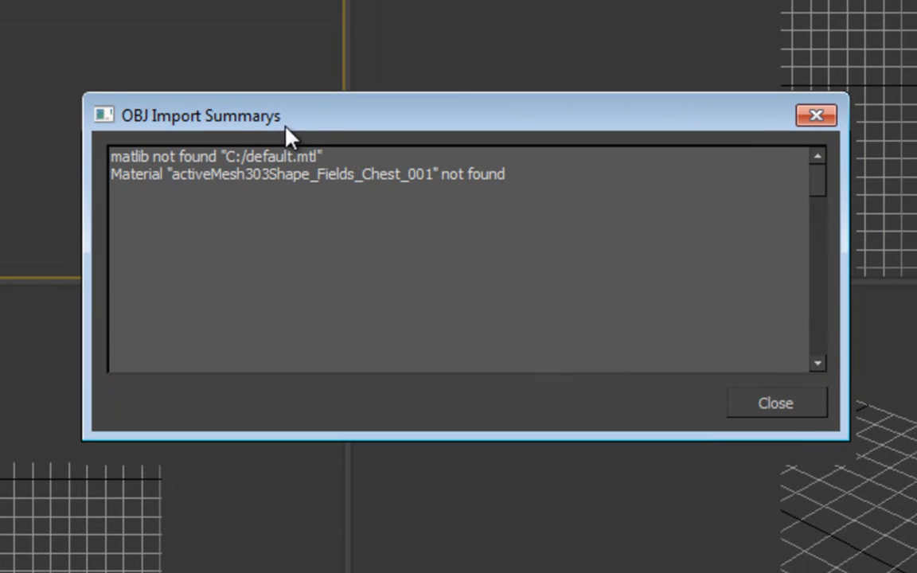
pyautogui.moveTo(745, 305)
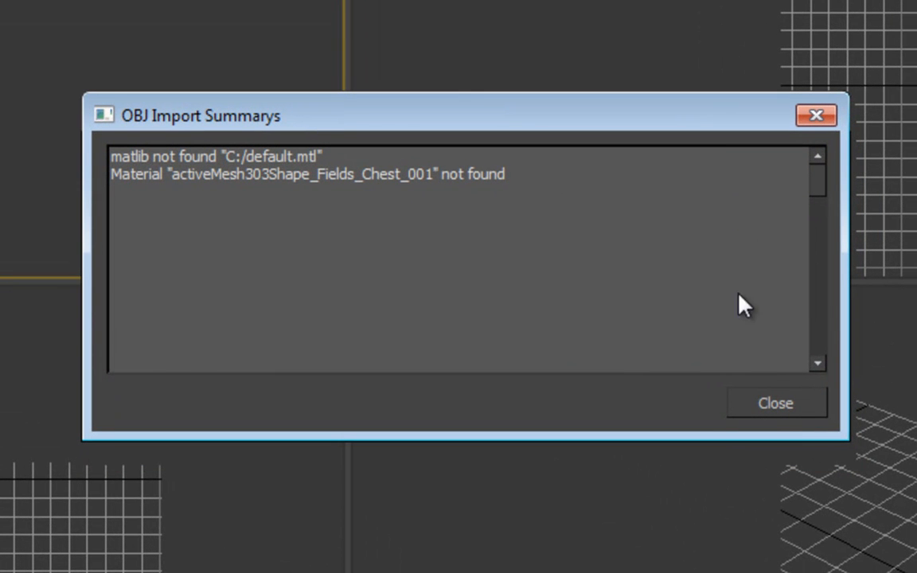
pyautogui.moveTo(818, 205)
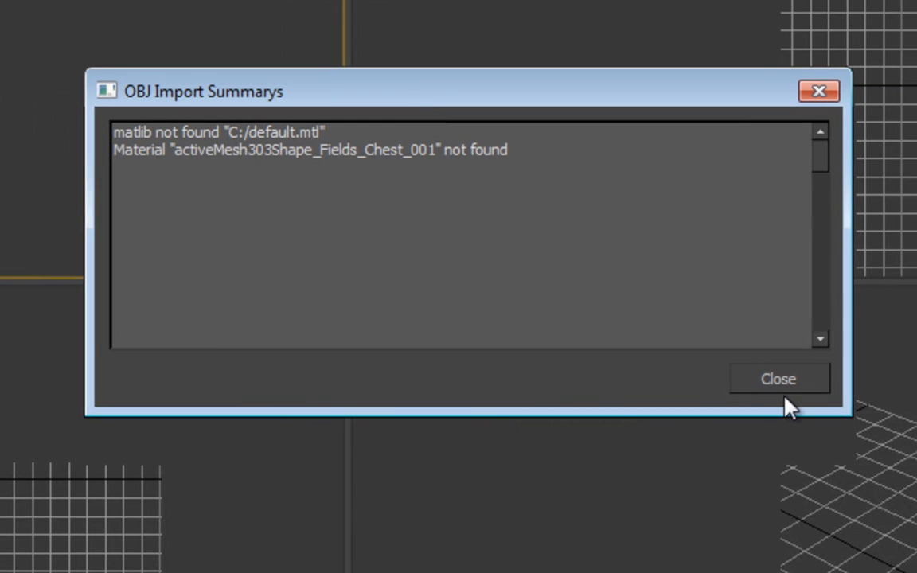
# - Close the import summary and rotate the Fields_Chest mesh 90 degrees
pyautogui.click(779, 379)
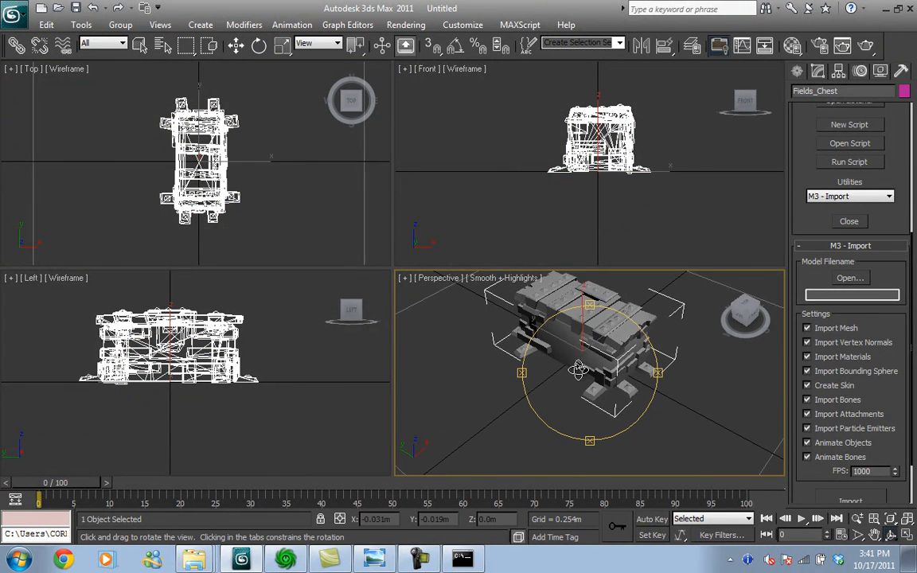
pyautogui.click(258, 45)
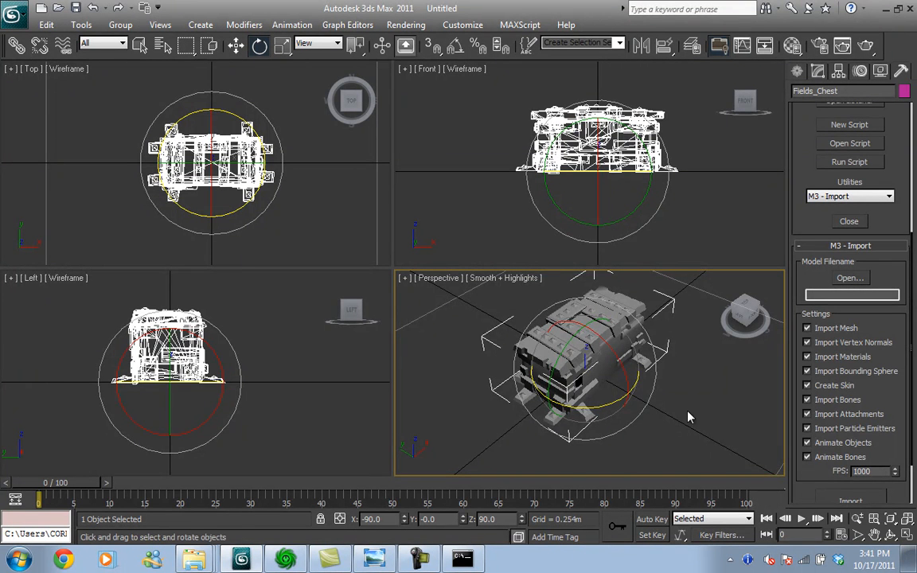
pyautogui.moveTo(687, 417); pyautogui.dragTo(518, 382)
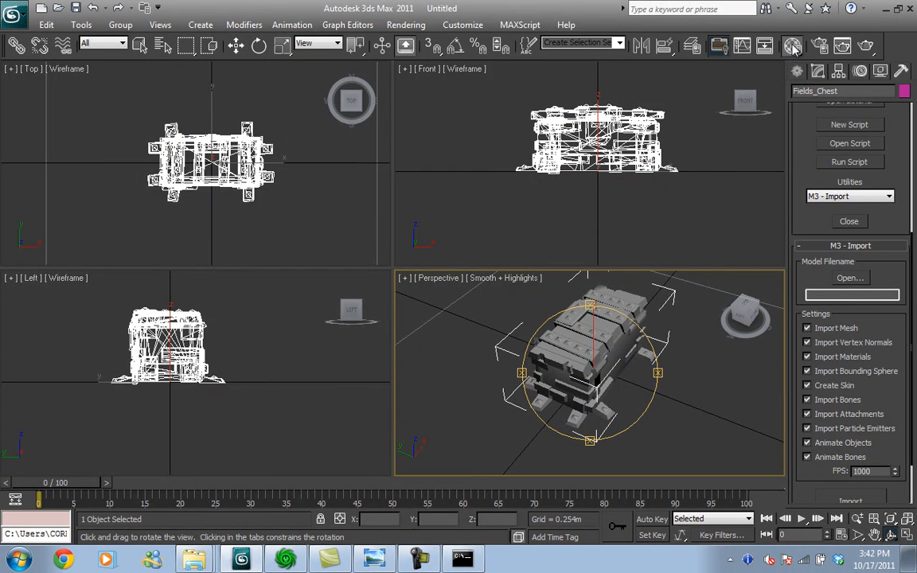
# - In the Material Editor, make the chest material Starcraft 2 with a Bitmap in diffuseMap
pyautogui.click(793, 44)
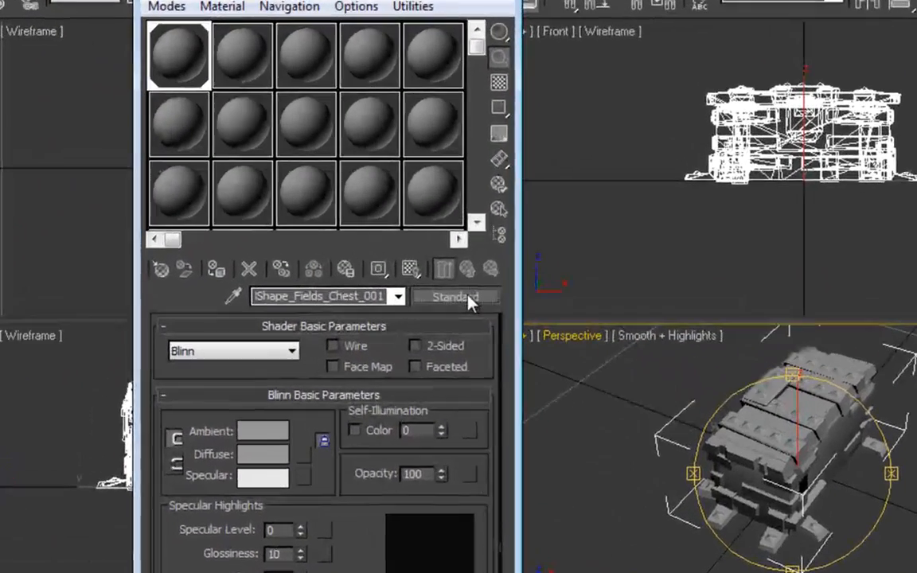
pyautogui.click(455, 296)
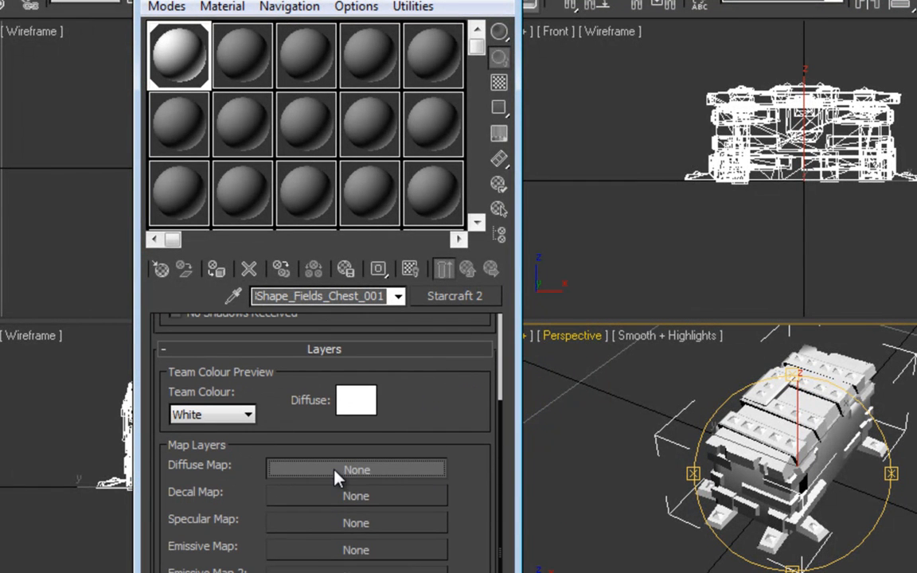
pyautogui.click(357, 470)
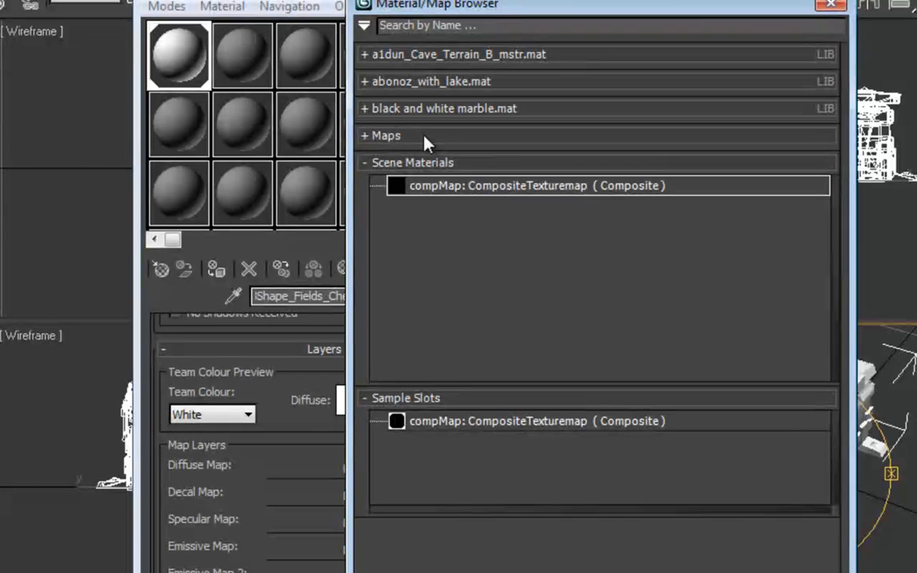
pyautogui.click(385, 135)
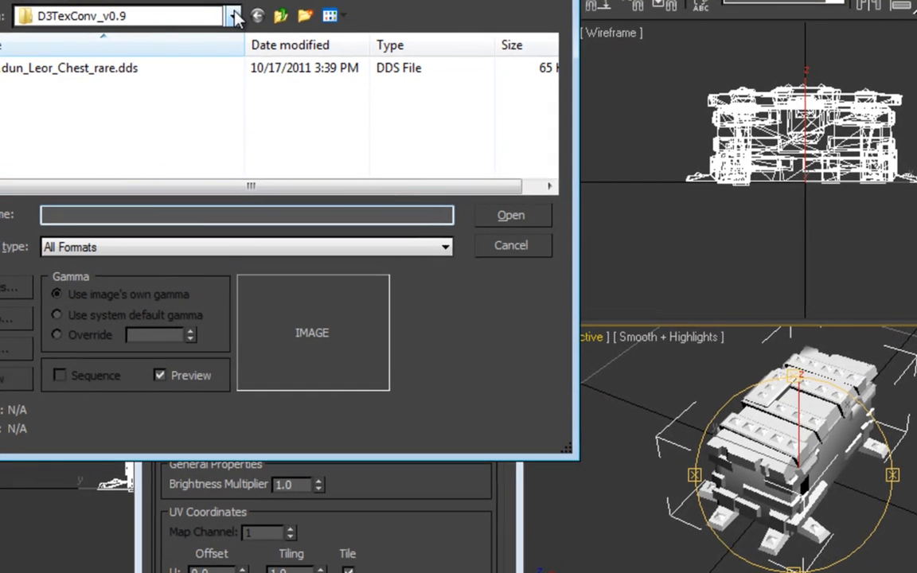
# - Load a1dun_Leor_Chest_rare.dds from D3TexConv_v0.9 as the diffuse texture
pyautogui.click(232, 16)
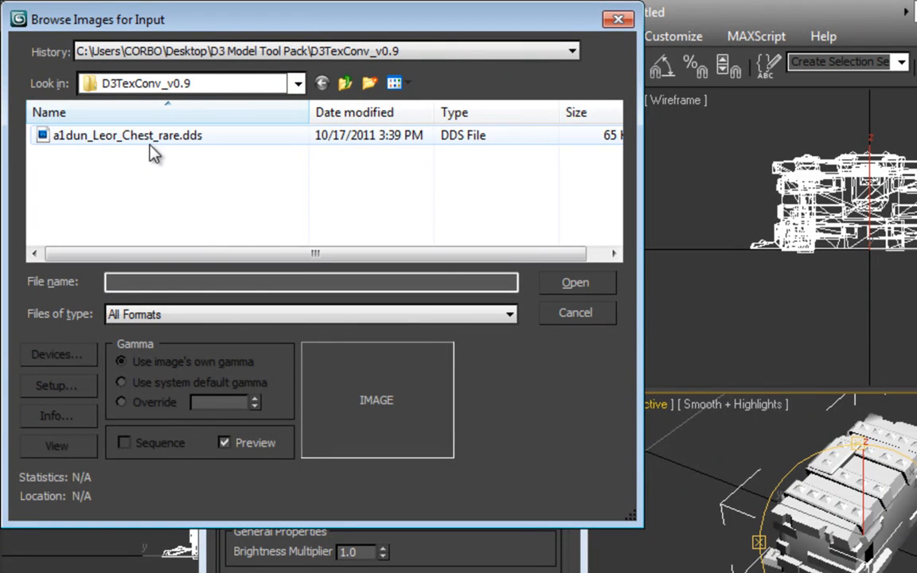
pyautogui.click(127, 134)
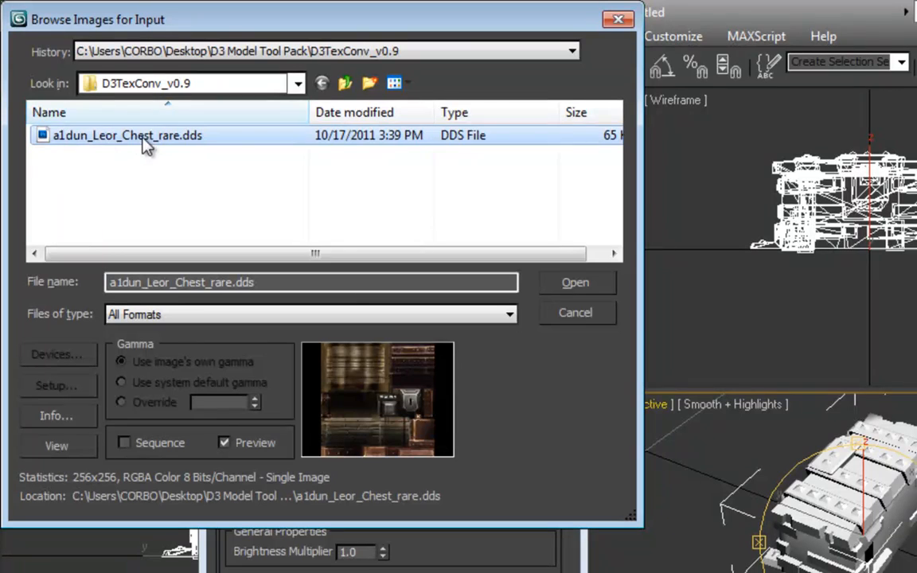
pyautogui.click(574, 284)
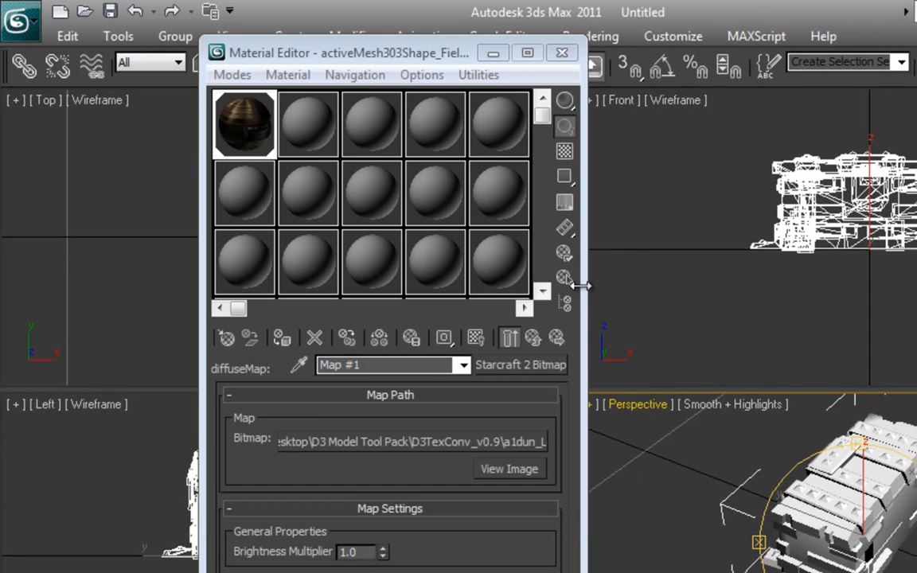
pyautogui.moveTo(242, 131)
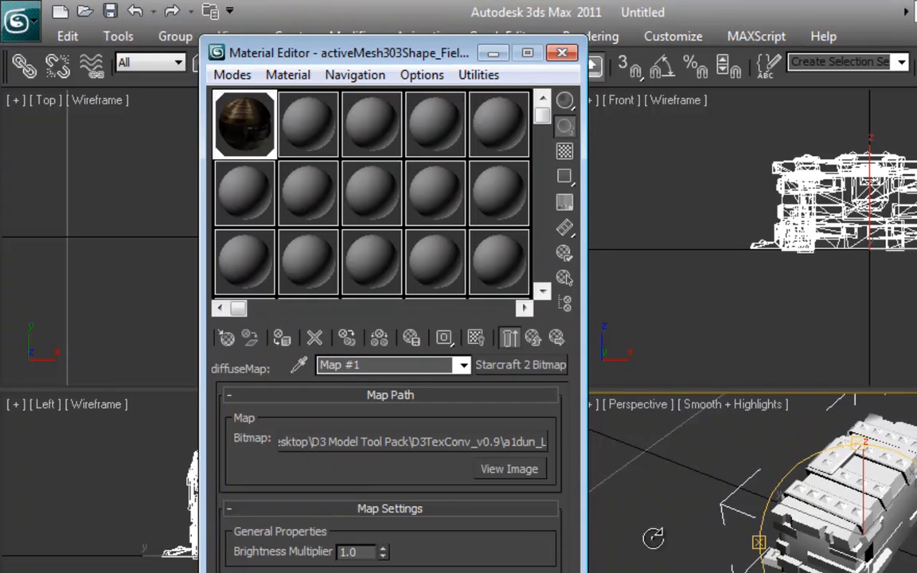
# - Show the chest's wooden texture in the shaded Perspective viewport and orbit to inspect it from other angles
pyautogui.click(462, 365)
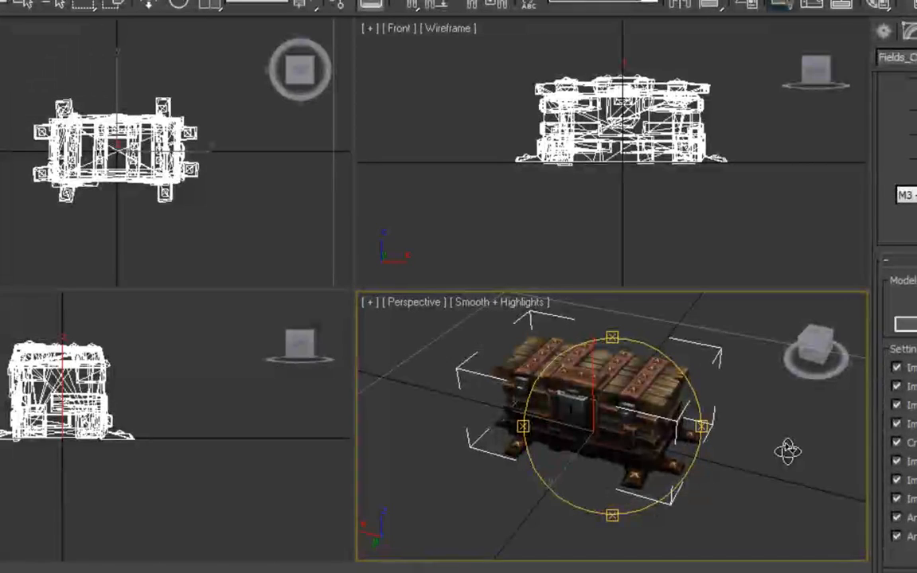
pyautogui.moveTo(788, 449); pyautogui.dragTo(618, 453)
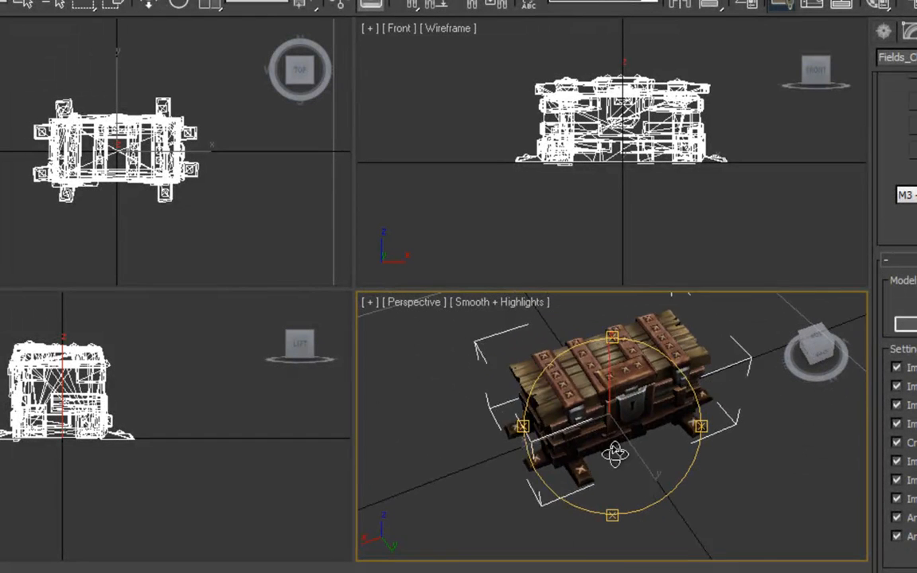
pyautogui.moveTo(618, 453); pyautogui.dragTo(596, 433)
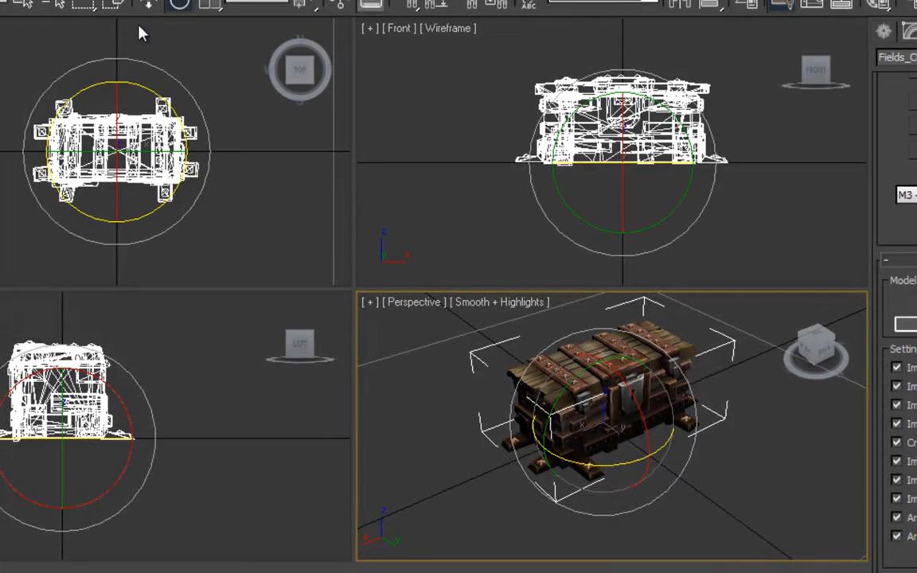
pyautogui.rightClick(613, 414)
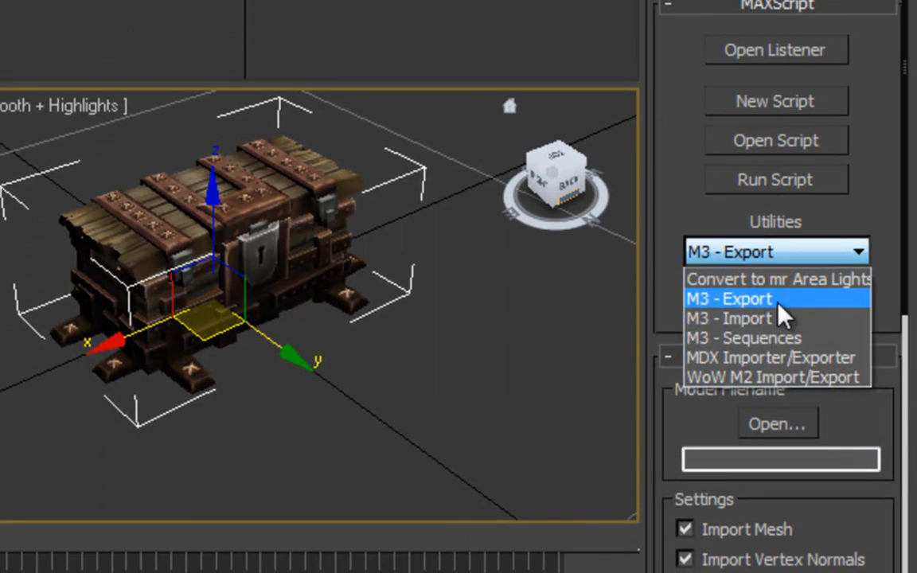
# - Export the chest with M3 - Export, naming the file d3randommodel on the Desktop
pyautogui.click(730, 299)
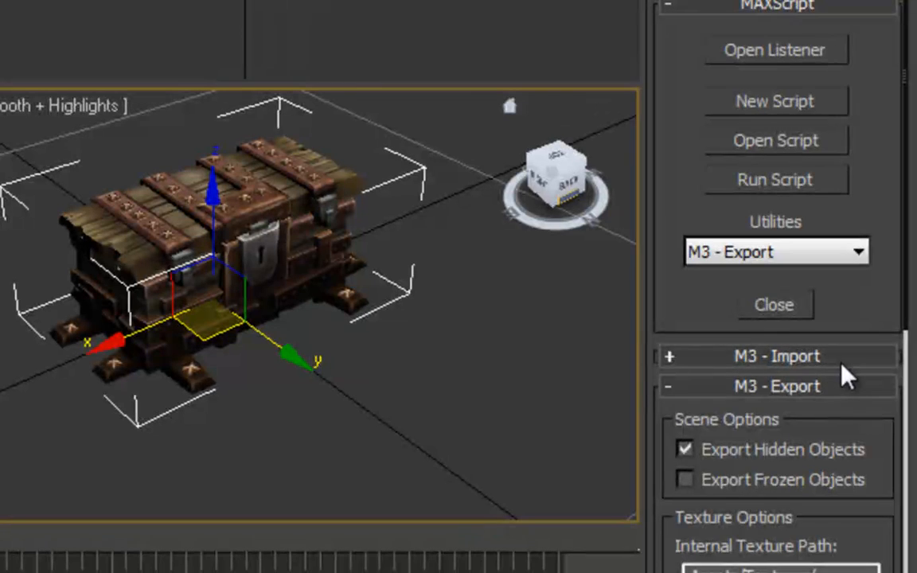
pyautogui.scroll(-3)
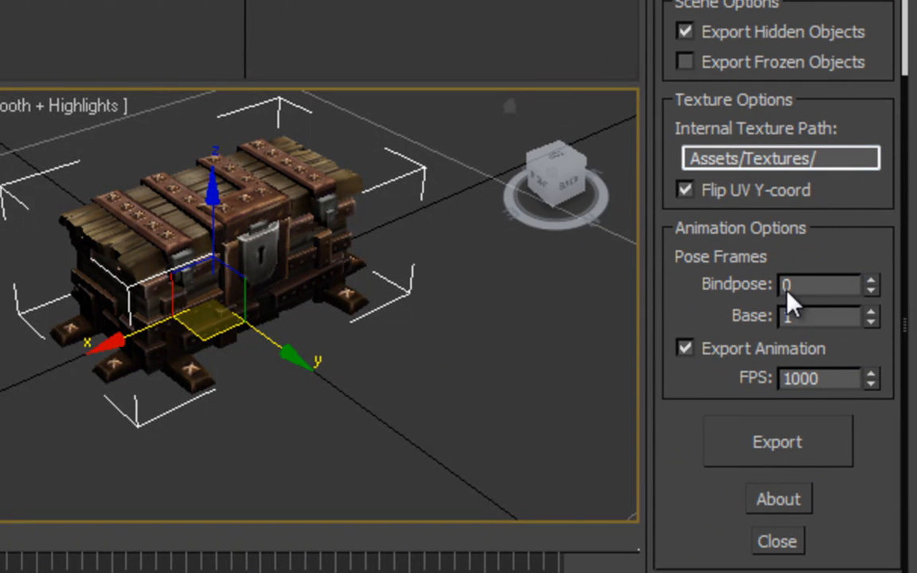
pyautogui.click(777, 443)
pyautogui.write('d3randommod')
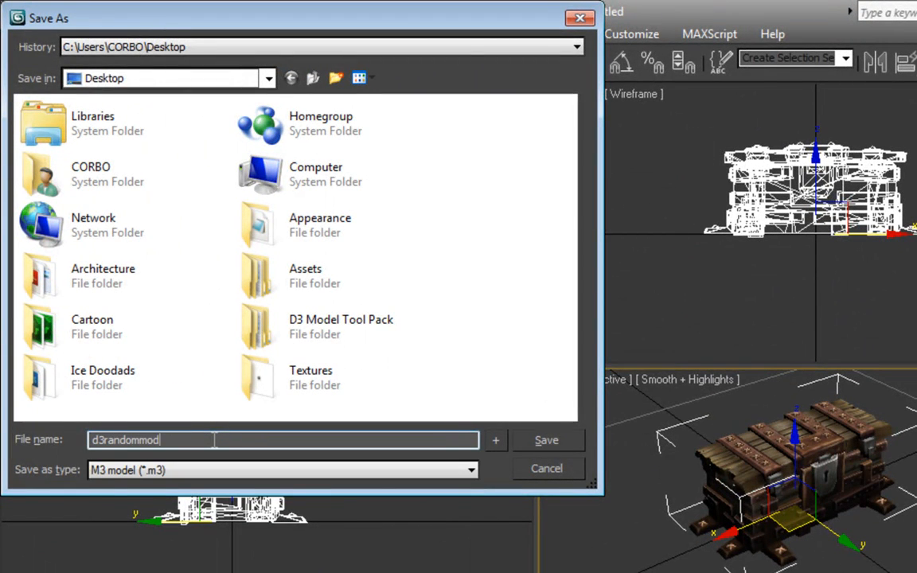
pyautogui.write('el')
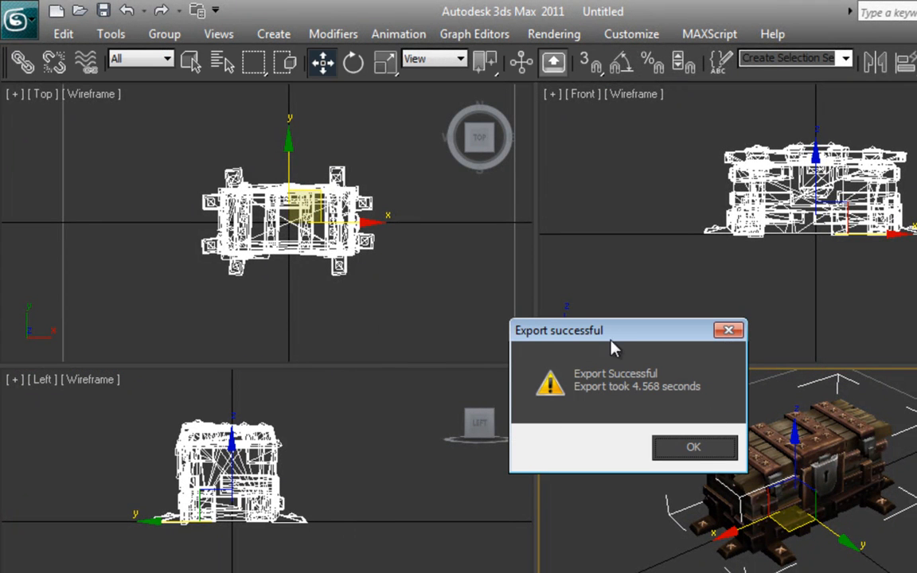
pyautogui.moveTo(494, 365)
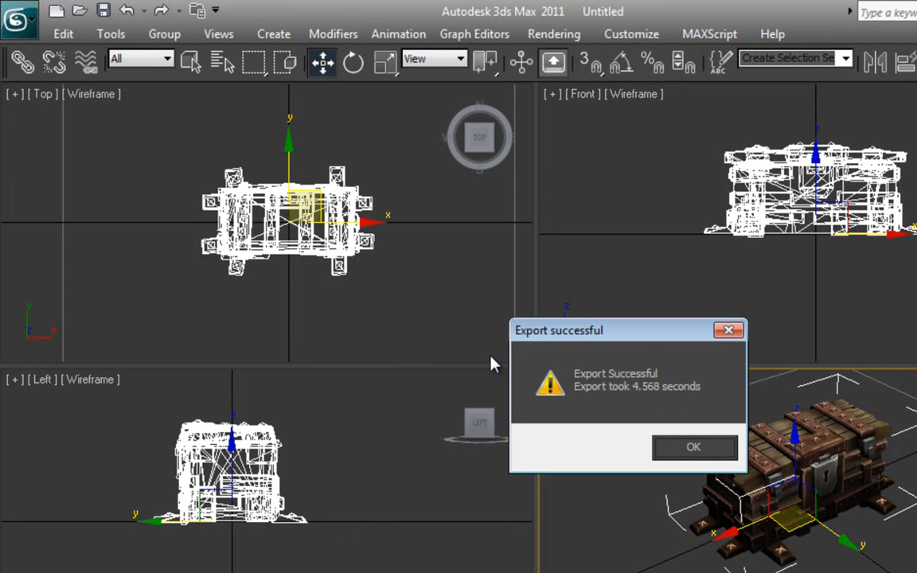
pyautogui.moveTo(659, 430)
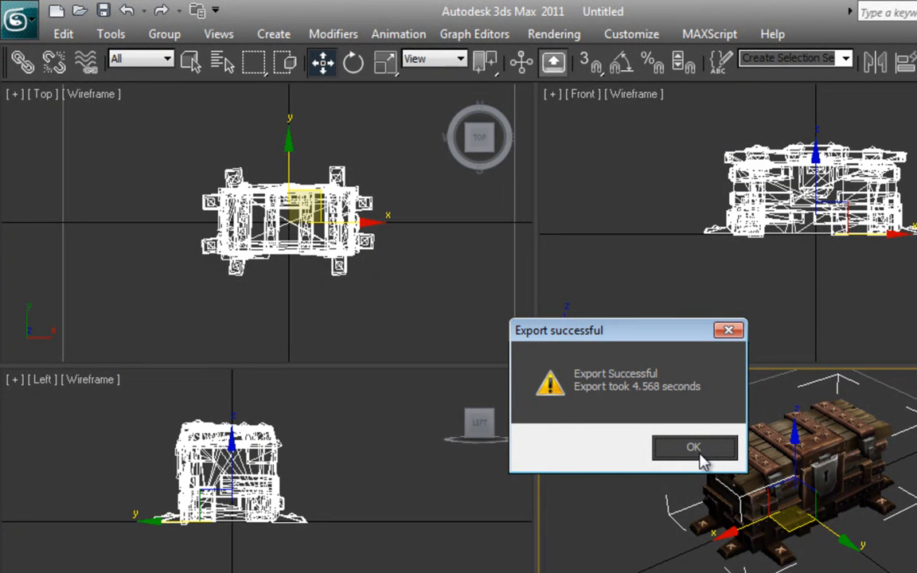
# - Acknowledge the successful export and quit 3ds Max without saving the scene
pyautogui.click(694, 446)
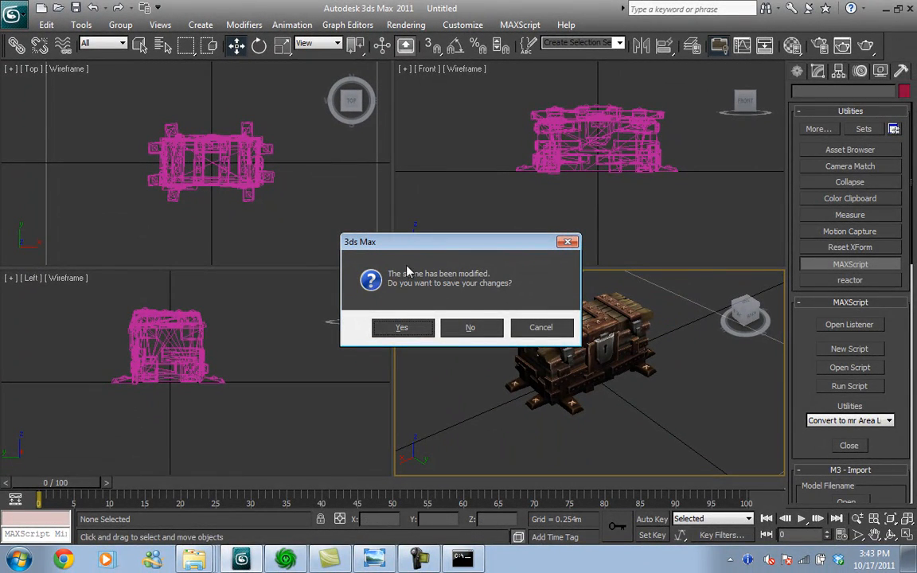
pyautogui.moveTo(433, 267)
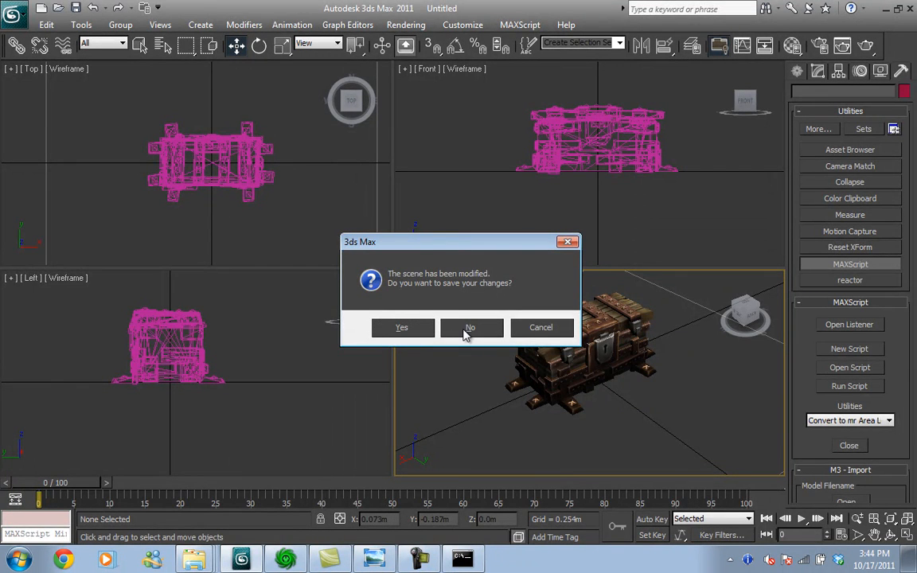
pyautogui.click(469, 327)
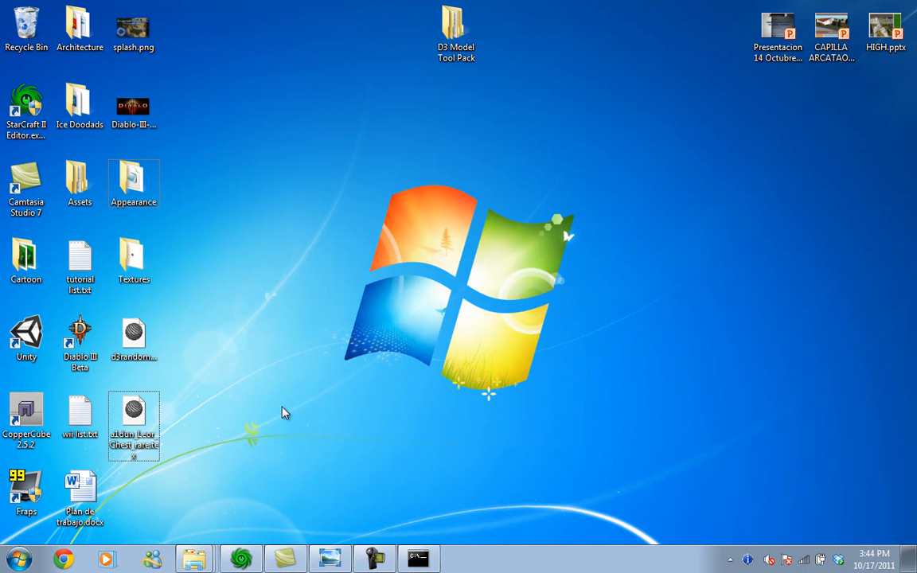
# - Launch StarCraft II Editor and switch to the Import module with the Desktop files listed
pyautogui.doubleClick(26, 108)
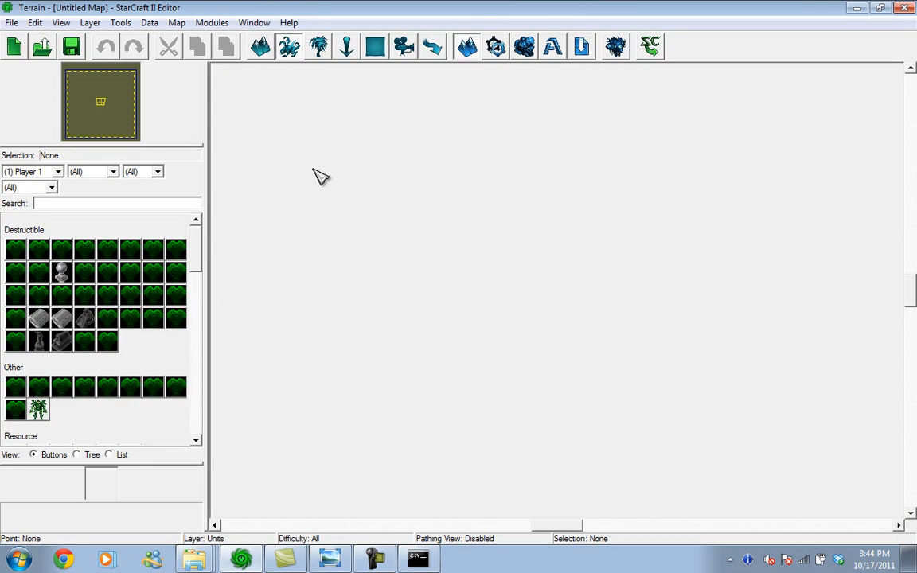
pyautogui.click(212, 23)
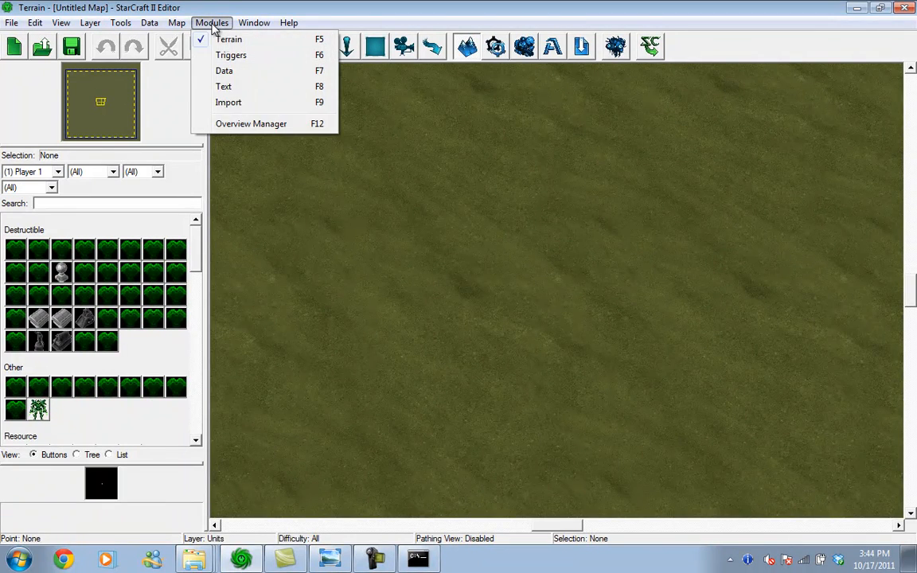
pyautogui.click(229, 102)
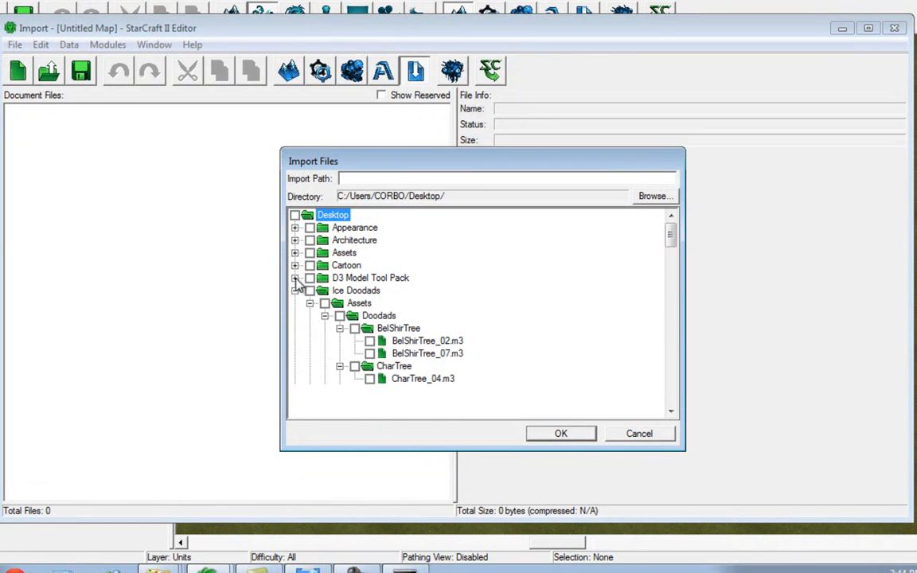
# - Browse the Desktop files and enter Assets\Textures\ as the import path
pyautogui.click(296, 289)
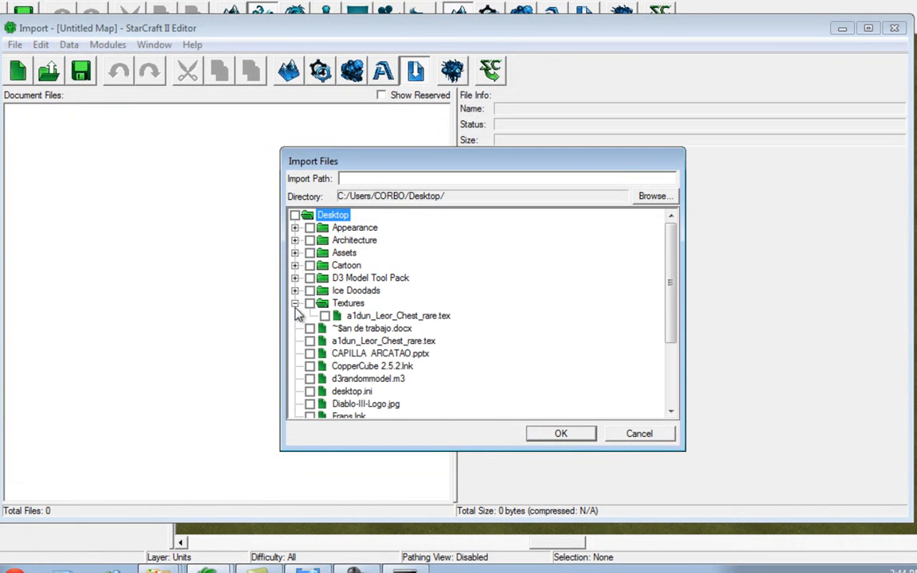
pyautogui.click(384, 303)
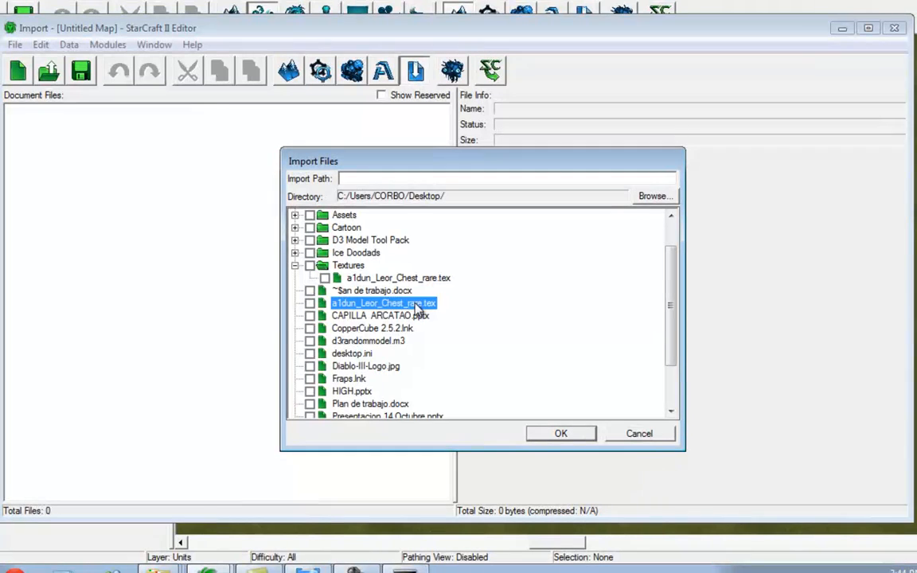
pyautogui.click(369, 341)
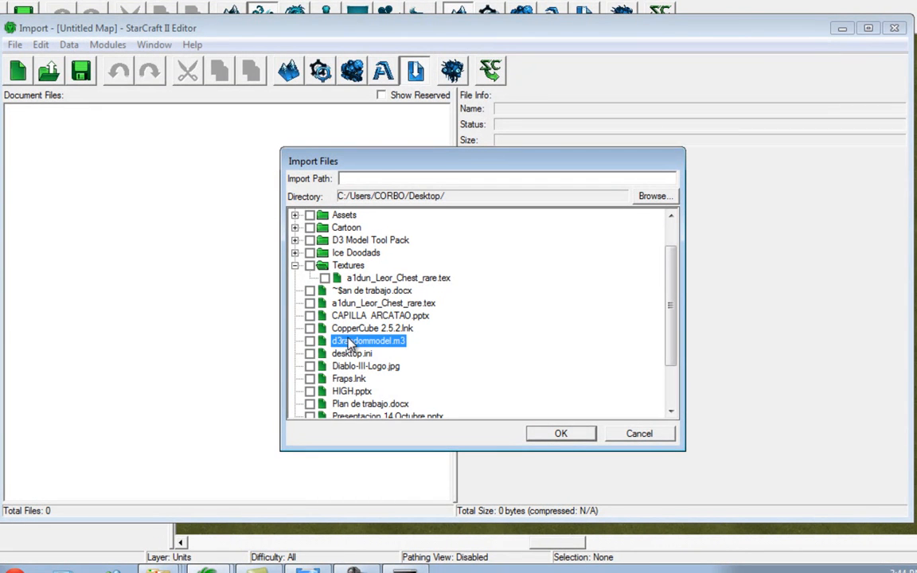
pyautogui.click(309, 341)
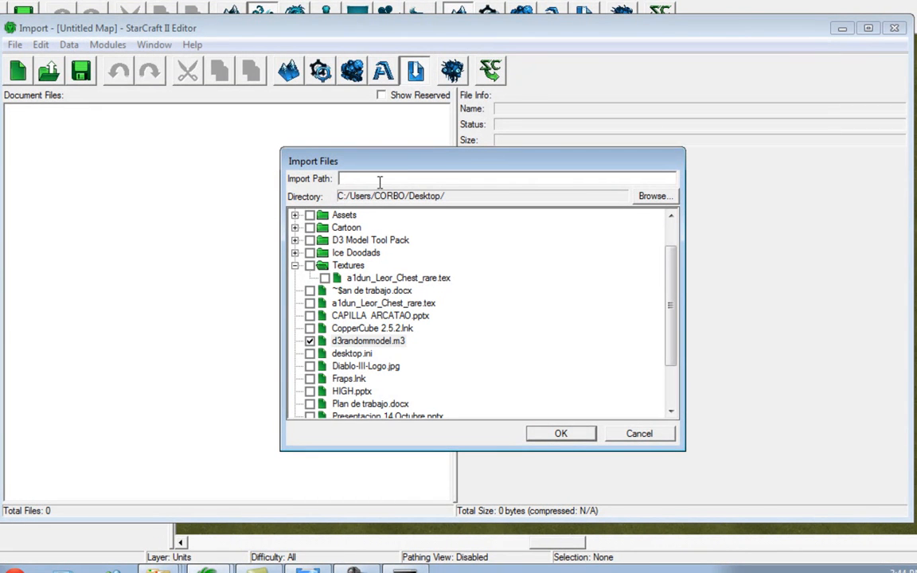
pyautogui.write('Asset')
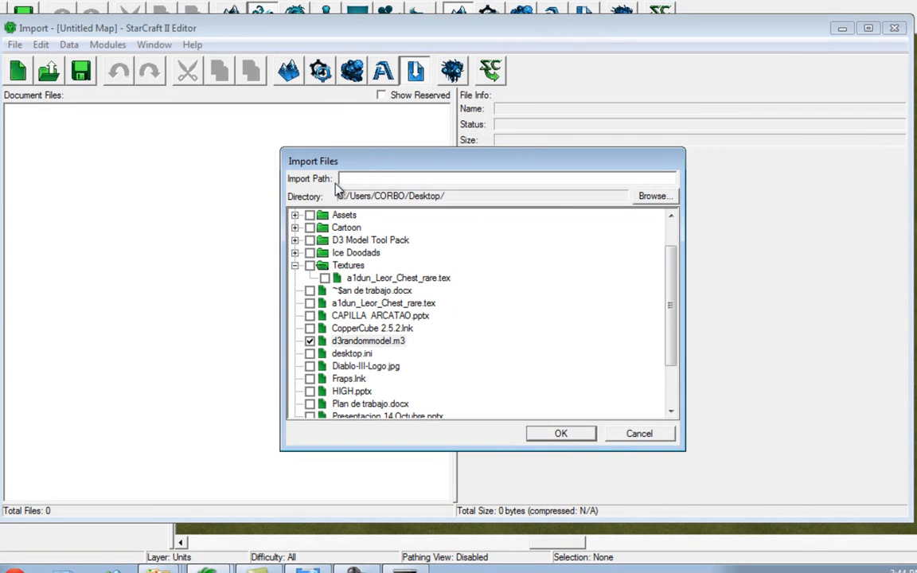
pyautogui.click(309, 353)
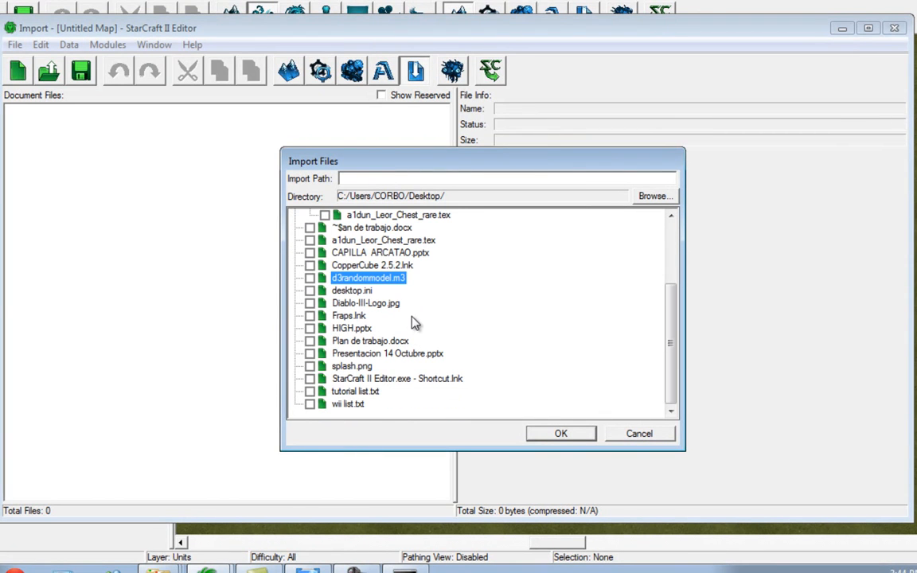
# - Tick the chest's a1dun_Leor_Chest_rare.dds texture for import under Assets\Textures\
pyautogui.click(369, 341)
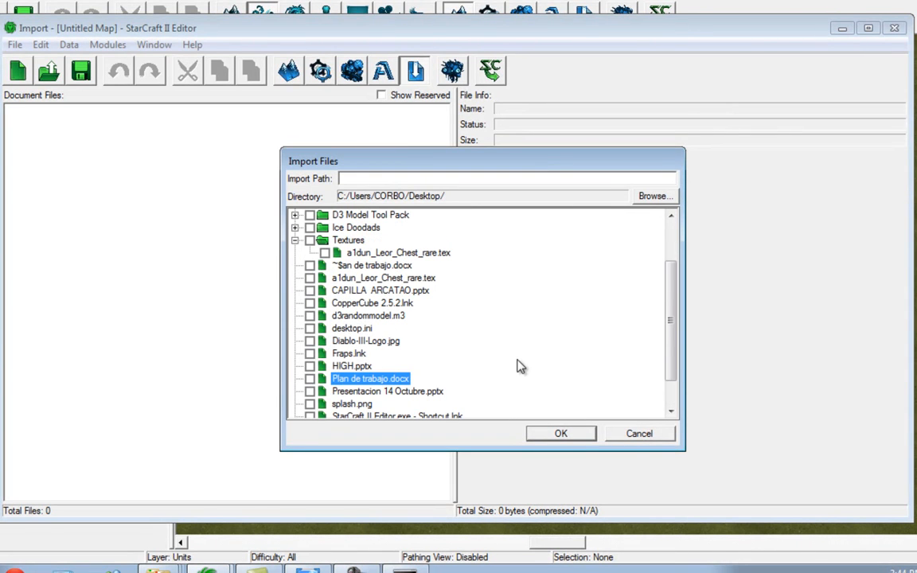
pyautogui.click(640, 433)
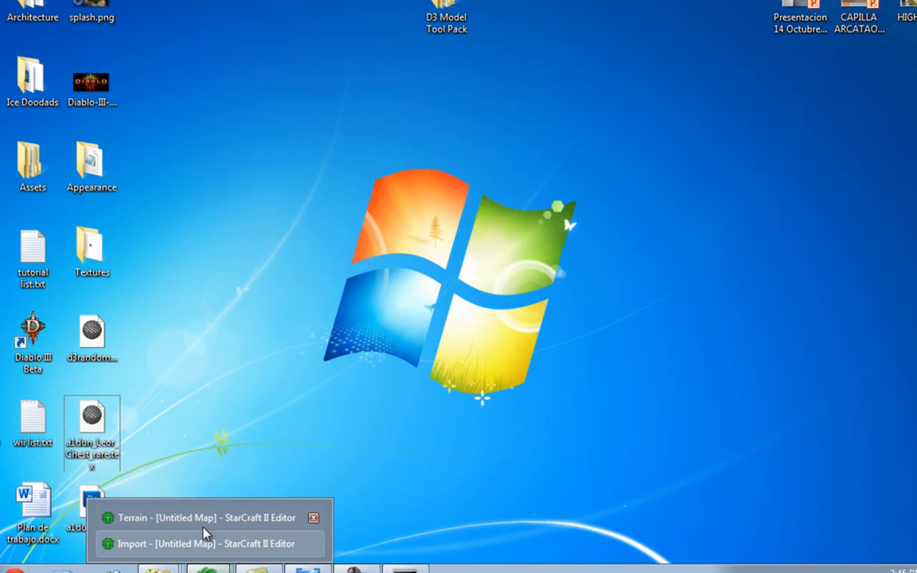
pyautogui.click(207, 517)
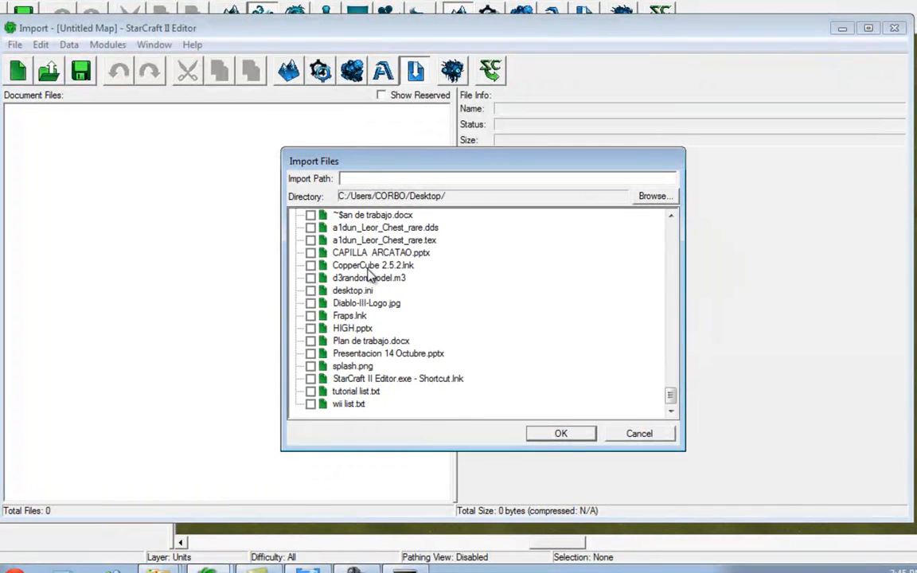
pyautogui.click(385, 226)
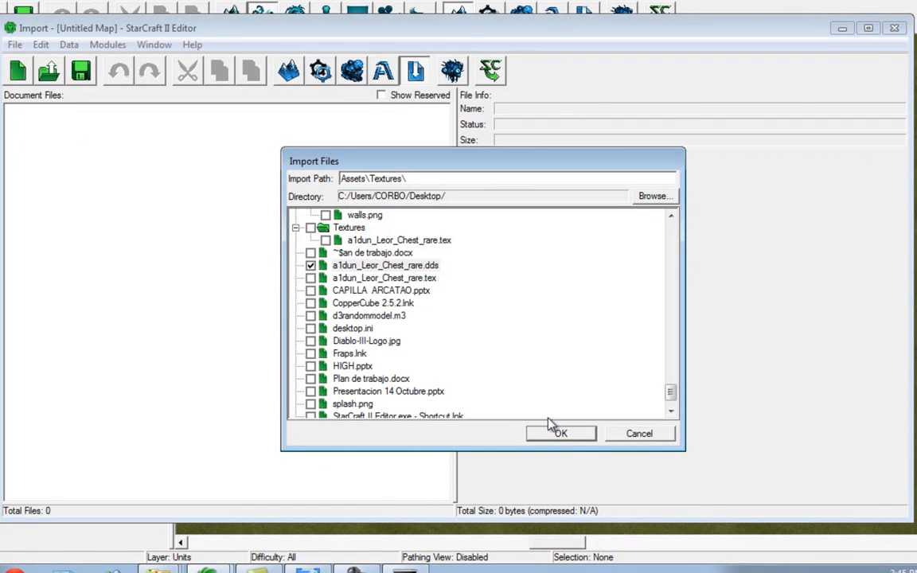
# - Save the map with the imported texture as randomnamed3.SC2Map in the Cartoon folder
pyautogui.click(560, 433)
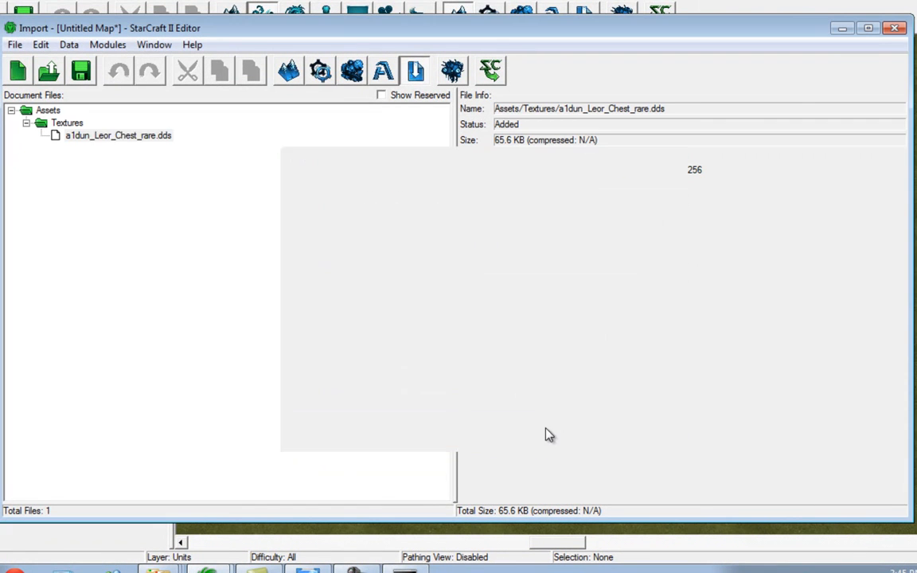
pyautogui.click(118, 134)
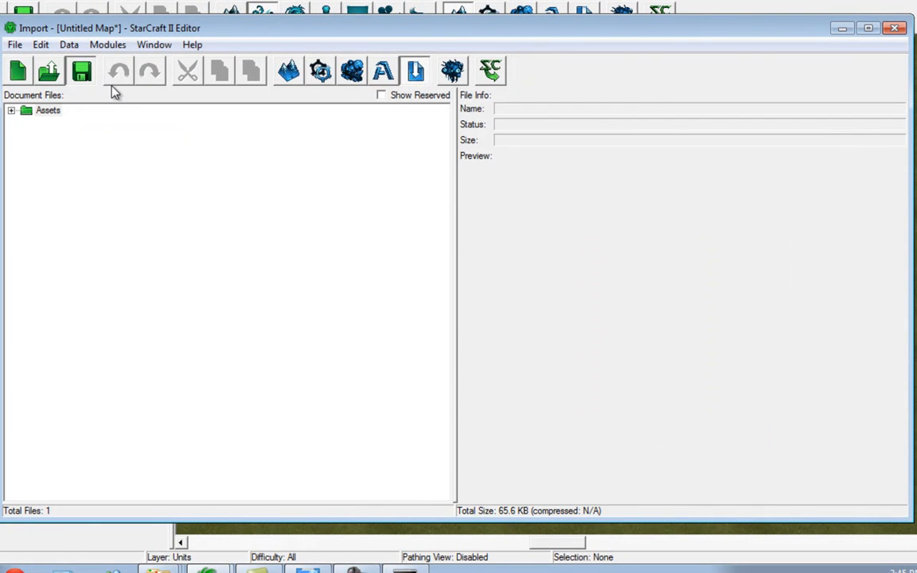
pyautogui.click(81, 70)
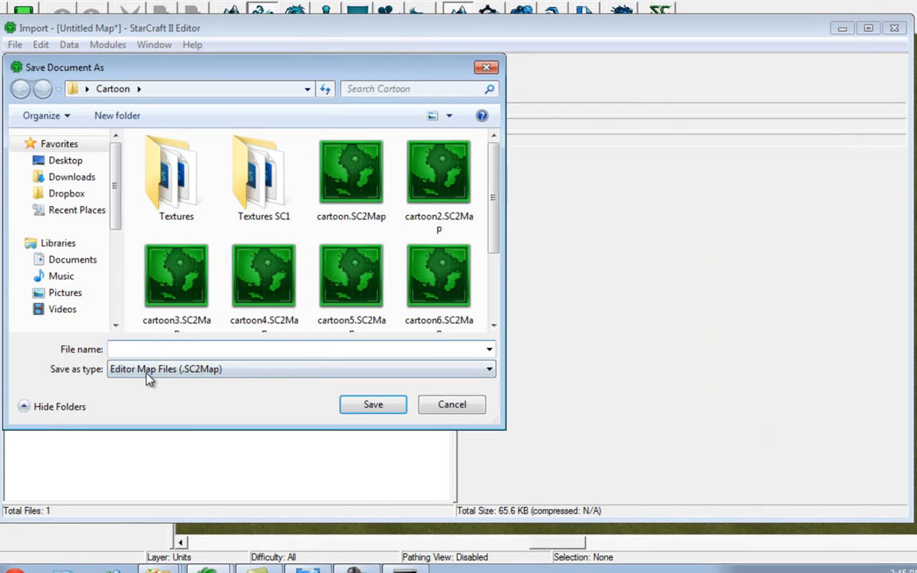
pyautogui.write('randomnamed3')
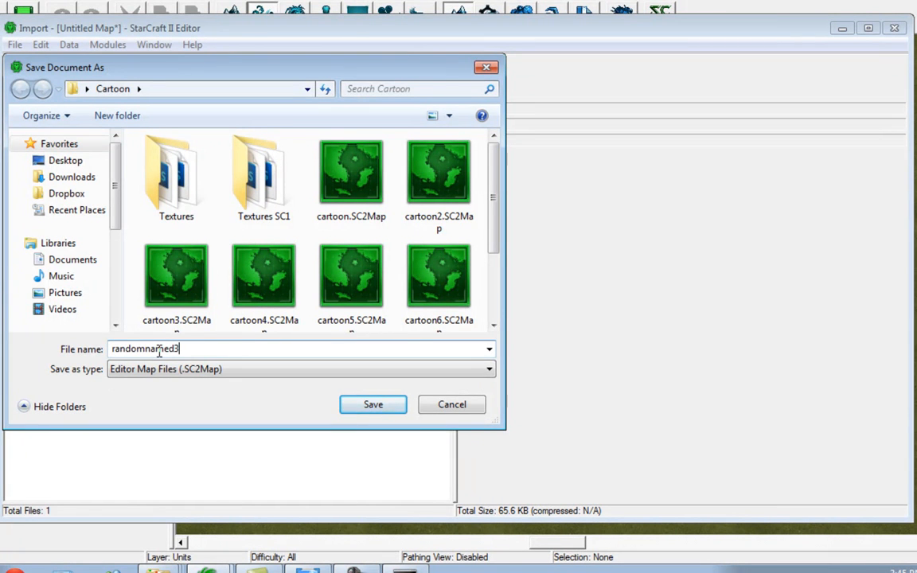
pyautogui.click(372, 404)
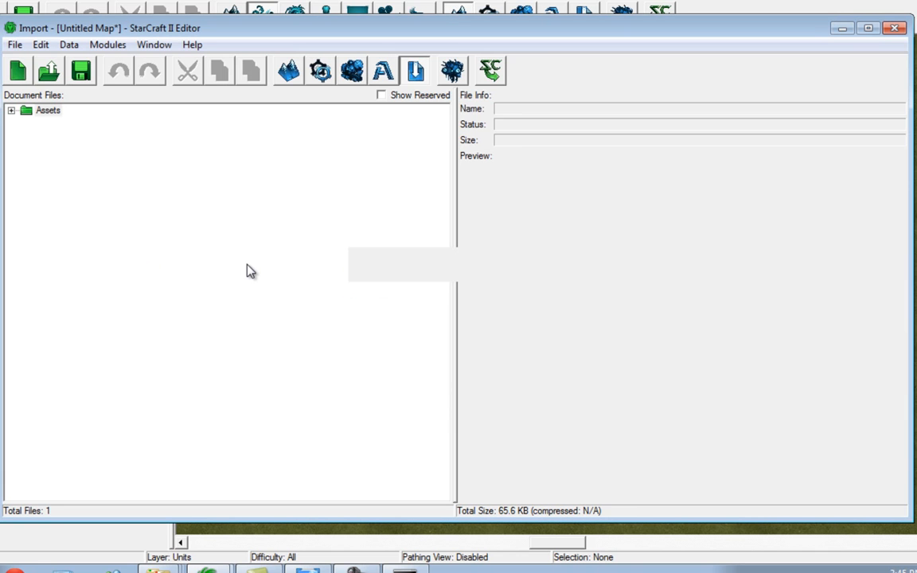
# - Import d3randommodel.m3 into the map's Assets folder
pyautogui.rightClick(48, 109)
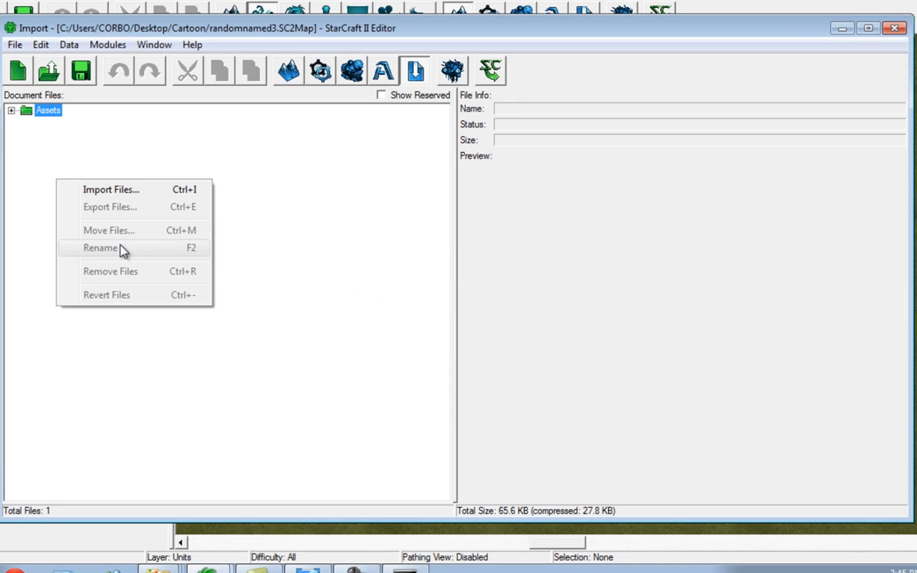
pyautogui.click(112, 189)
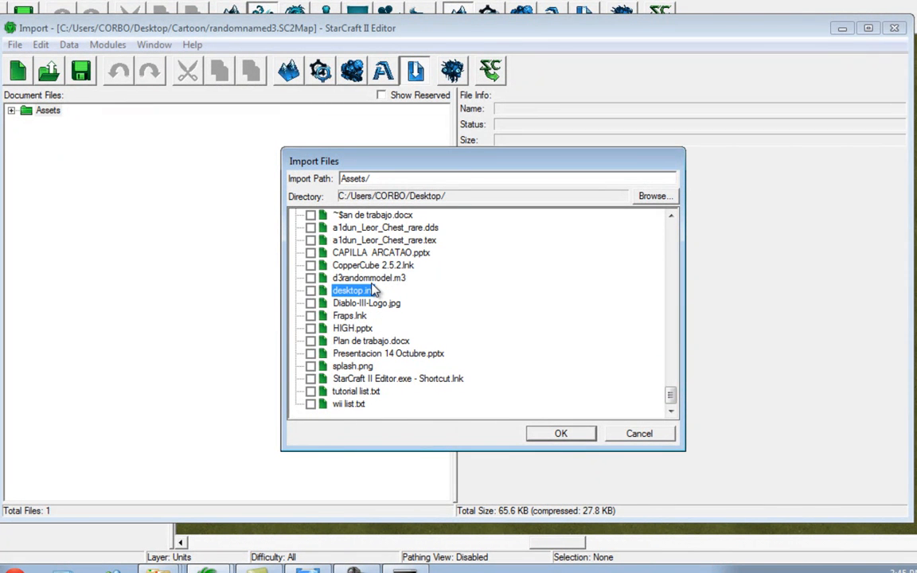
pyautogui.click(310, 277)
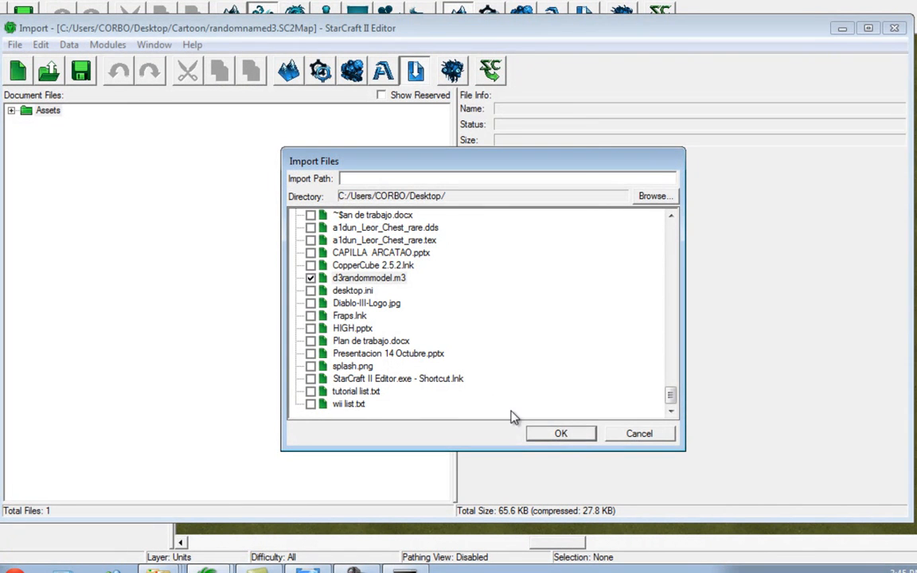
pyautogui.click(561, 434)
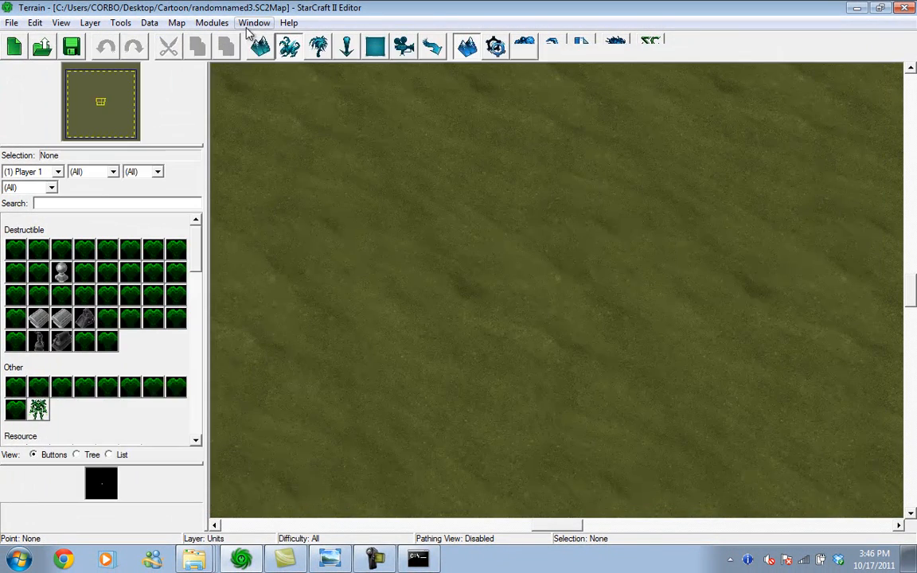
# - Switch to the Data module's Models list filtered to 'marine', showing the Marine's Marine.m3 path
pyautogui.click(212, 22)
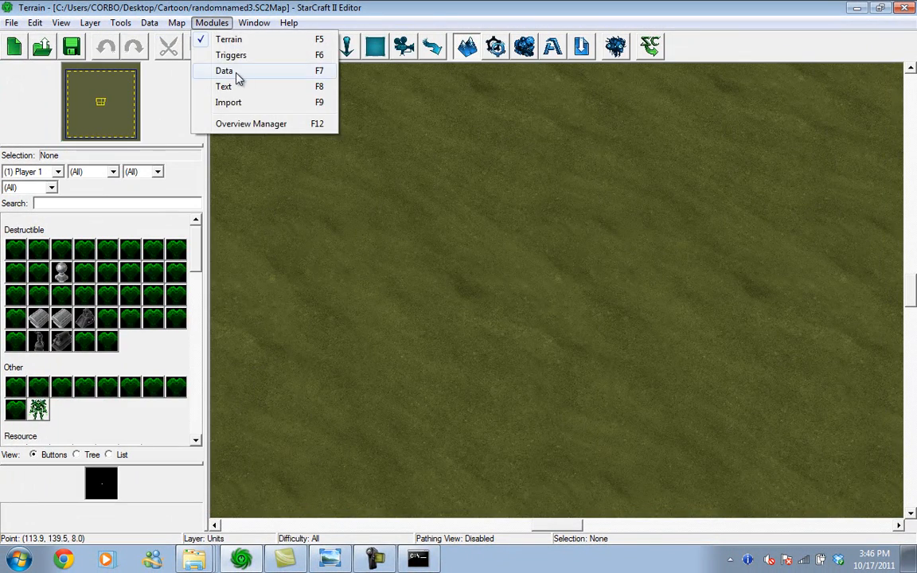
pyautogui.click(224, 70)
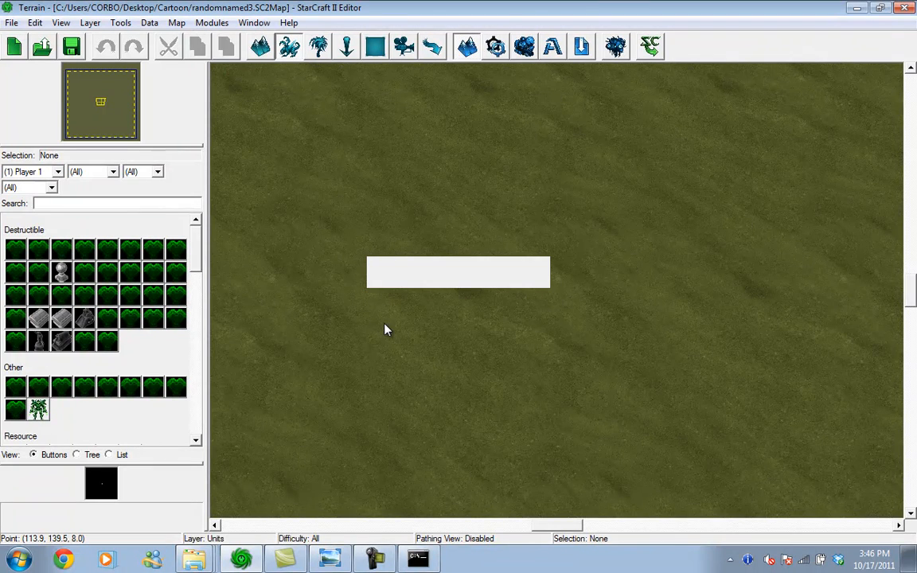
pyautogui.moveTo(390, 334)
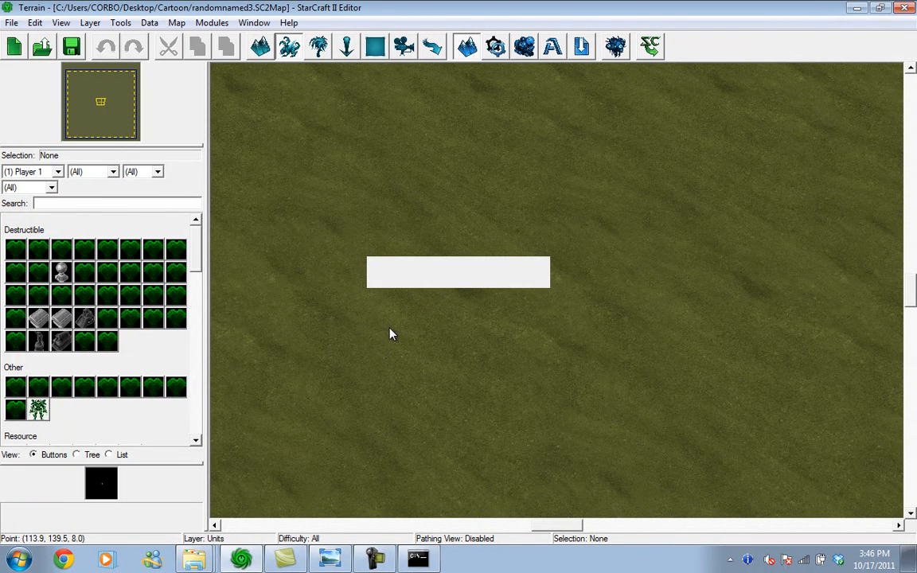
pyautogui.moveTo(401, 303)
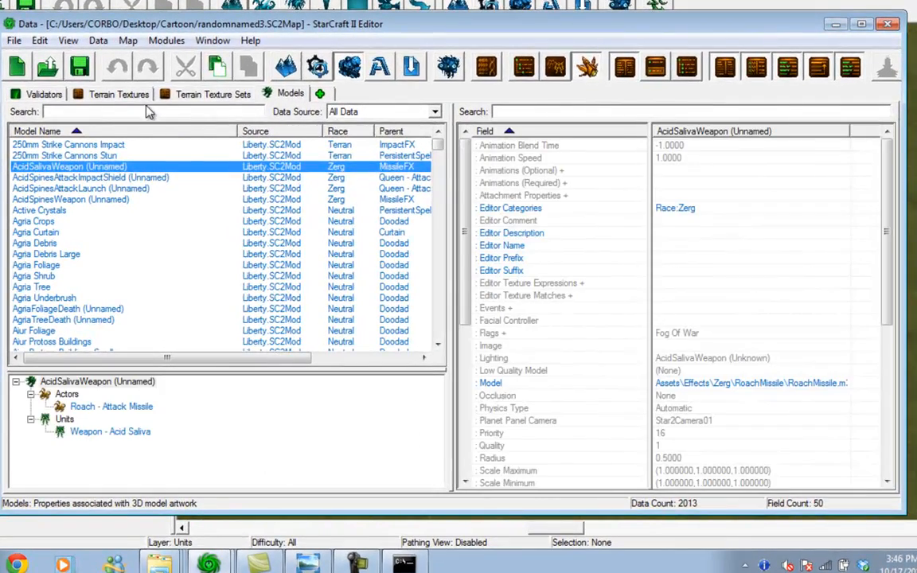
pyautogui.write('marine')
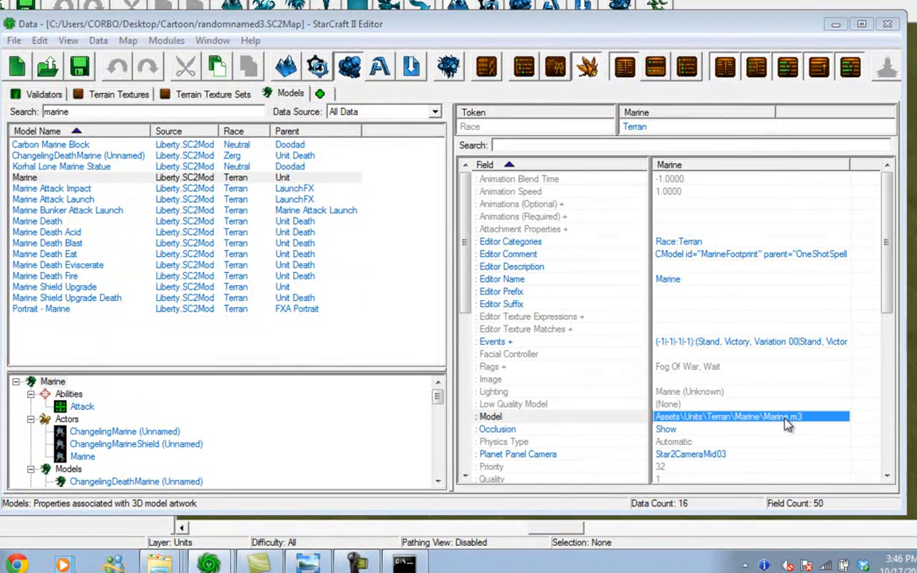
# - Change the Marine model's file from Marine.m3 to the imported d3randommodel.m3 chest model
pyautogui.doubleClick(748, 417)
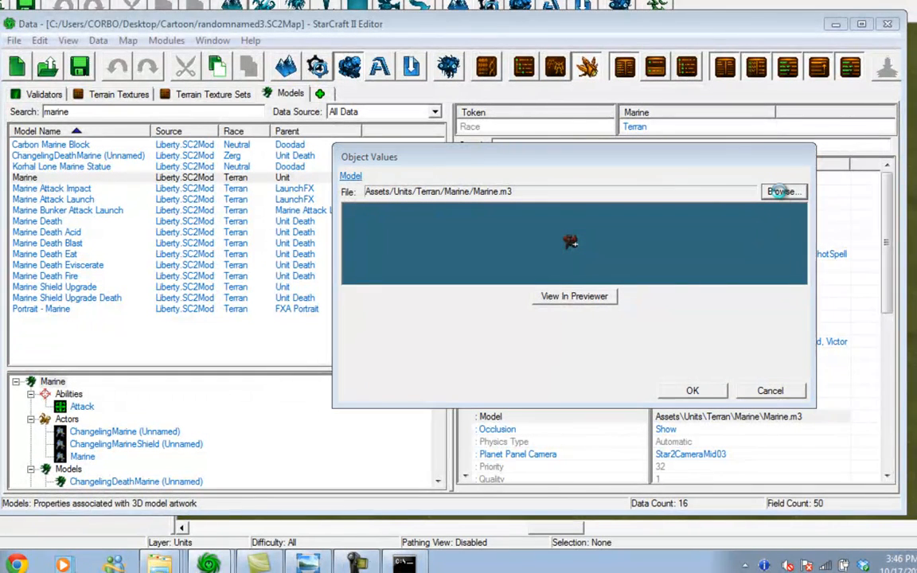
pyautogui.moveTo(464, 273)
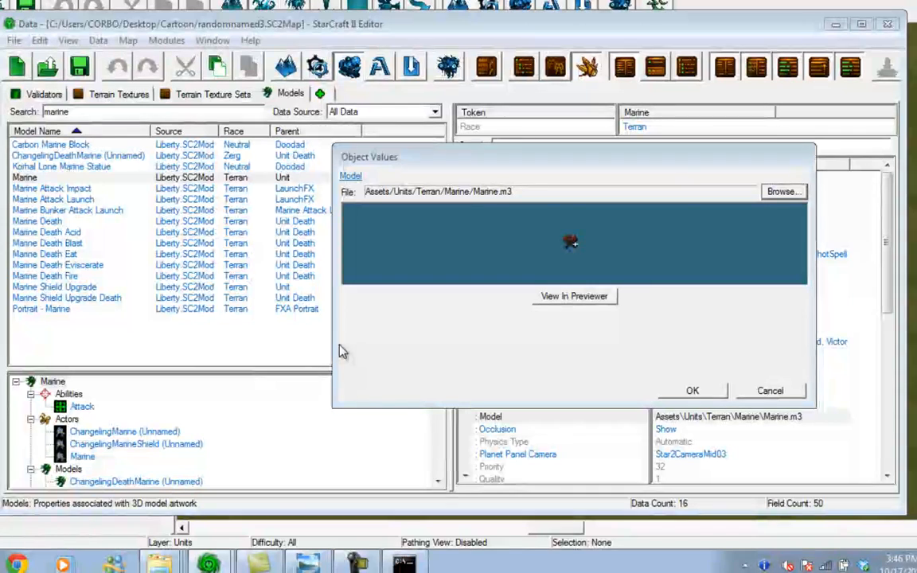
pyautogui.moveTo(353, 256)
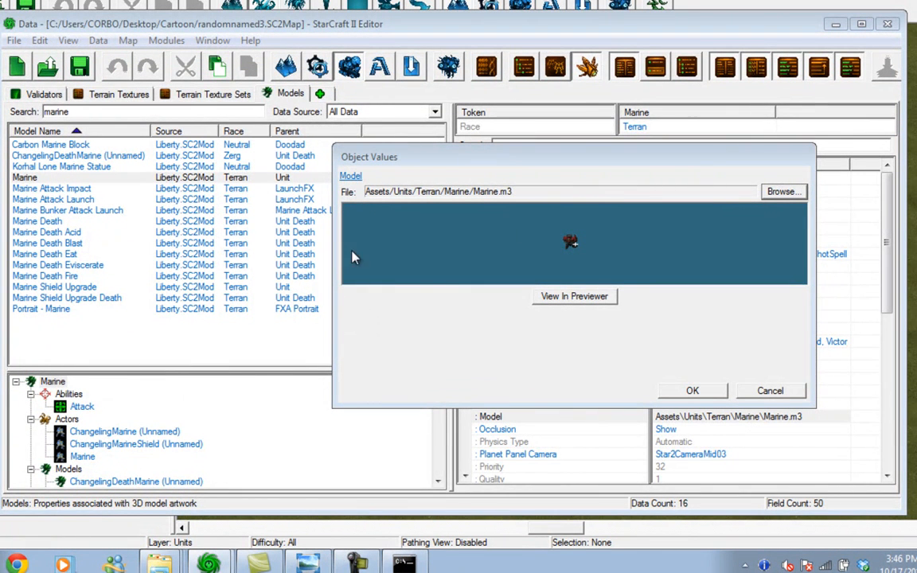
pyautogui.moveTo(385, 309)
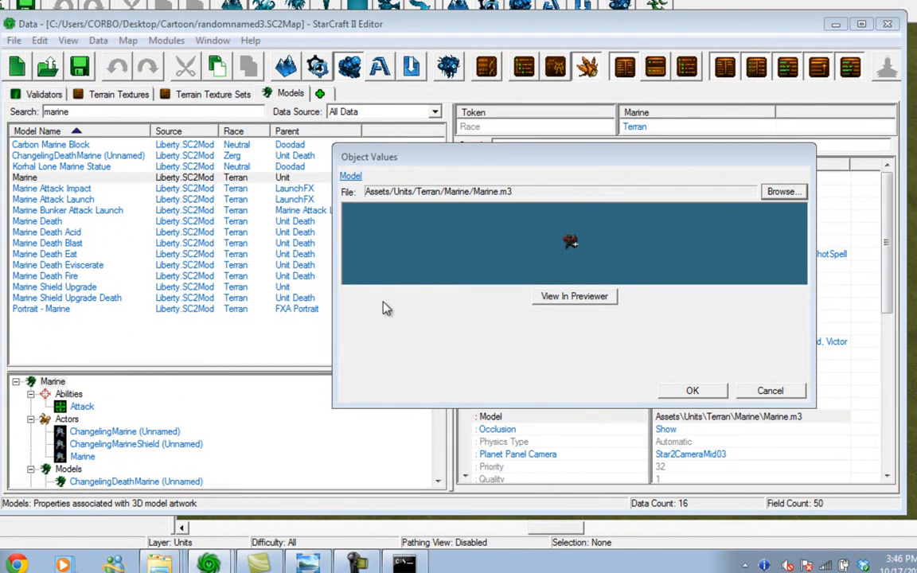
pyautogui.click(784, 191)
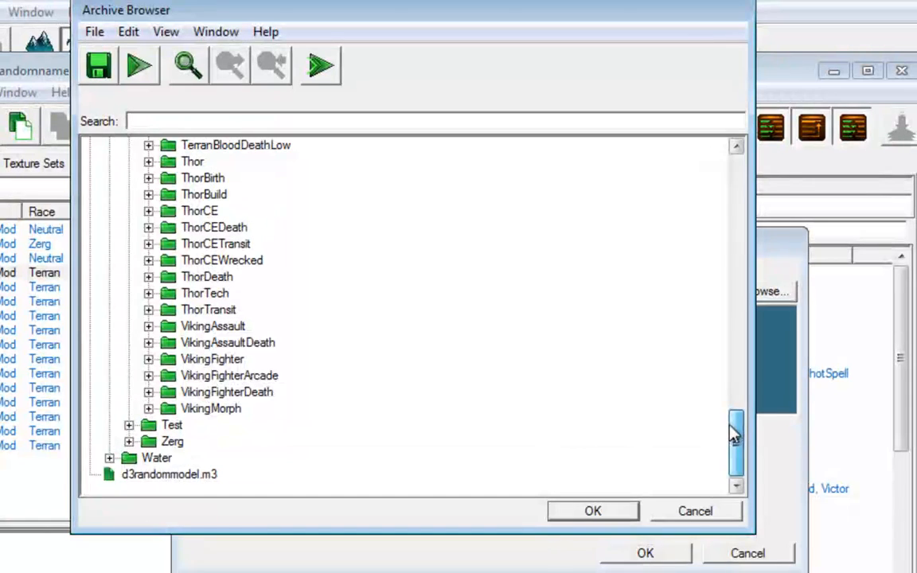
pyautogui.click(168, 474)
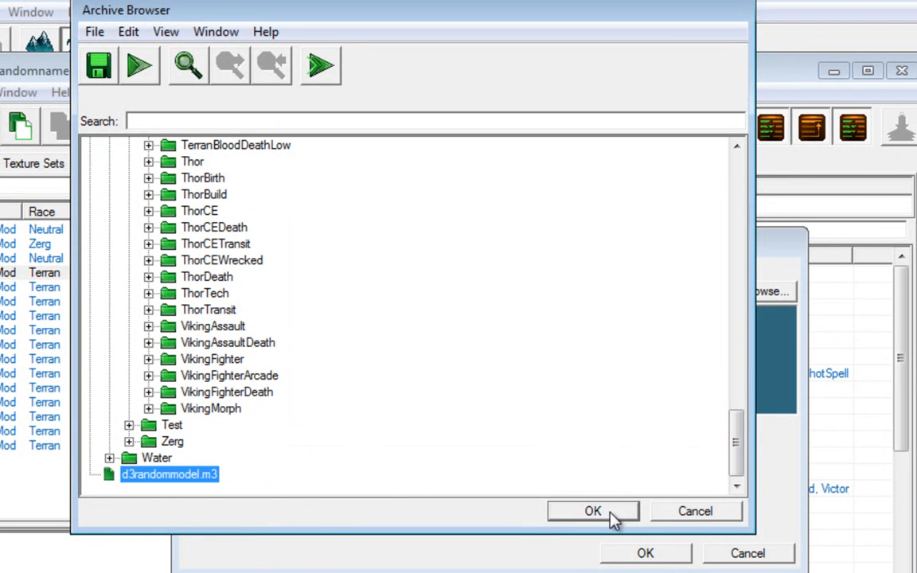
pyautogui.moveTo(691, 162)
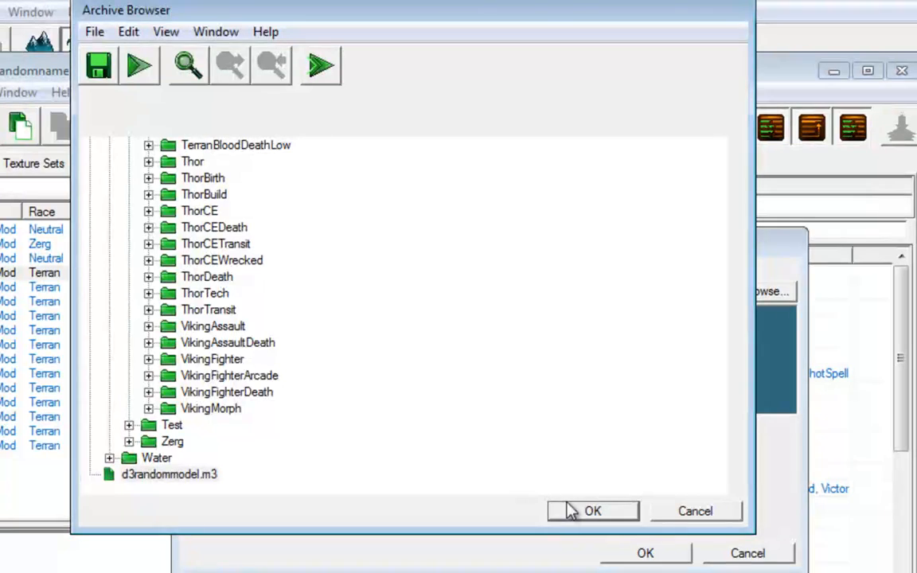
pyautogui.click(593, 511)
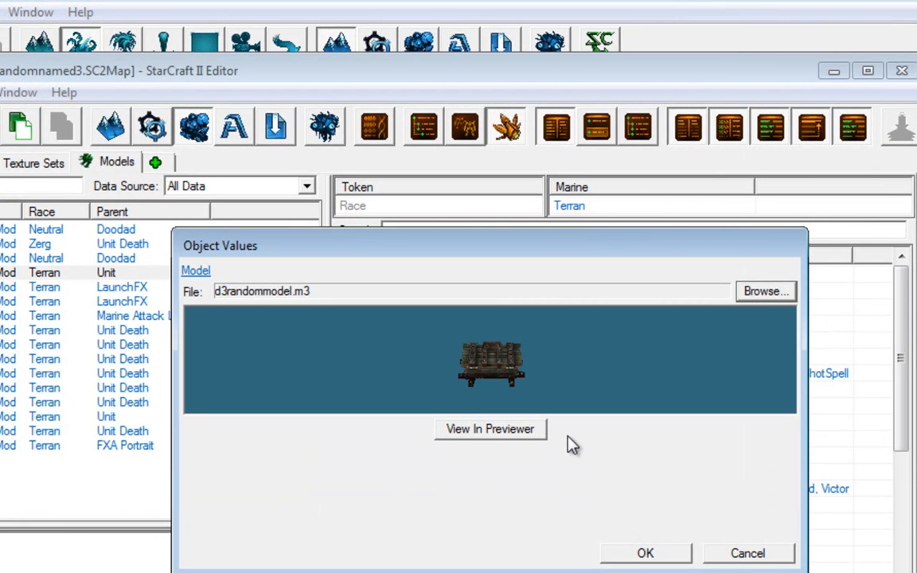
pyautogui.moveTo(599, 487)
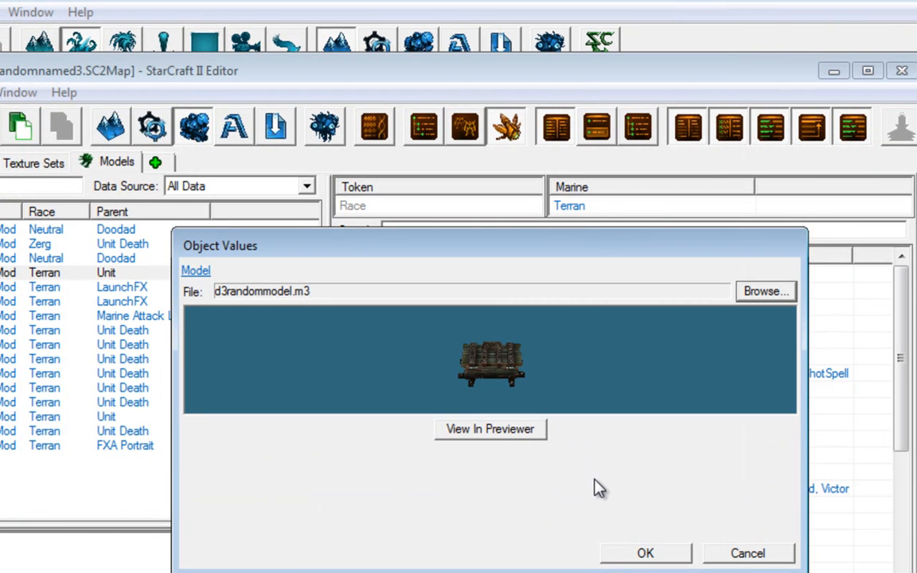
pyautogui.moveTo(645, 438)
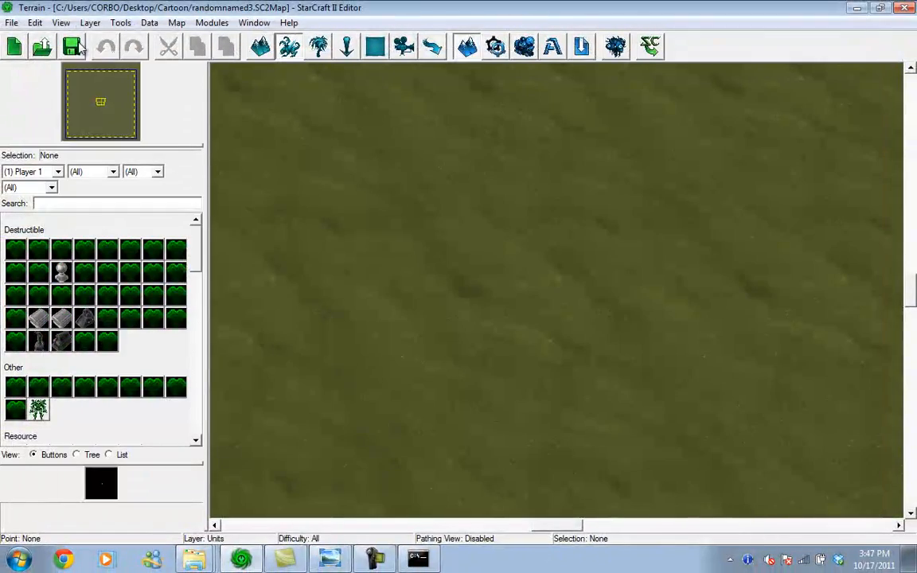
# - On the Units layer, place a Marine unit, now appearing as the wooden chest, on the terrain
pyautogui.click(89, 22)
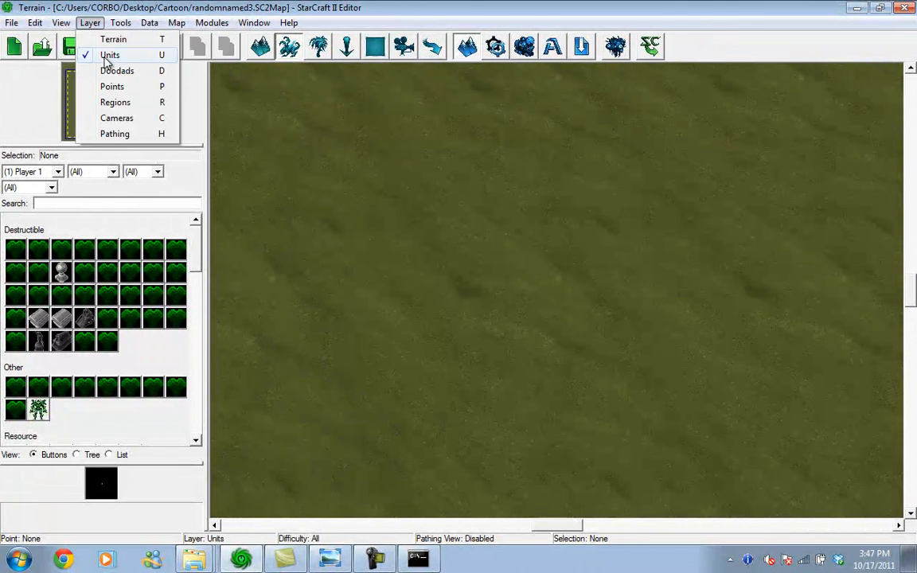
pyautogui.click(110, 54)
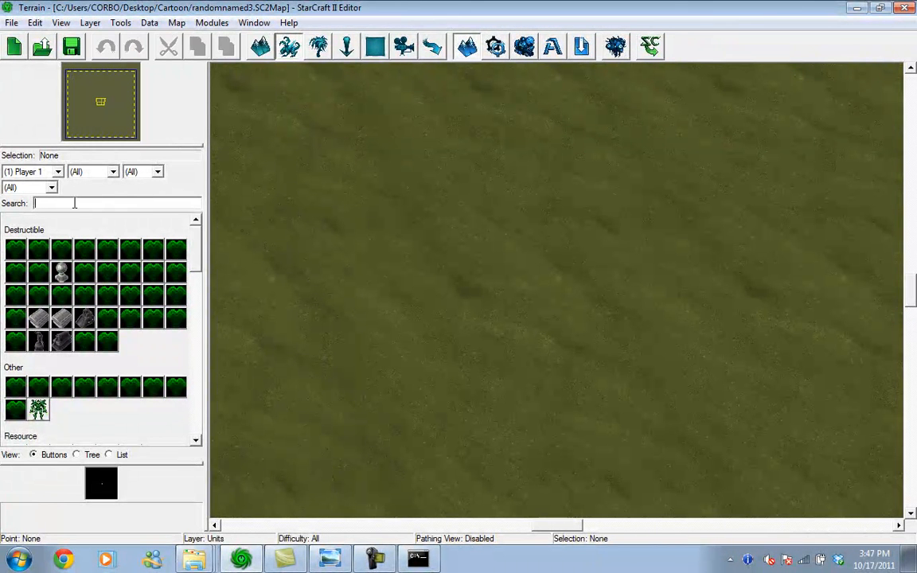
pyautogui.write('marine')
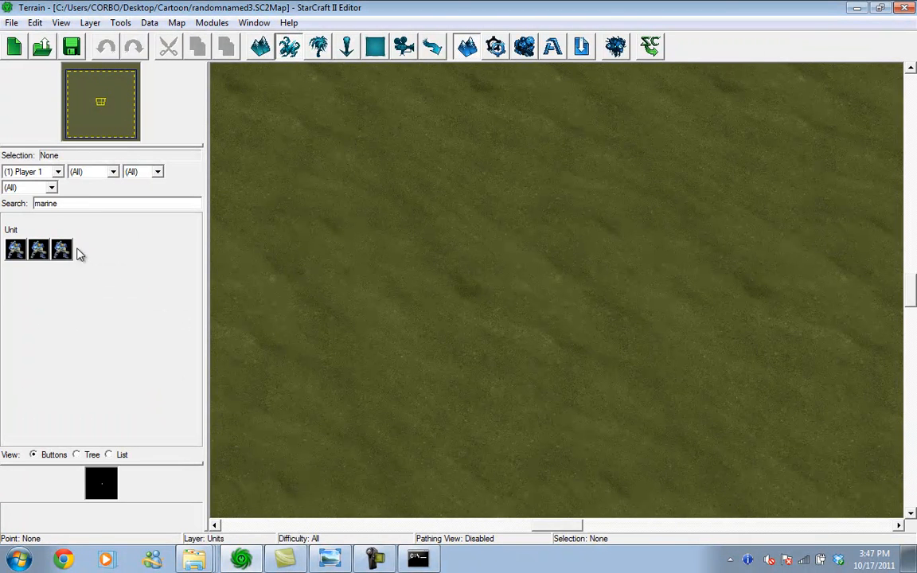
pyautogui.click(60, 248)
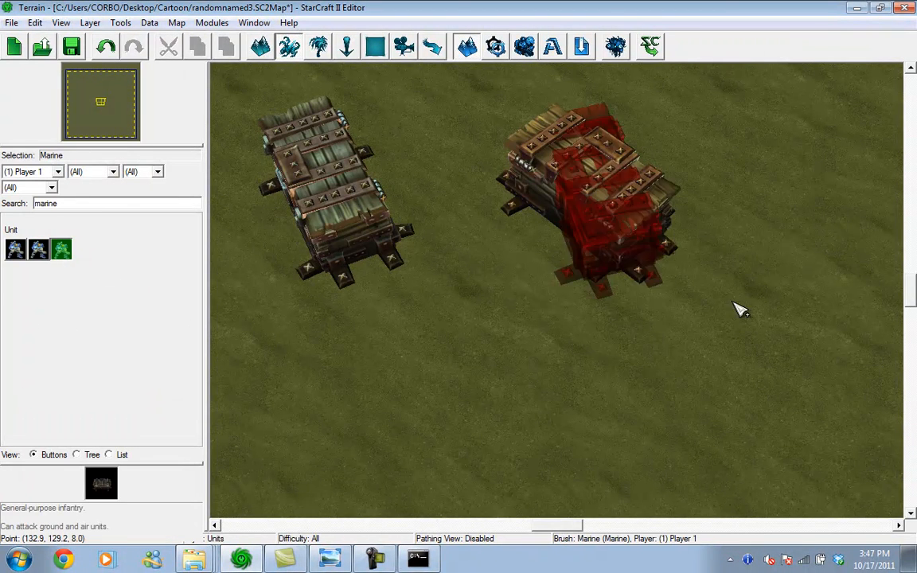